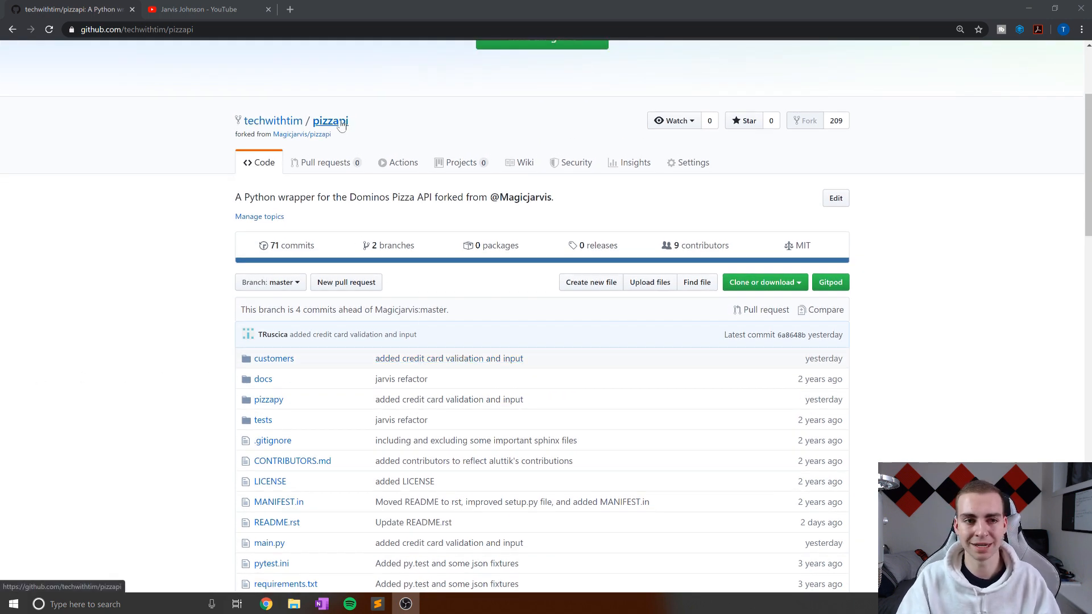
Add the matplotlib.pyplot as plt and numpy as np imports to test.py
left_click(137, 30)
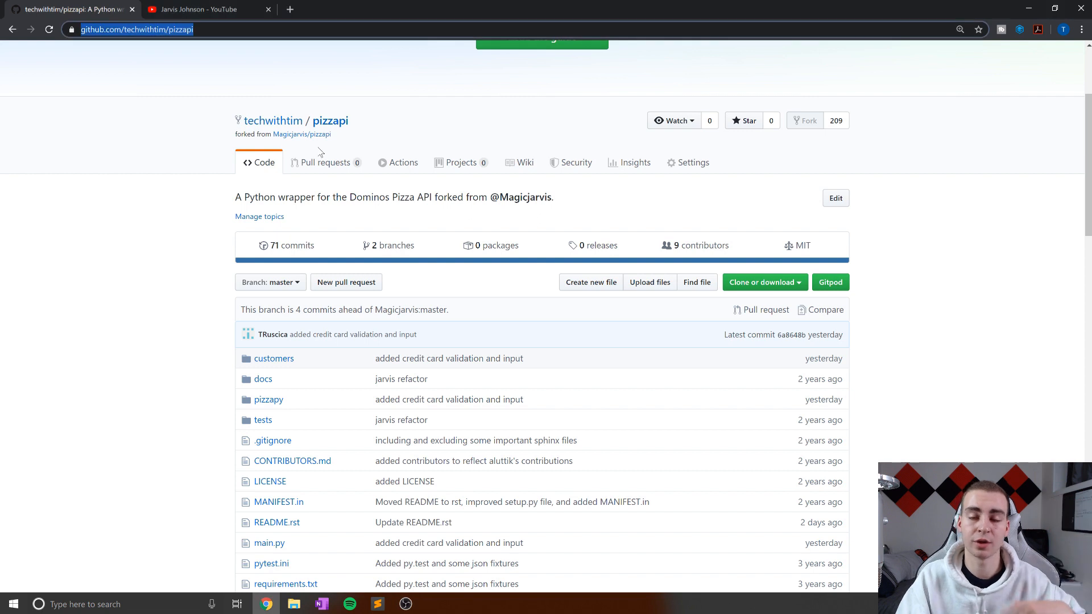
mouse_move(317, 167)
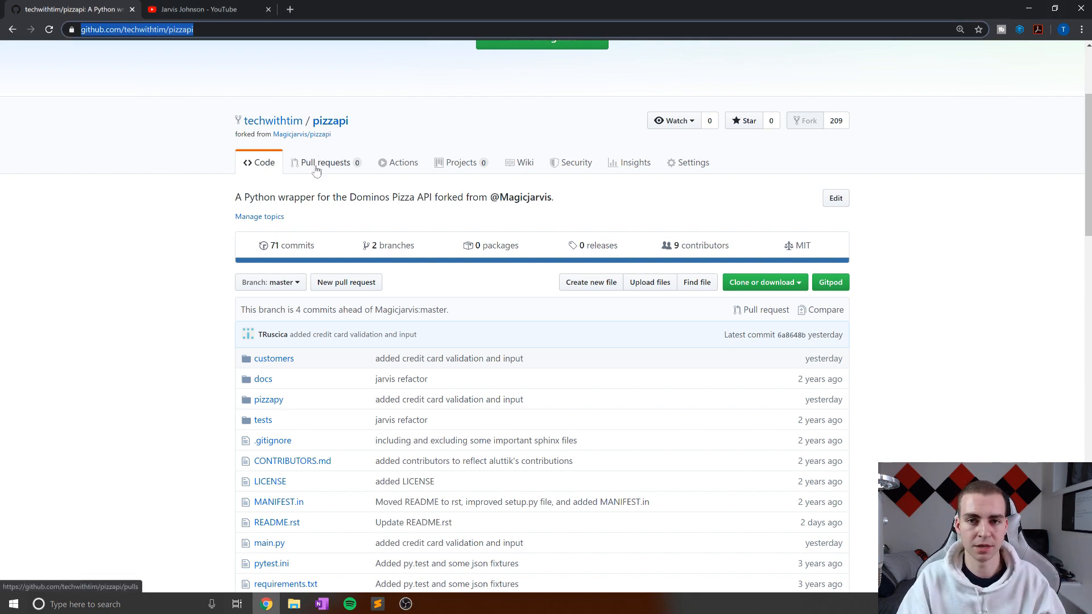
left_click(205, 10)
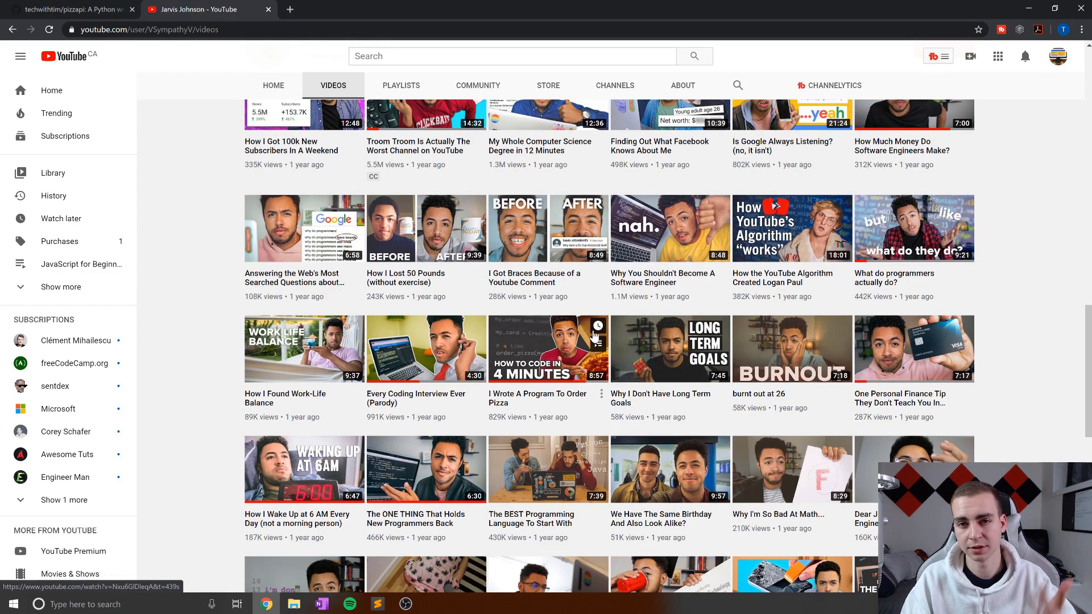
scroll("down", 3)
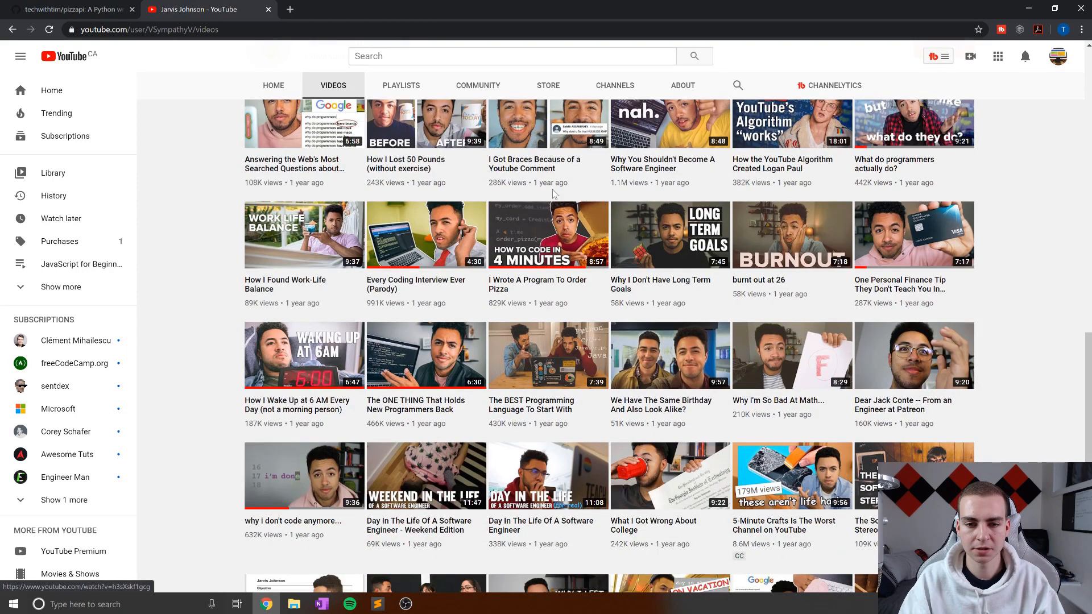
mouse_move(568, 282)
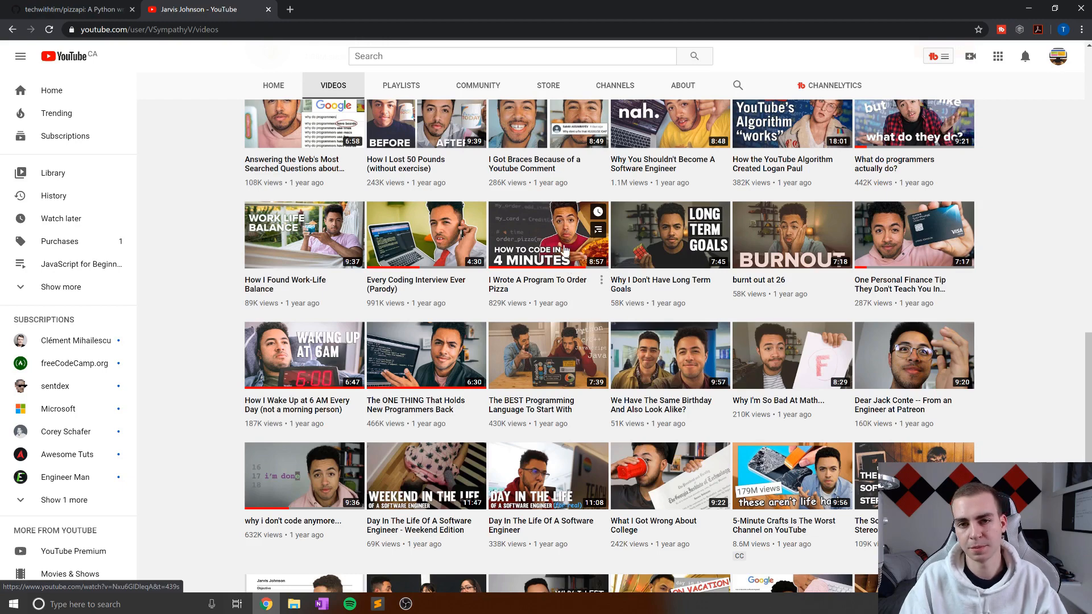
left_click(69, 9)
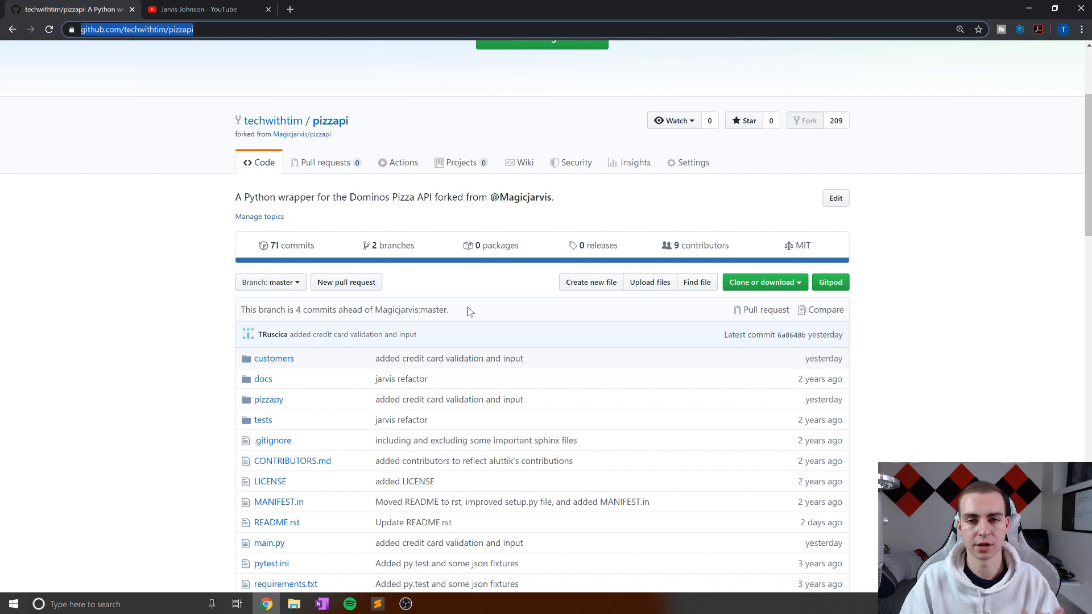
scroll("down", 3)
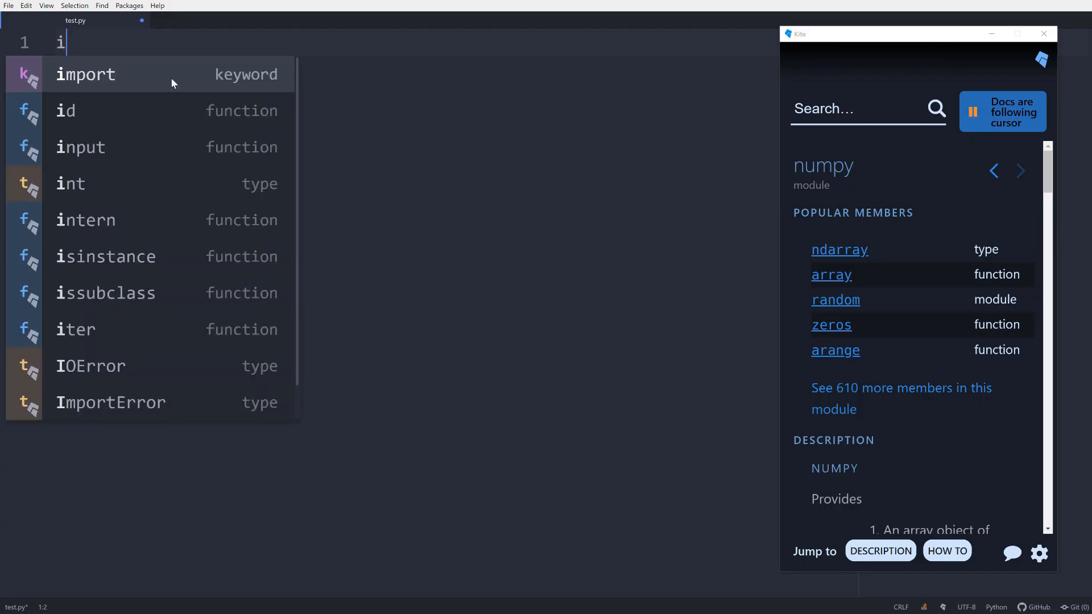
type("mport matplotlib")
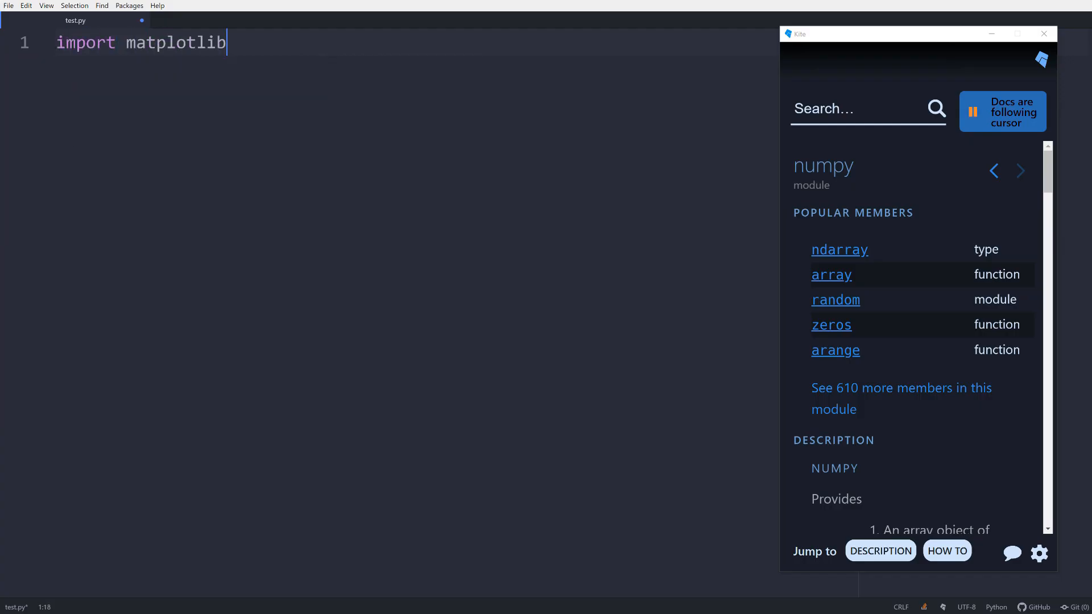
type(".pyplot as plt")
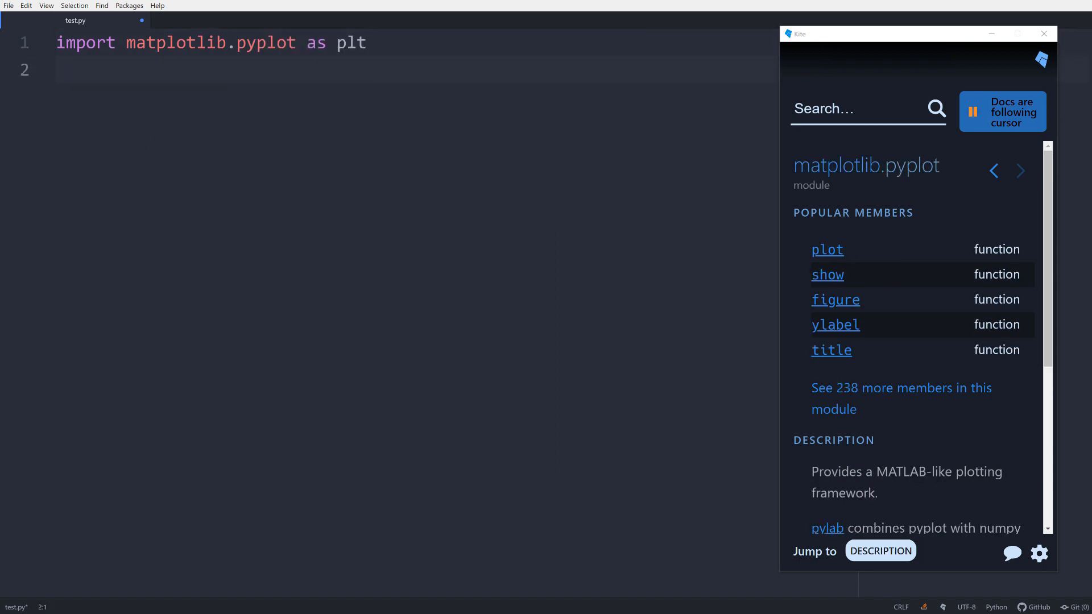
type("import numpy as np")
type("my_x")
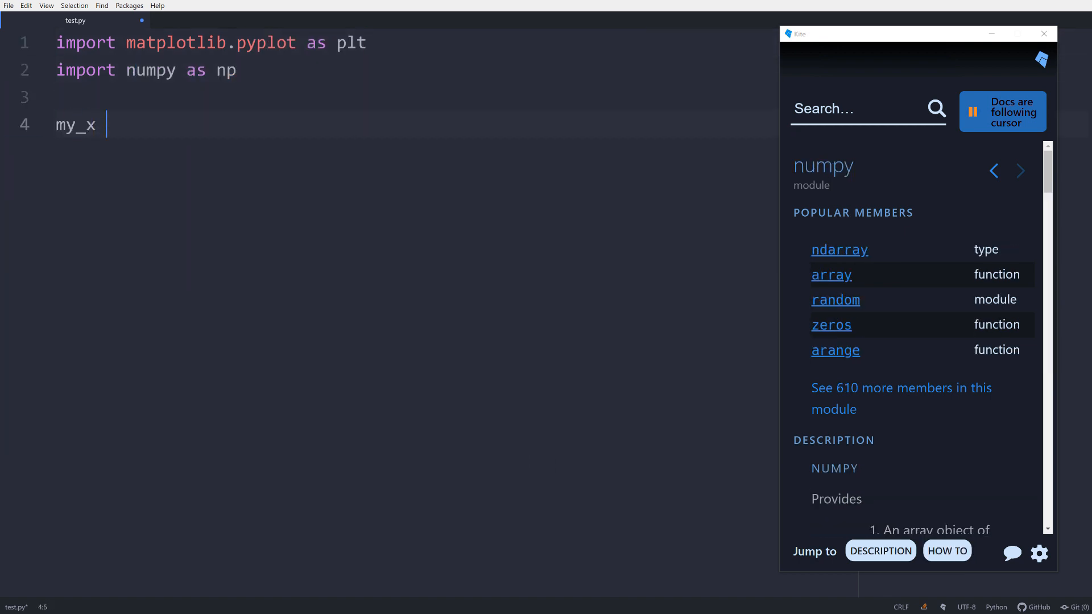
Define the x values with np.linspace(-1,1) and my_y with np.sin to complete the plot script
type("= np.linspace(")
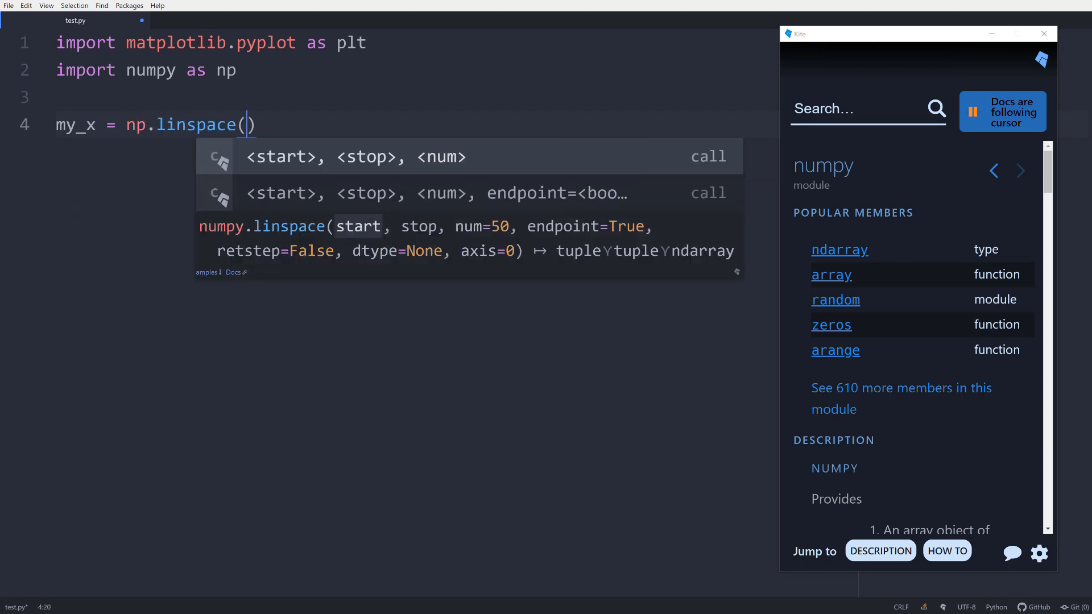
type("-1,1)")
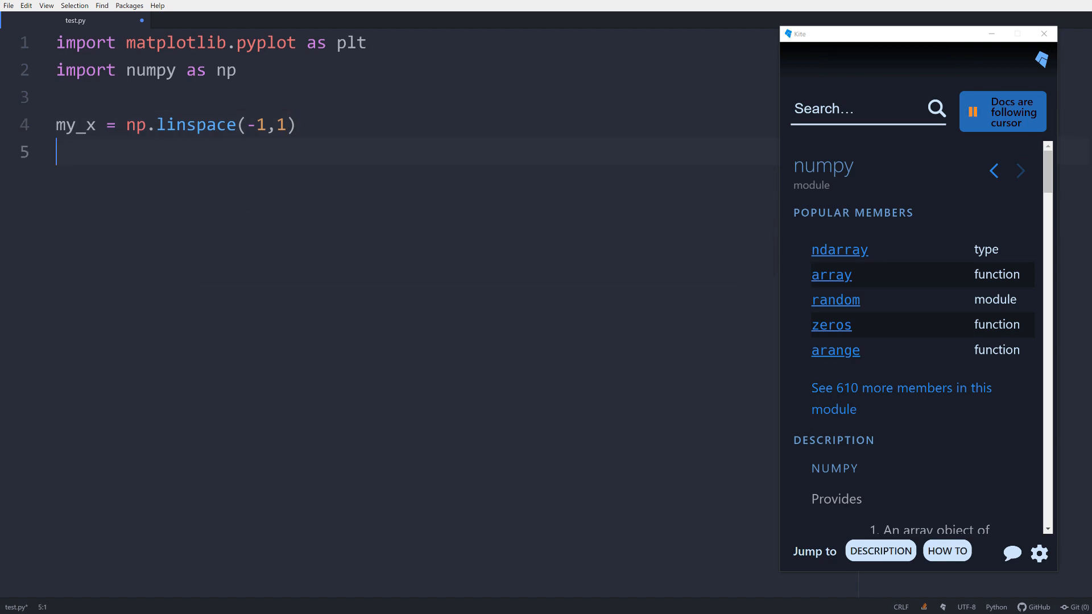
type("my_y =")
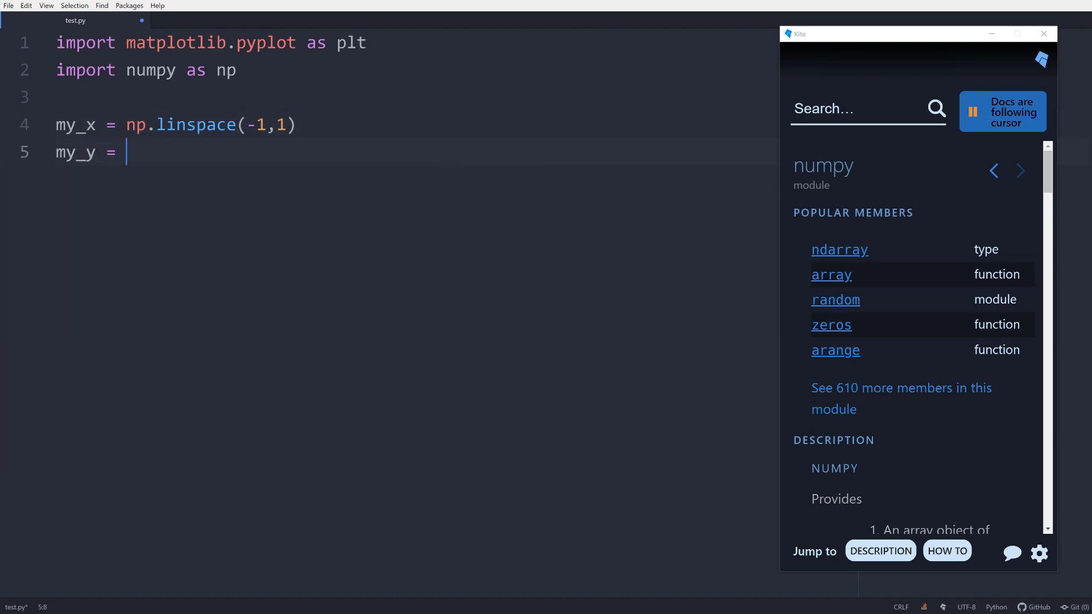
type("np.sin(my_x)")
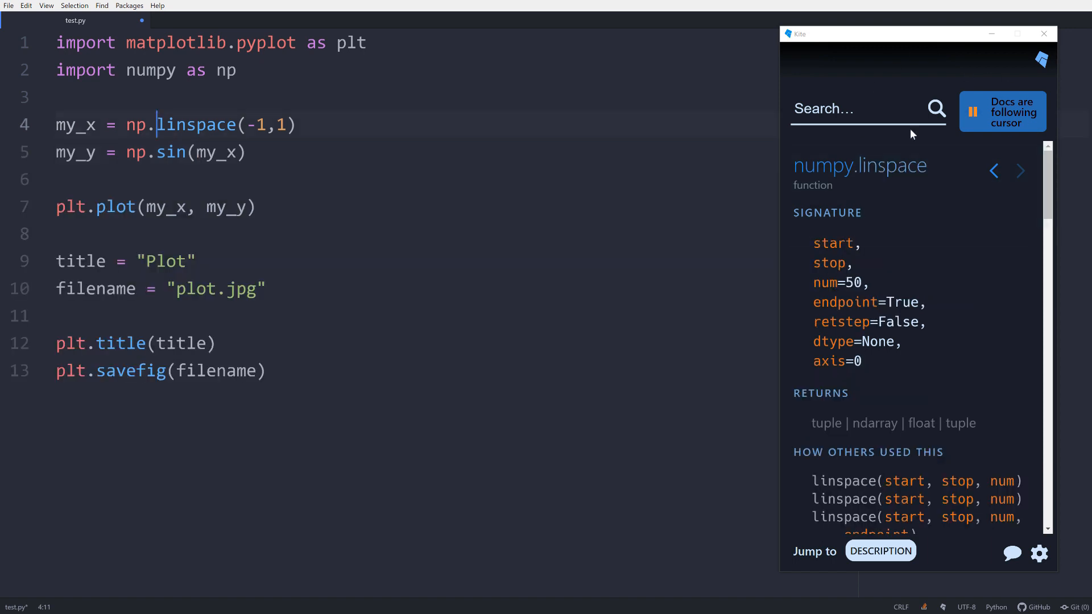
left_click(68, 343)
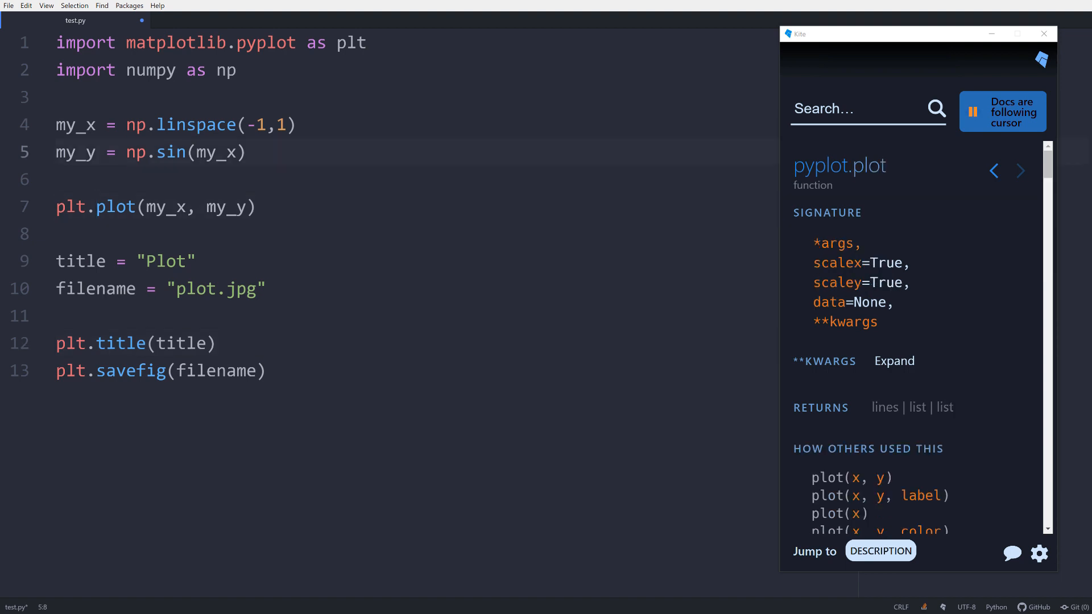
left_click(165, 152)
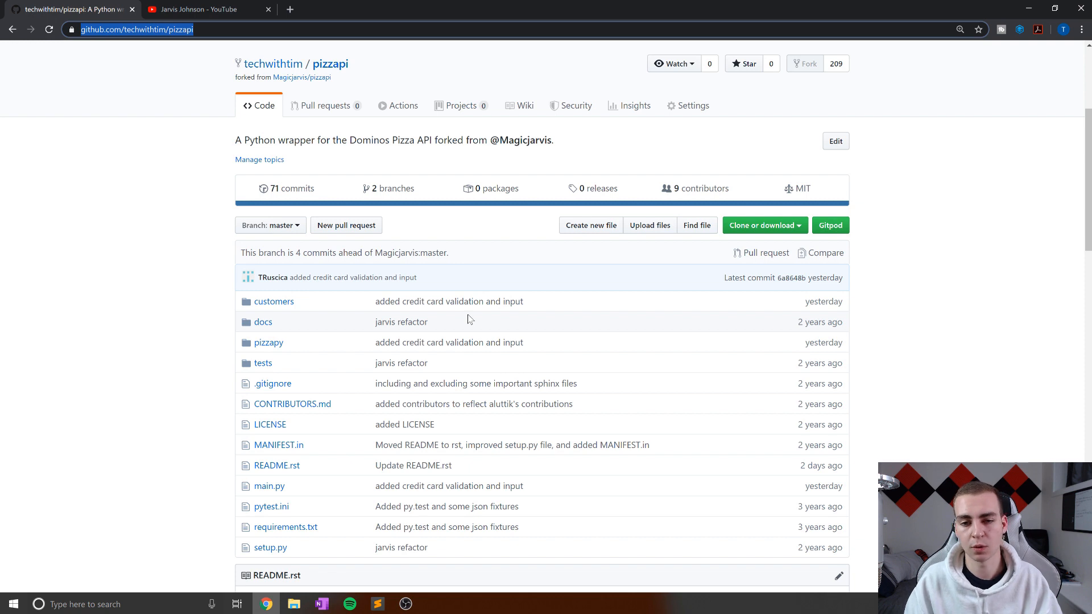
mouse_move(466, 307)
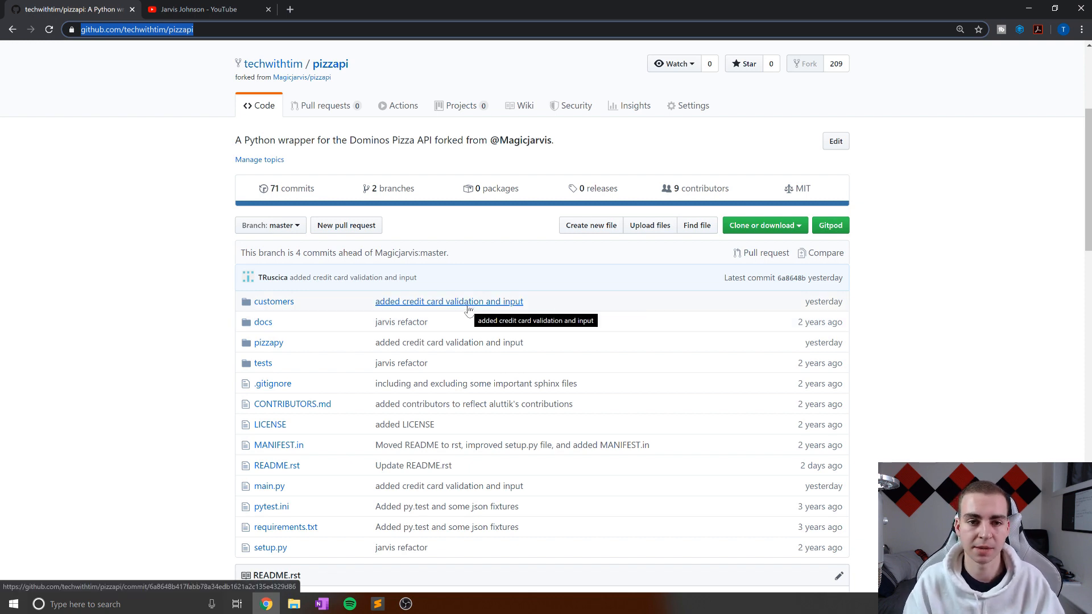
scroll("down", 3)
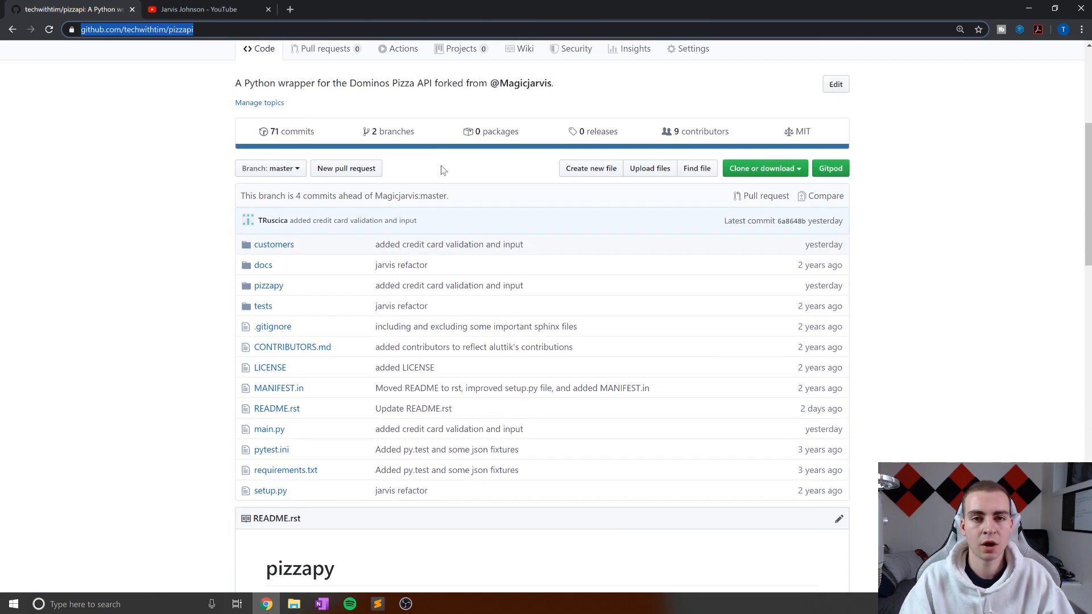
scroll("down", 3)
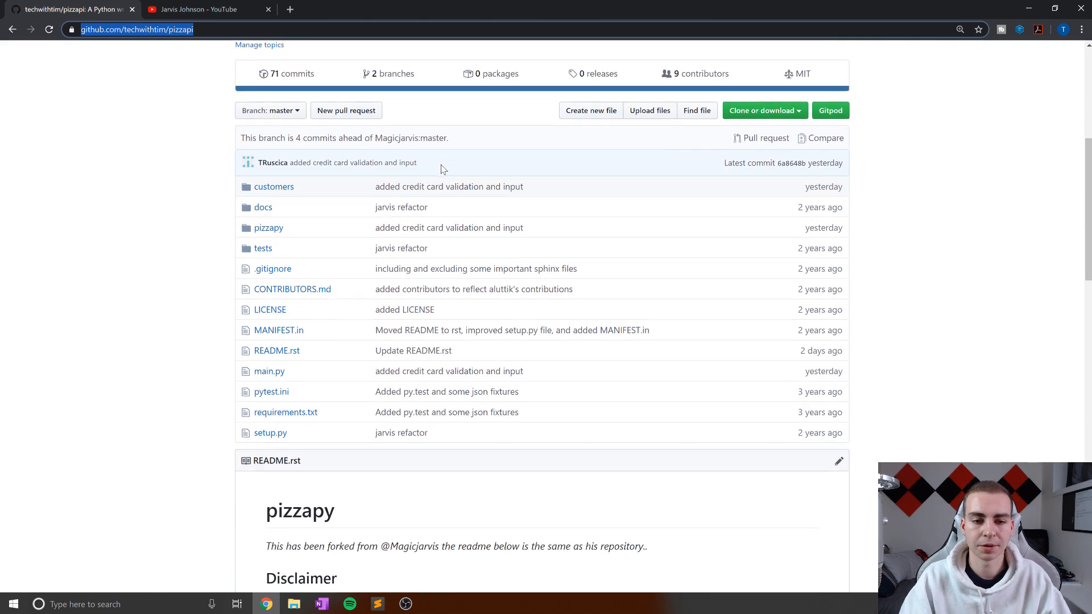
scroll("down", 3)
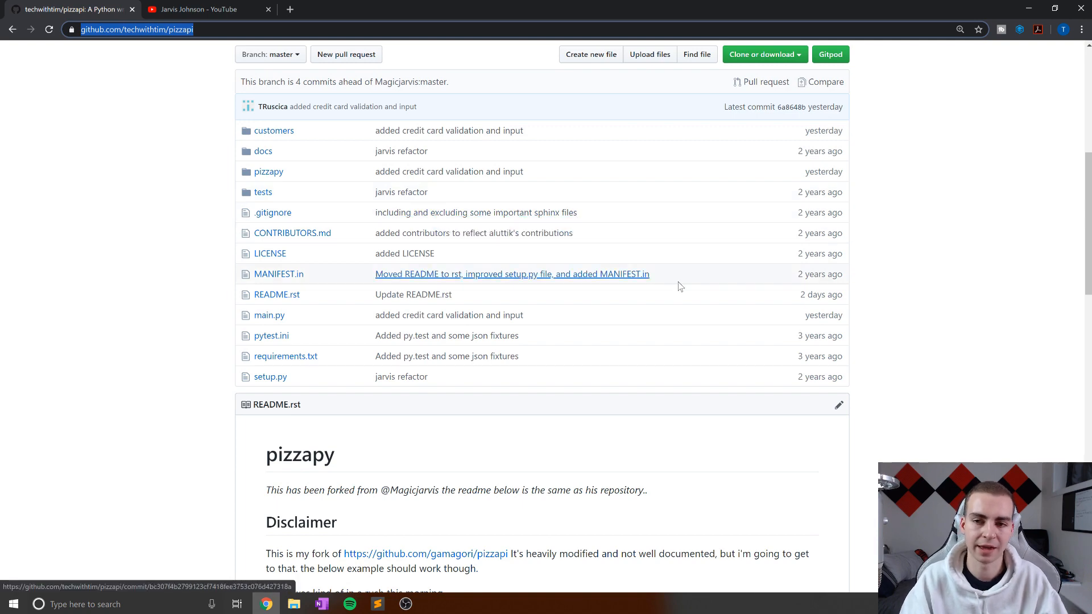
scroll("up", 3)
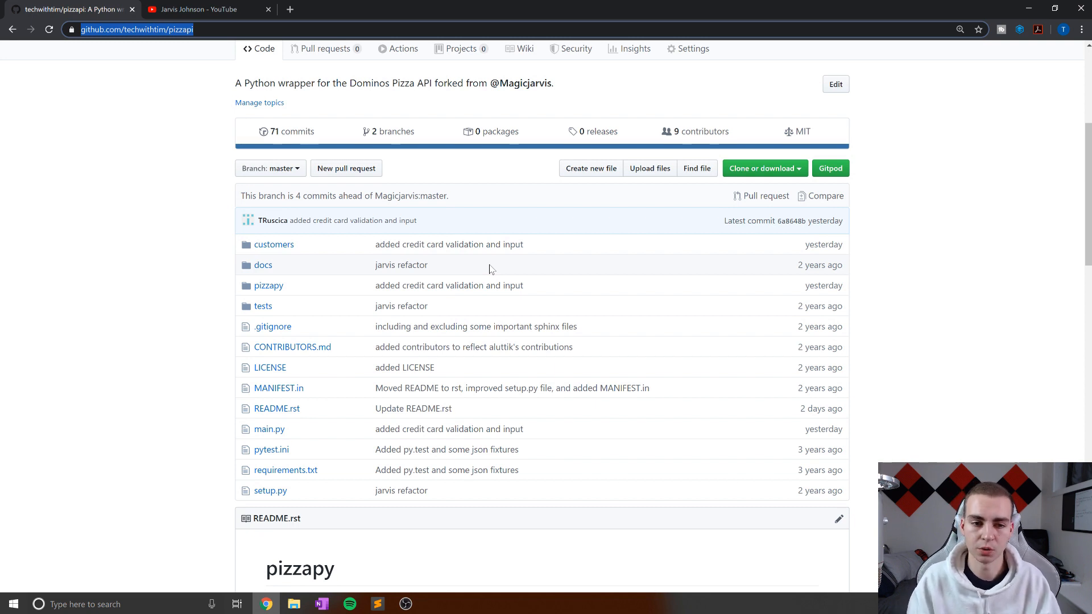
scroll("down", 3)
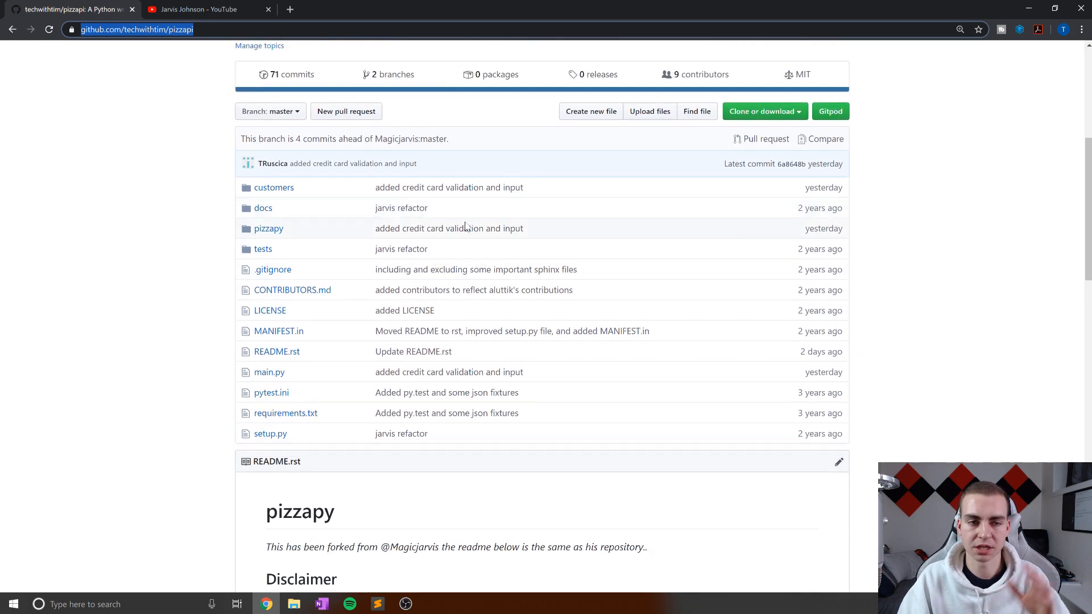
scroll("down", 3)
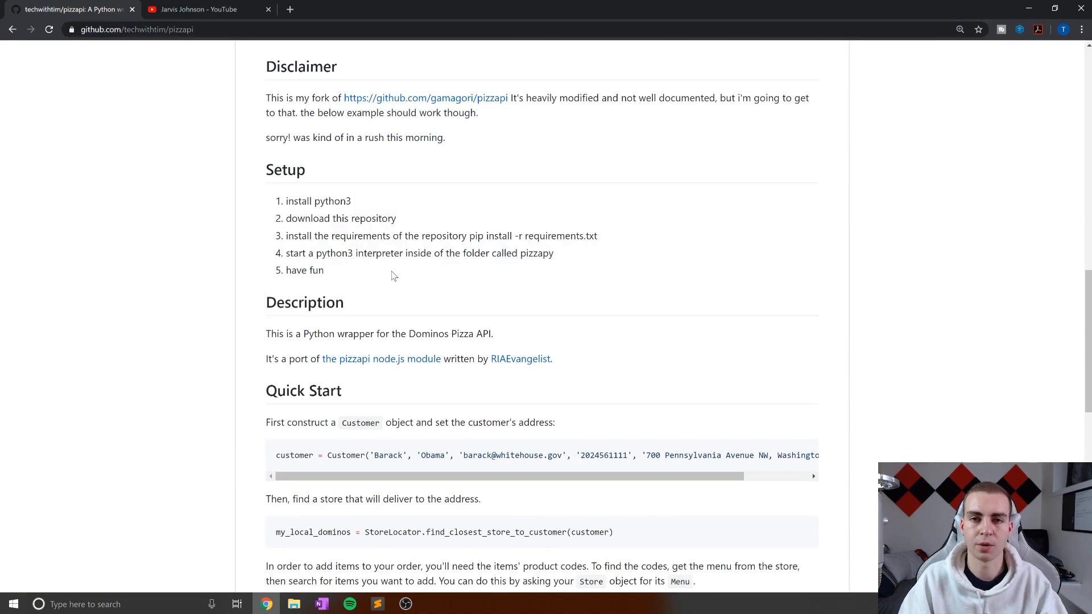
scroll("down", 3)
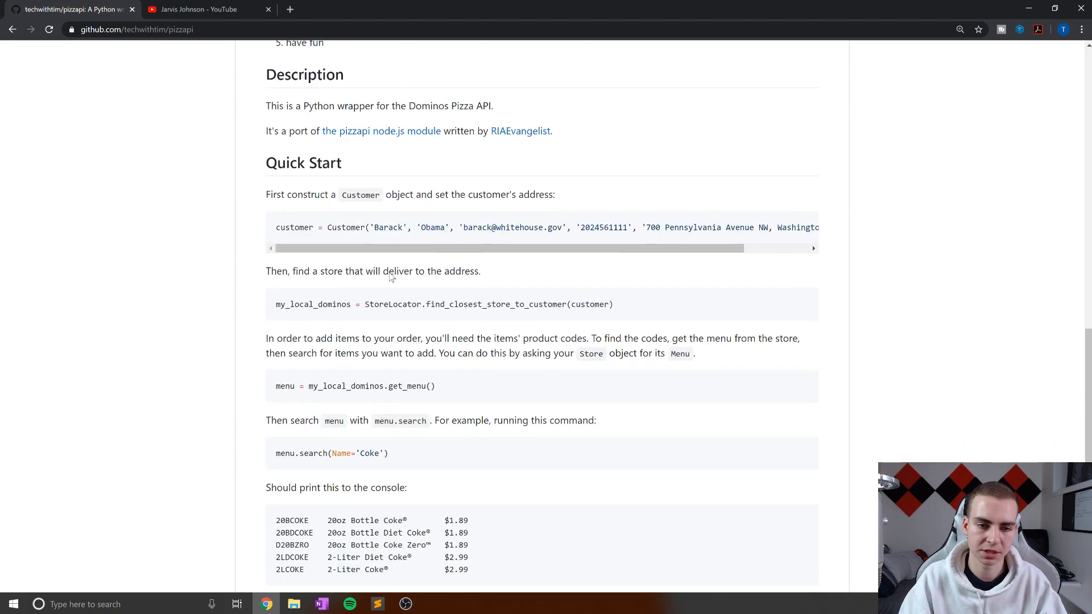
scroll("down", 3)
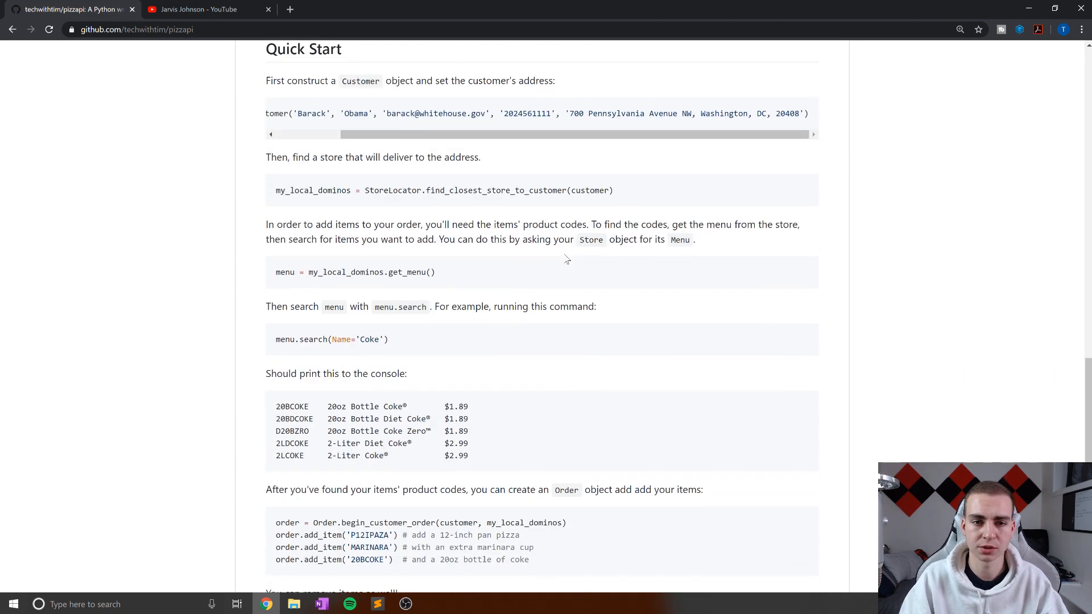
scroll("down", 3)
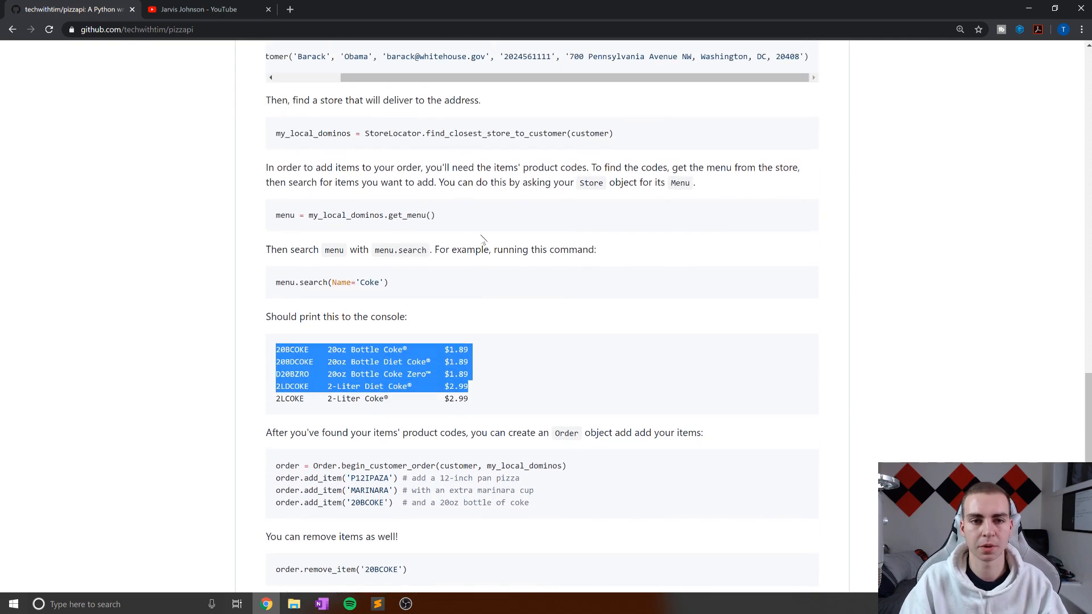
scroll("down", 3)
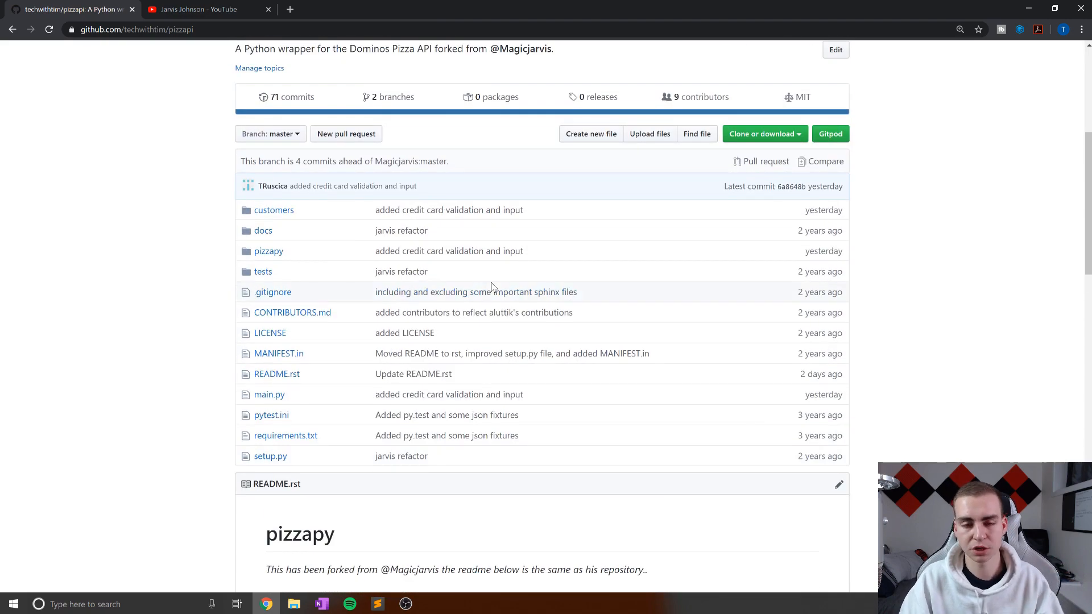
left_click(766, 134)
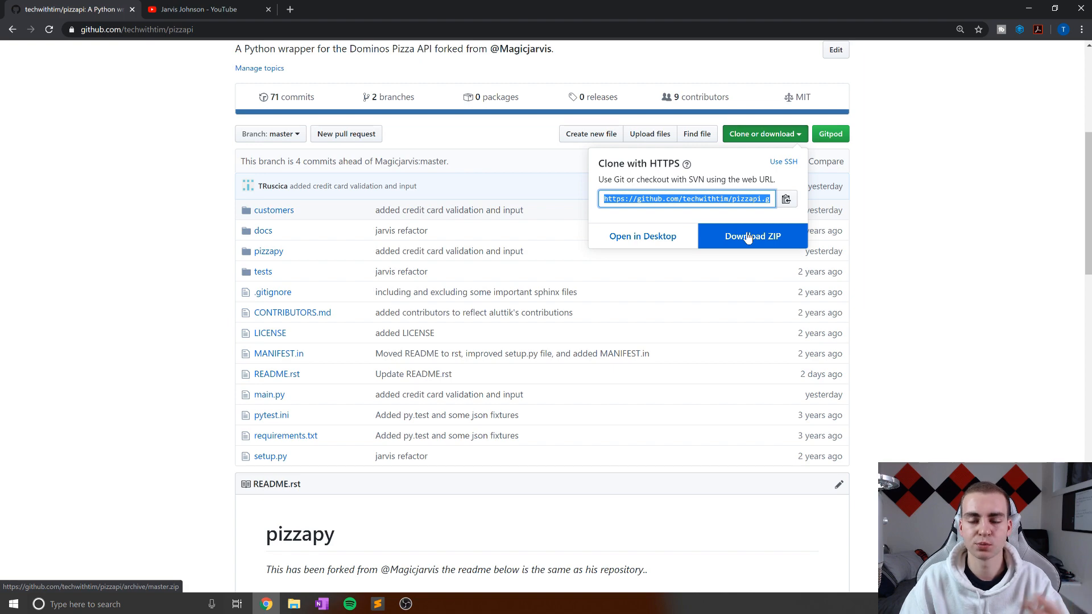
left_click(753, 236)
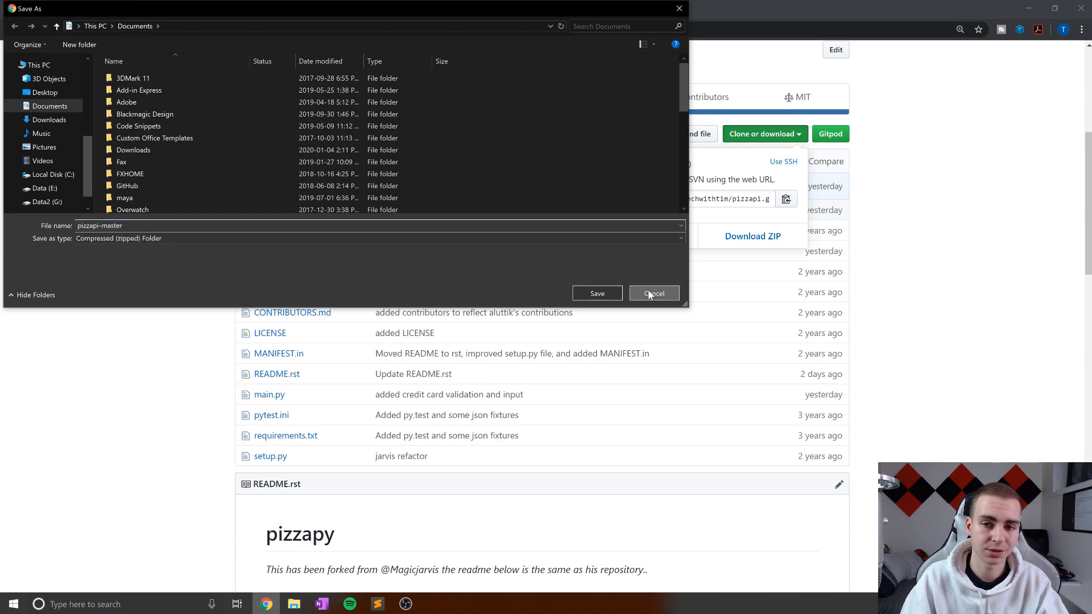
left_click(654, 293)
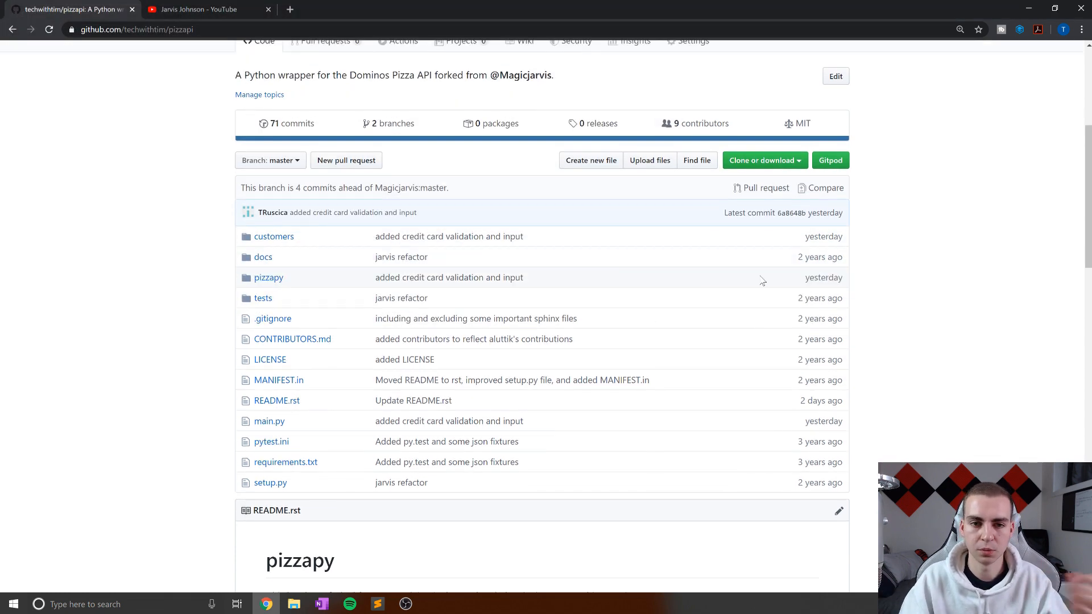
scroll("down", 3)
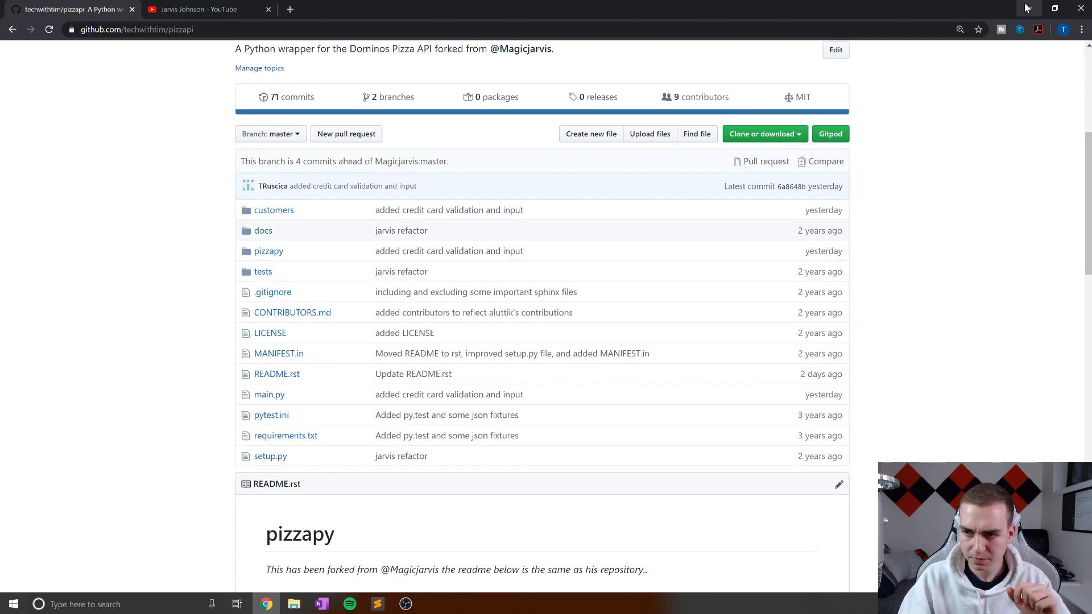
Hide the browser so Sublime Text shows the empty tutorial.py in the pizzapi project
left_click(378, 604)
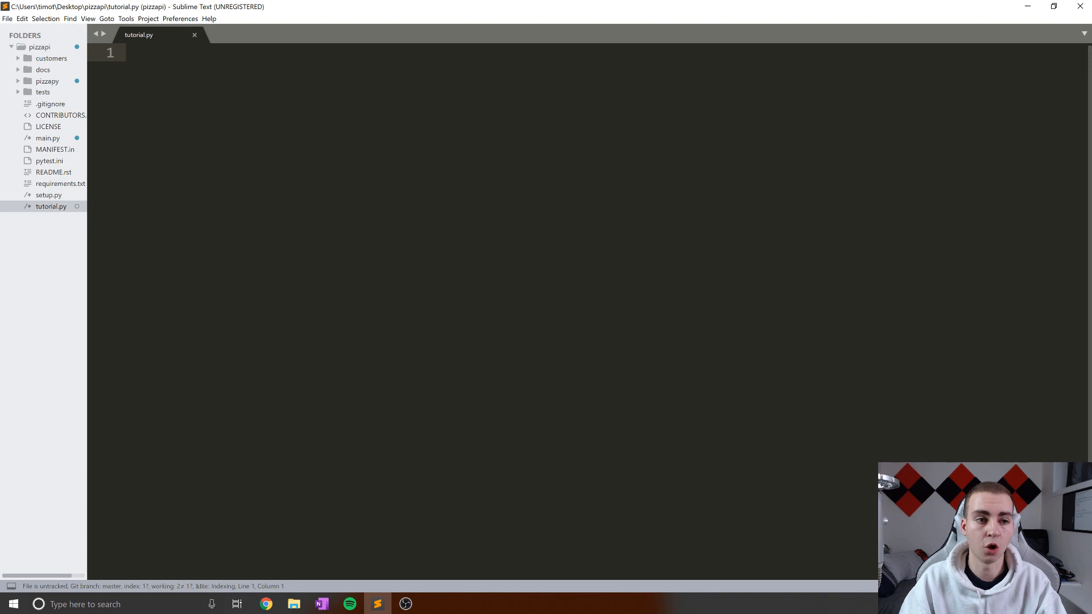
mouse_move(253, 34)
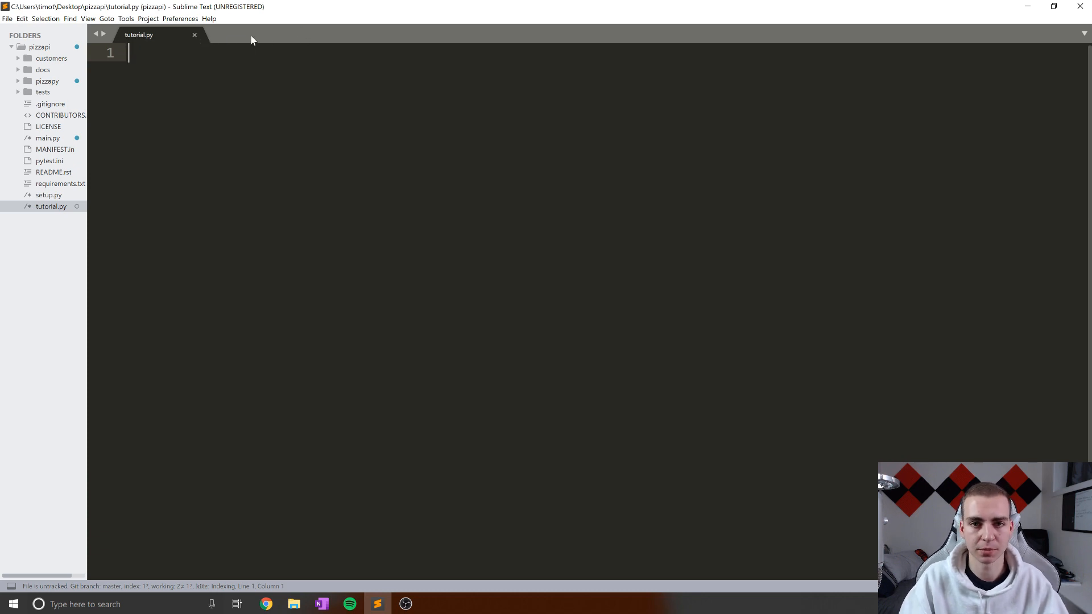
mouse_move(370, 47)
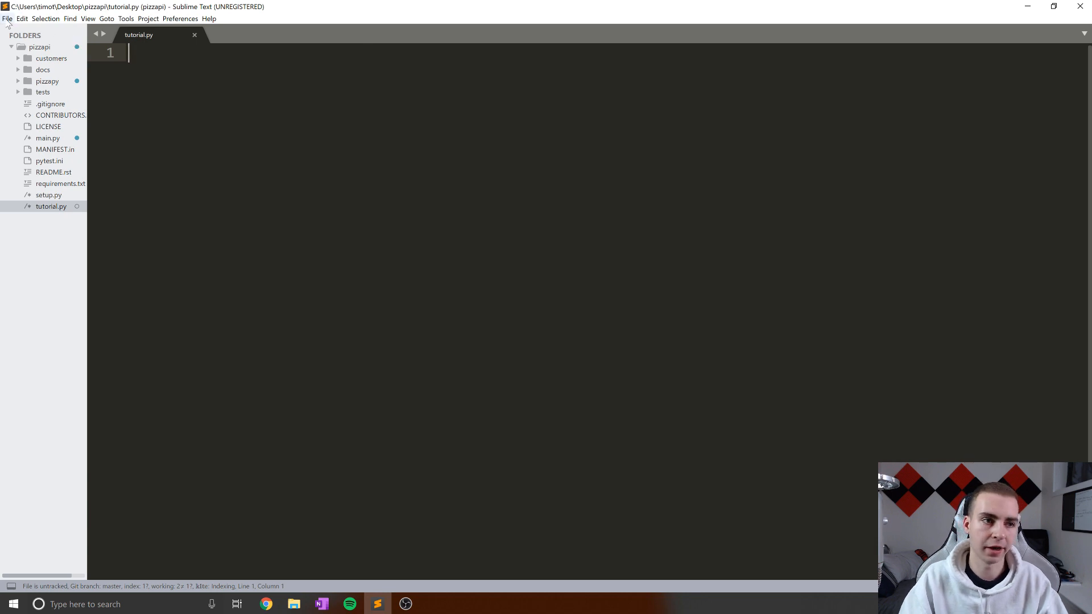
Browse with Open Folder... to the pizzapi folder on the Desktop
left_click(6, 21)
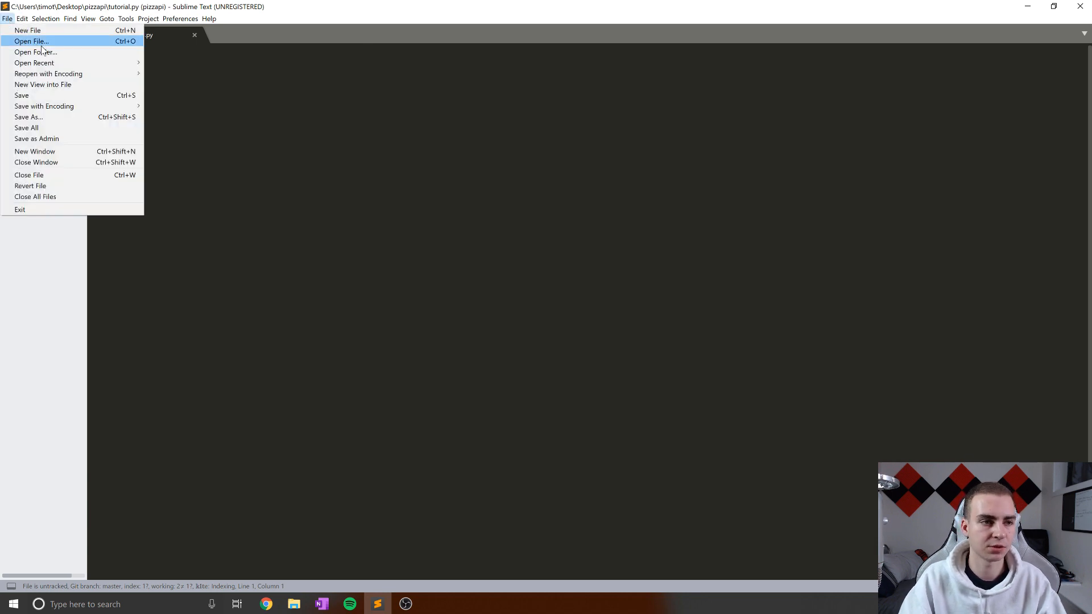
left_click(36, 52)
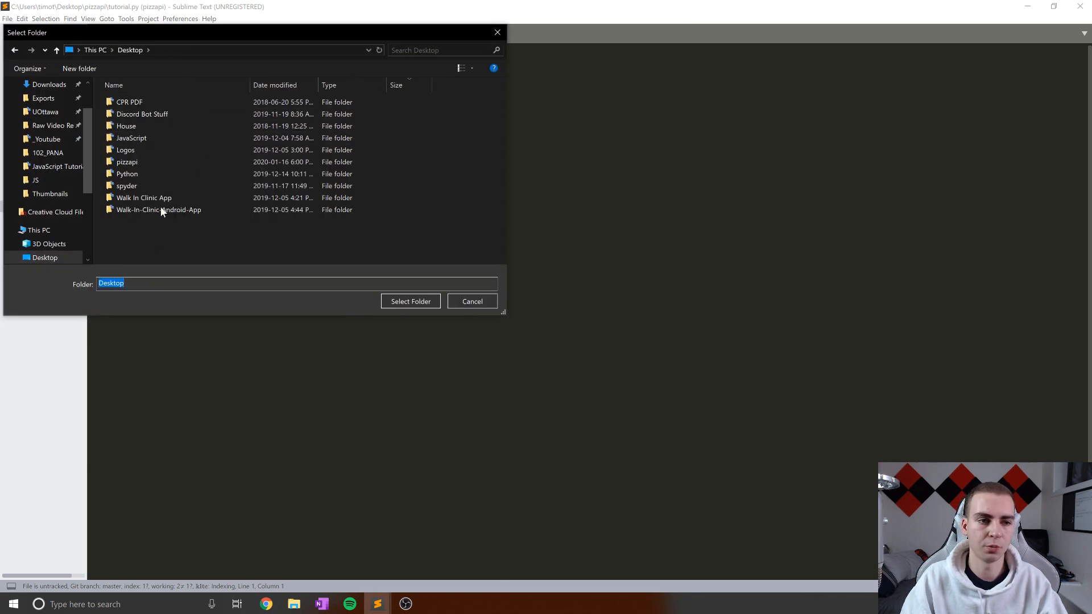
left_click(127, 162)
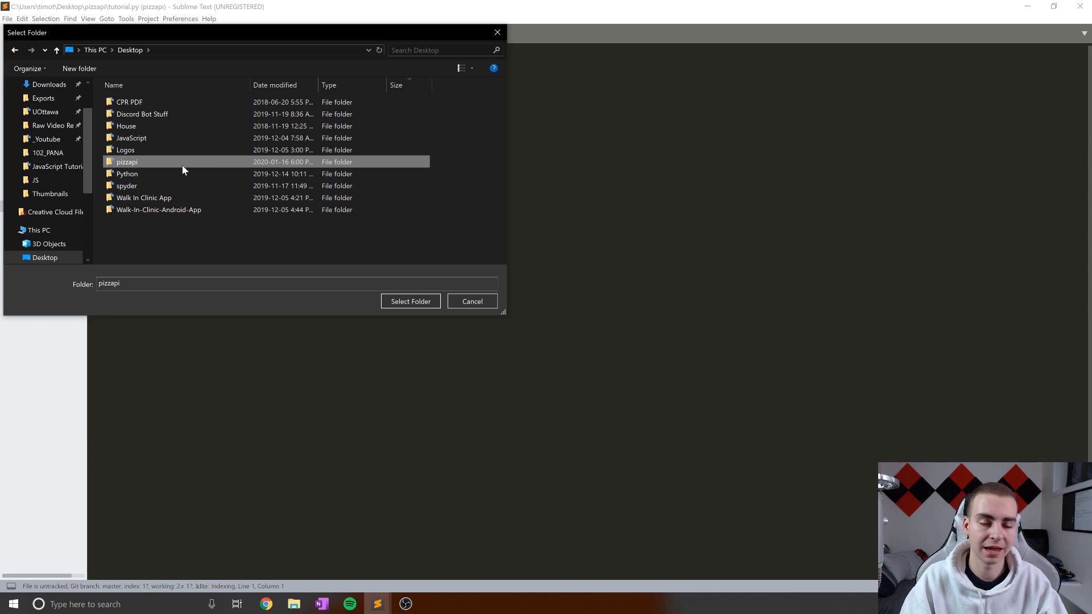
left_click(411, 301)
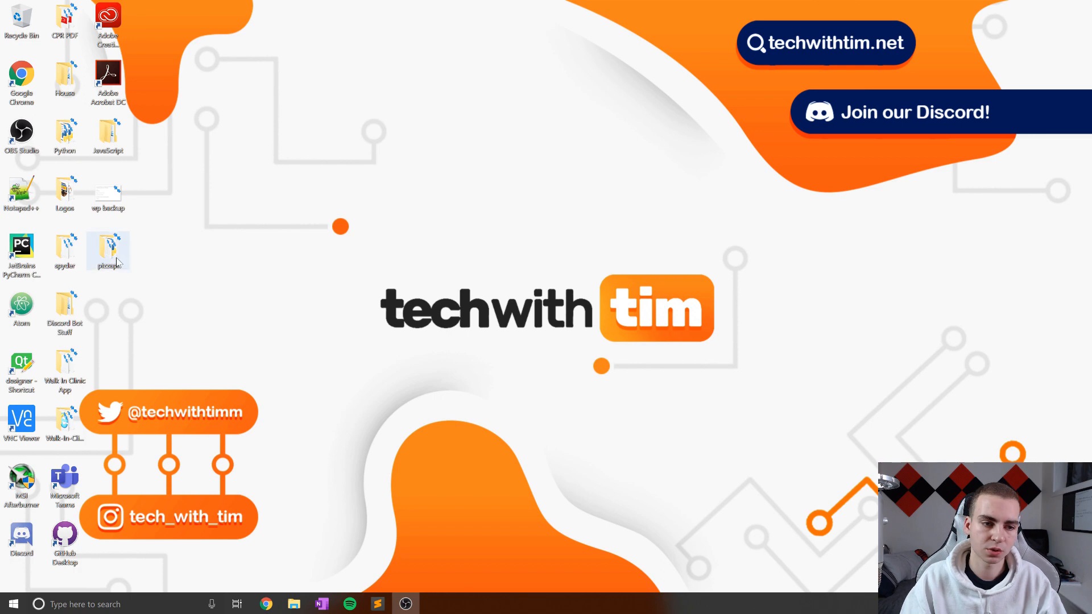
Open the pizzapi folder in File Explorer and enter cmd in its address bar
double_click(107, 247)
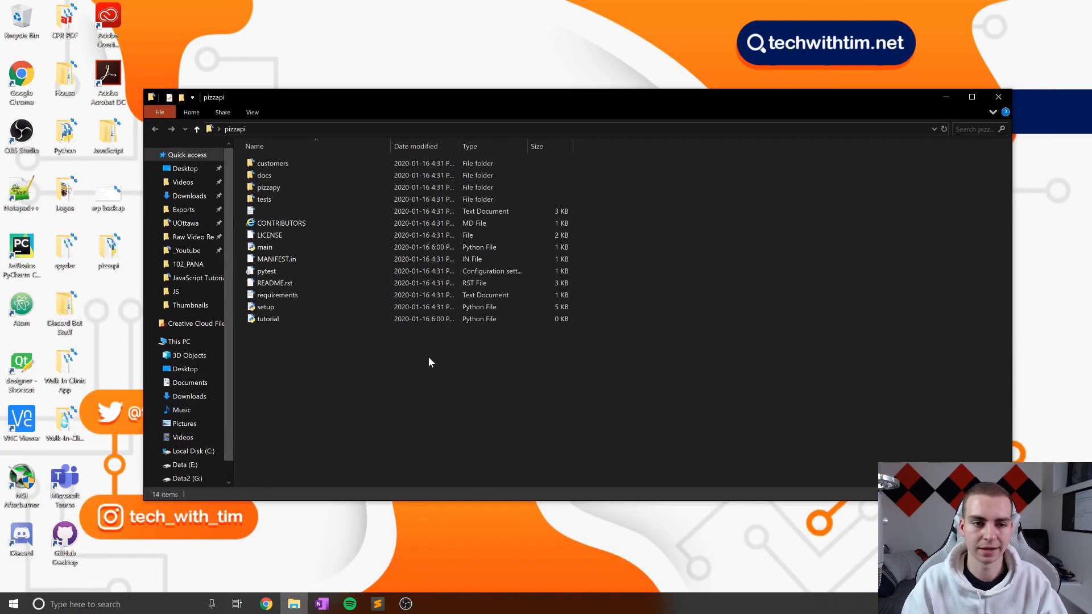
right_click(431, 362)
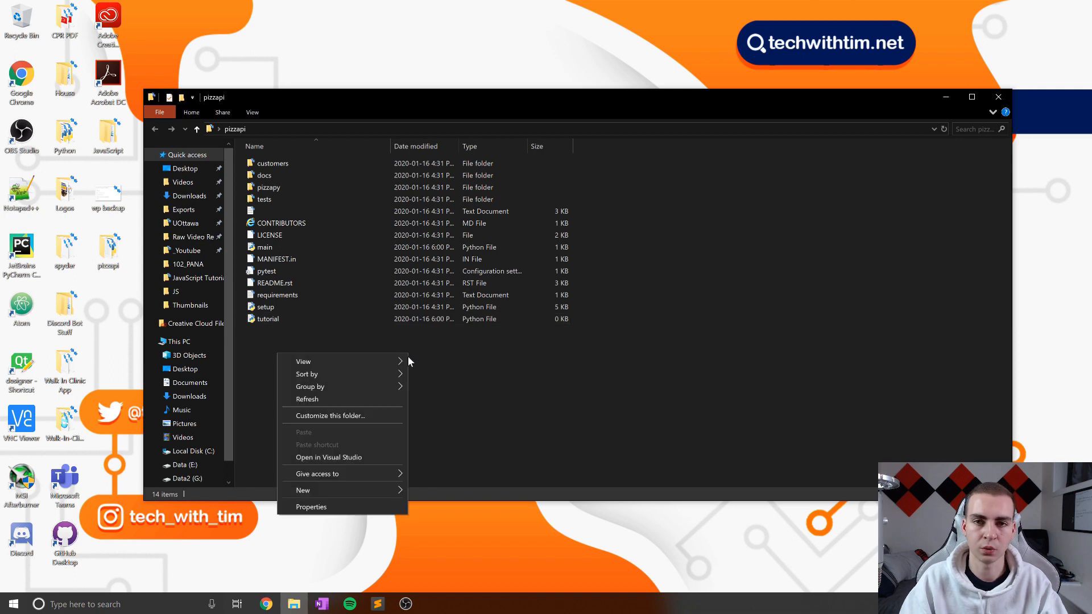
left_click(356, 394)
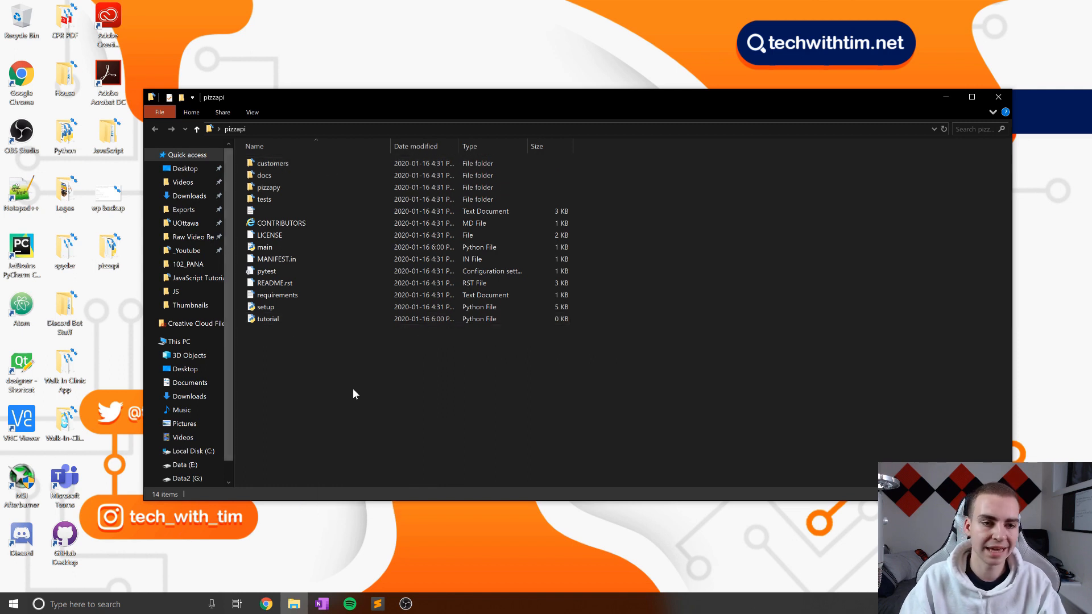
mouse_move(239, 135)
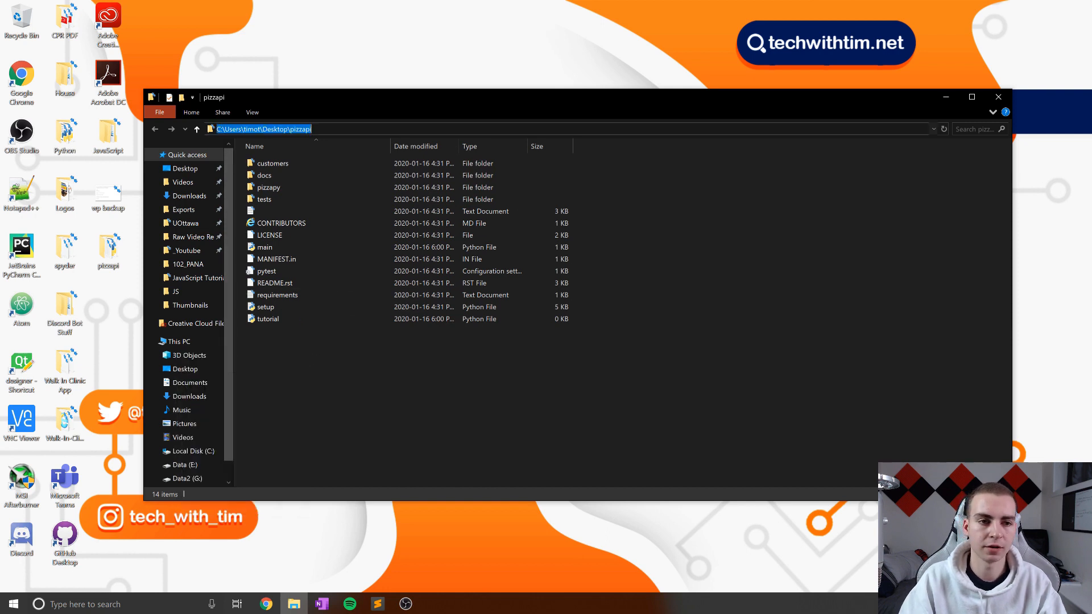
mouse_move(390, 142)
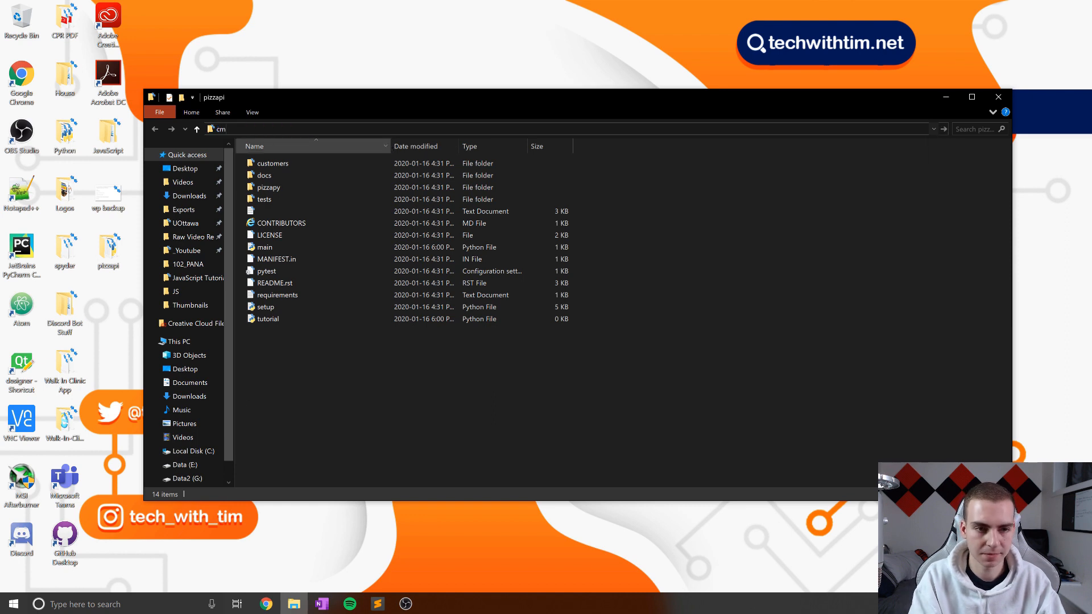
type("cmd")
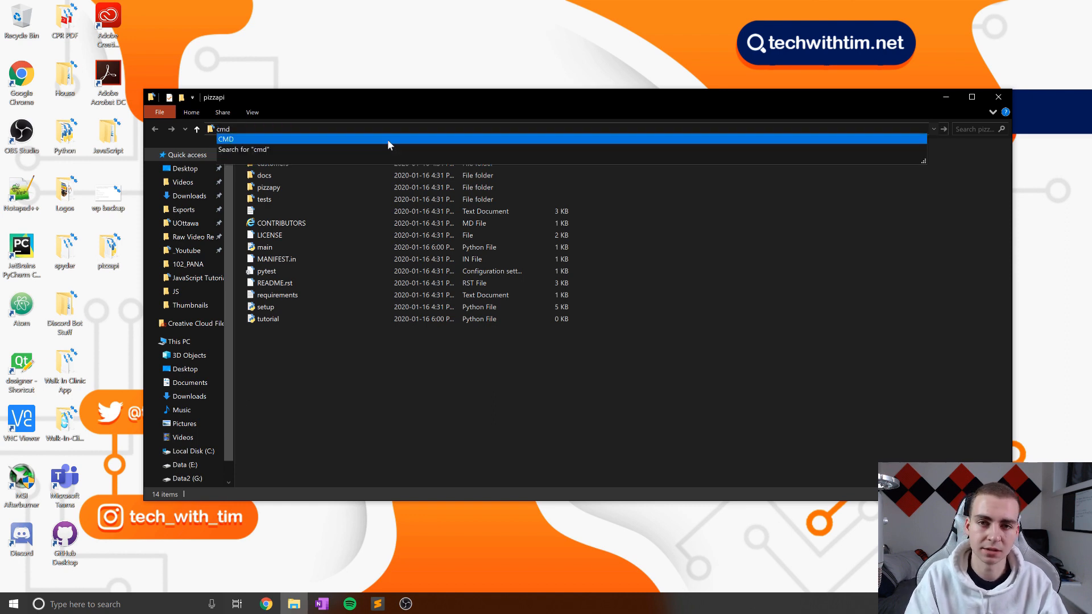
Launch Command Prompt in the pizzapi folder and run cd to confirm the path
key("Enter")
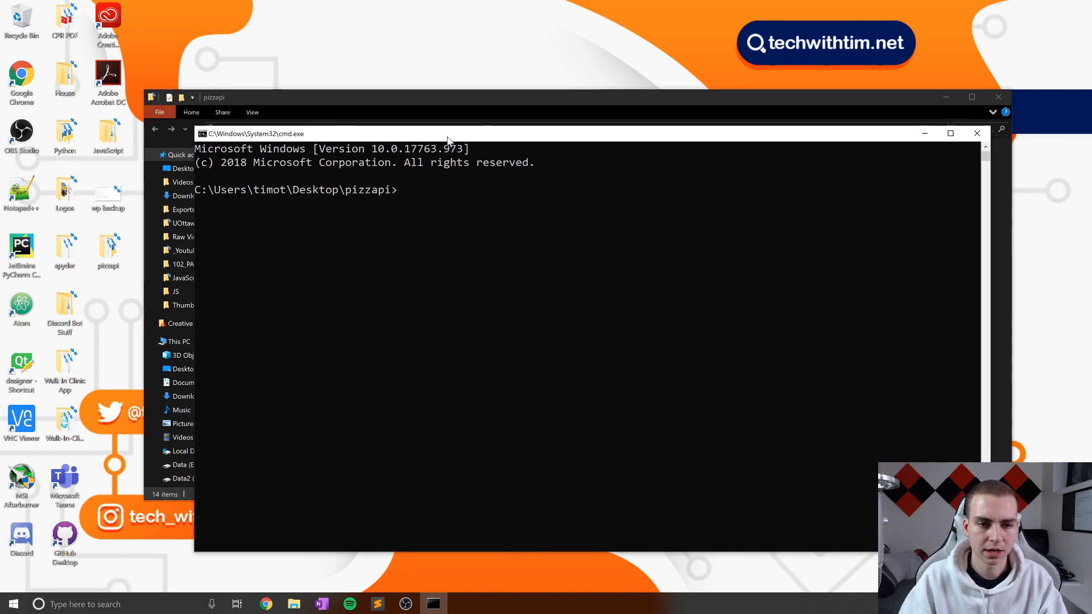
type("pip")
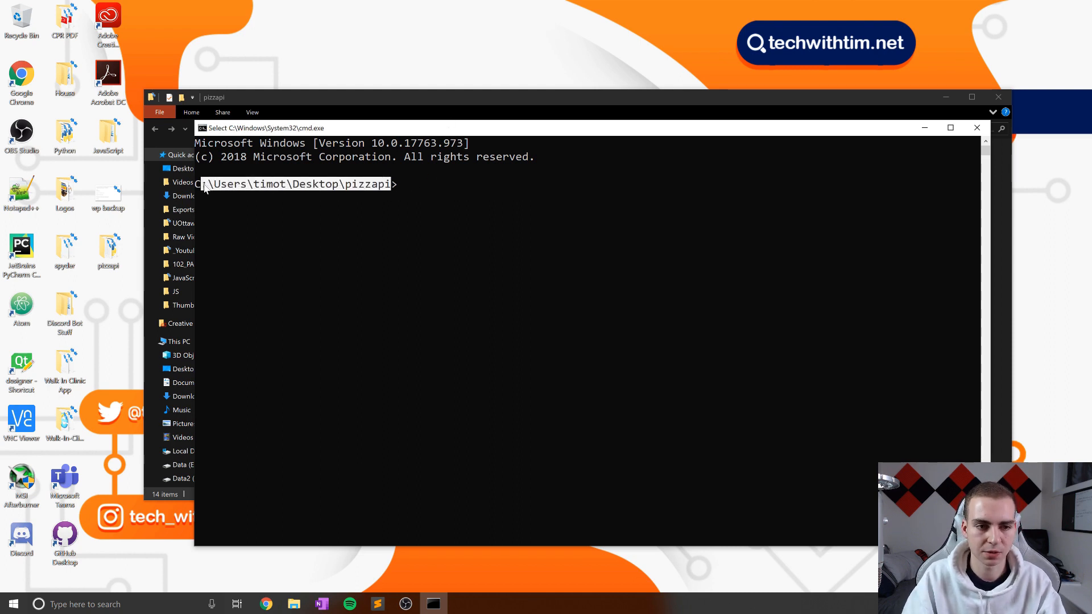
double_click(315, 184)
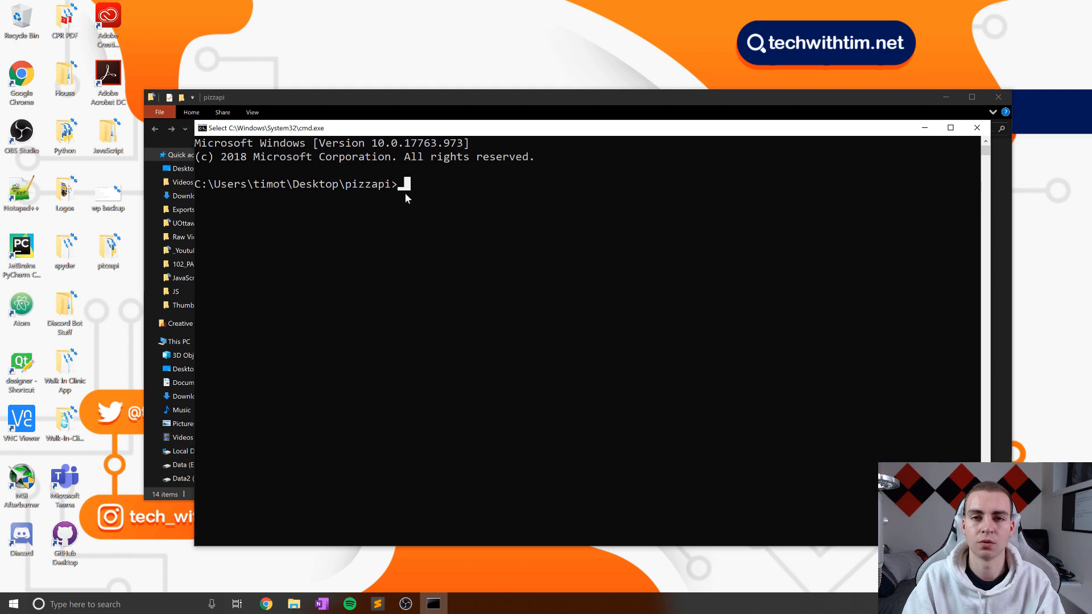
type("cd")
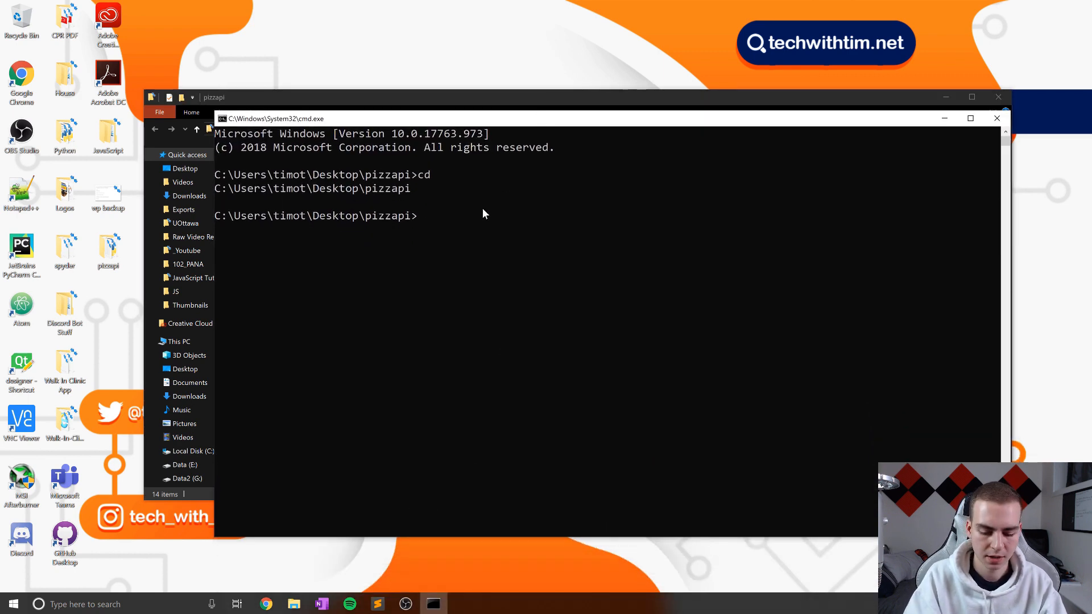
Run pip install -r requirements.txt in the pizzapi folder
type("pip install -")
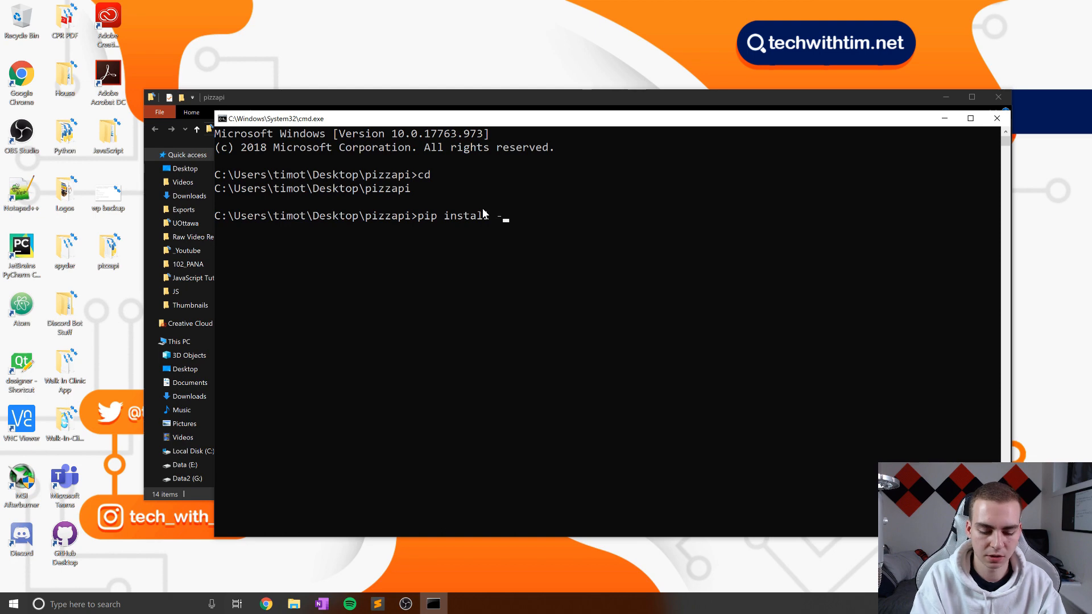
type("r requirements.txt")
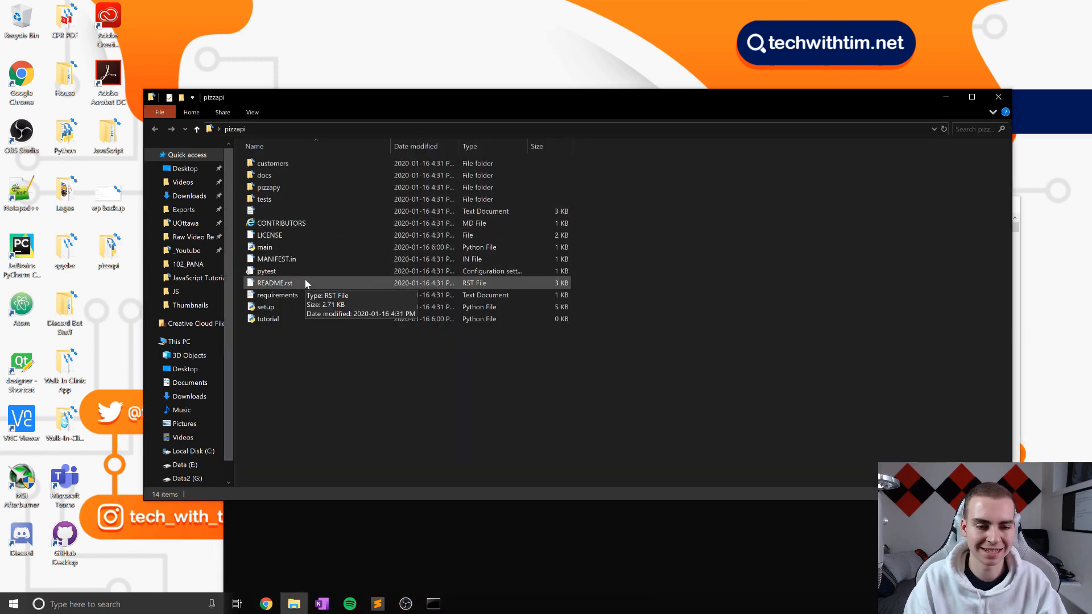
double_click(277, 295)
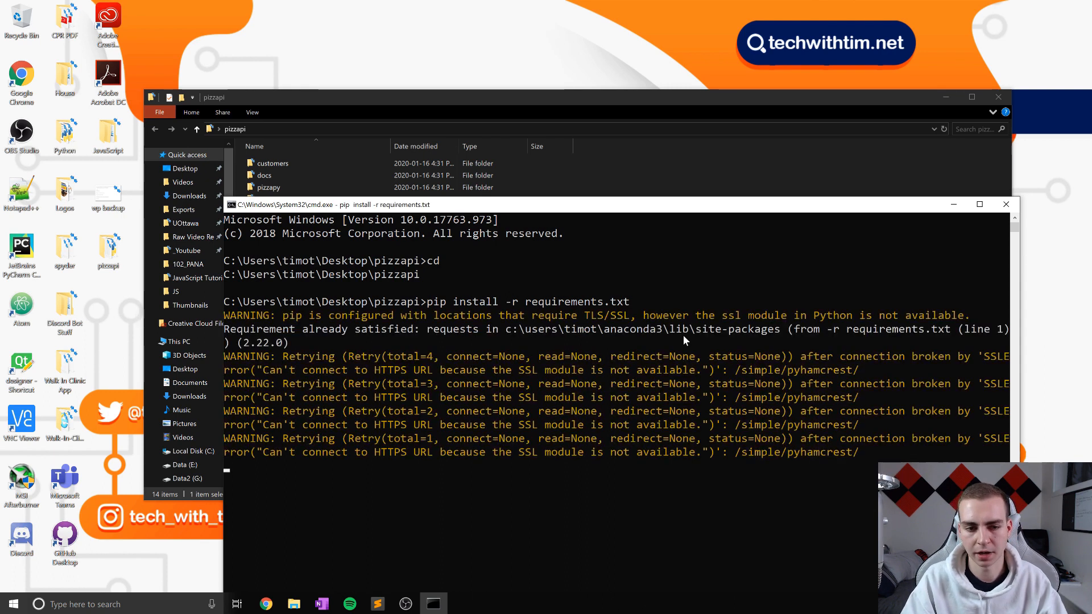
mouse_move(535, 380)
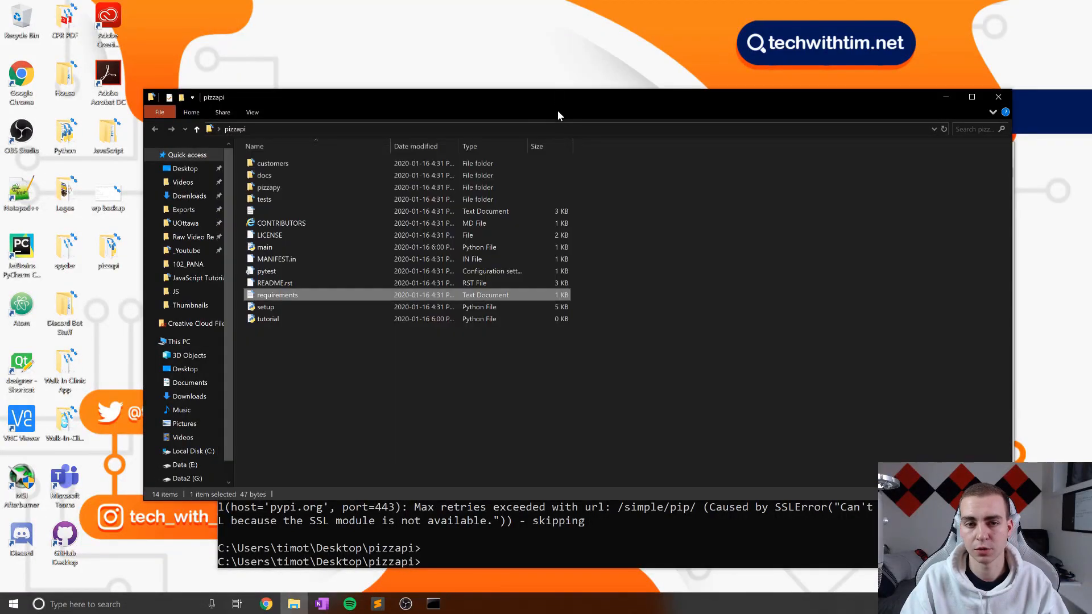
Expand the pizzapy package in the sidebar, then return to the pizzapi GitHub page
left_click(434, 394)
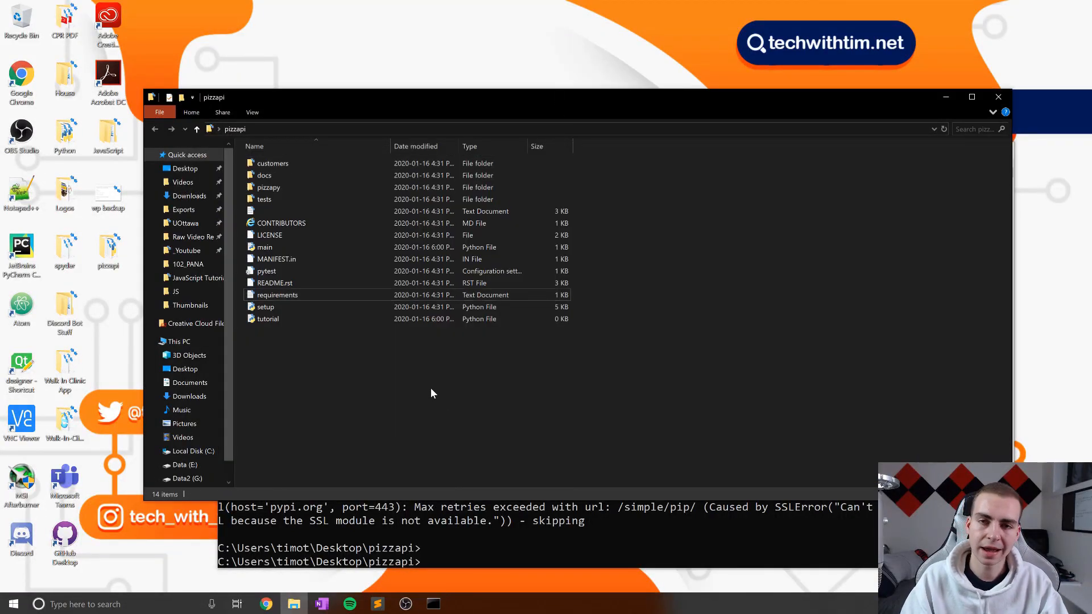
mouse_move(354, 357)
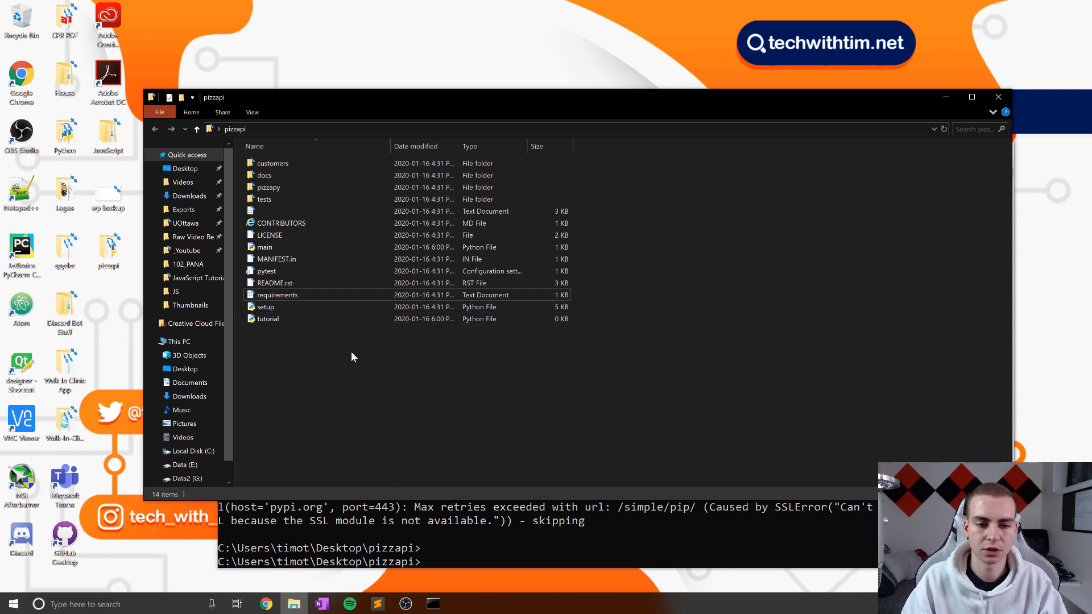
mouse_move(434, 367)
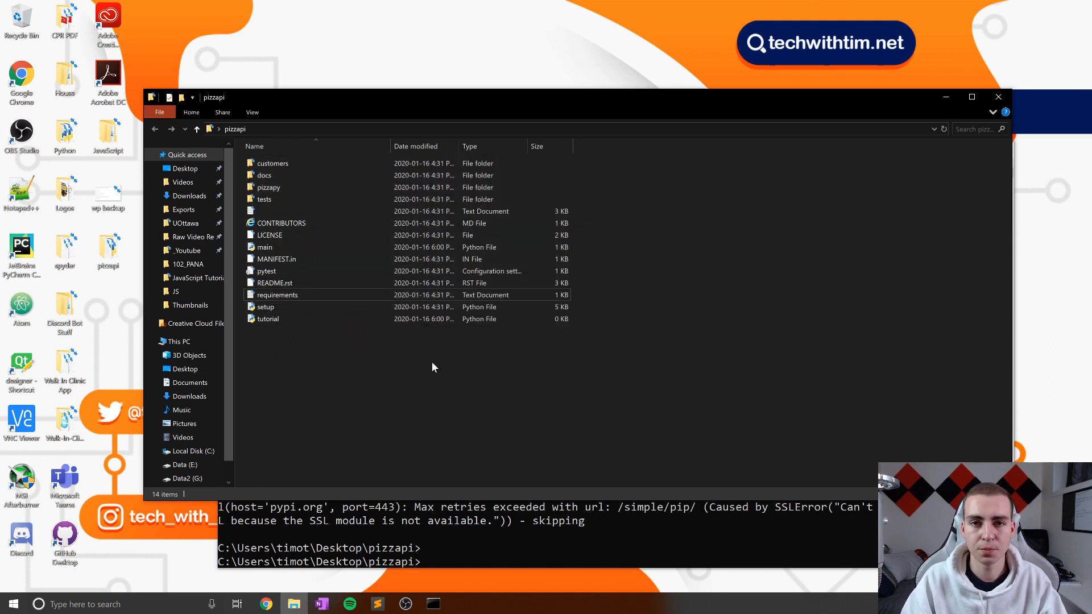
mouse_move(412, 367)
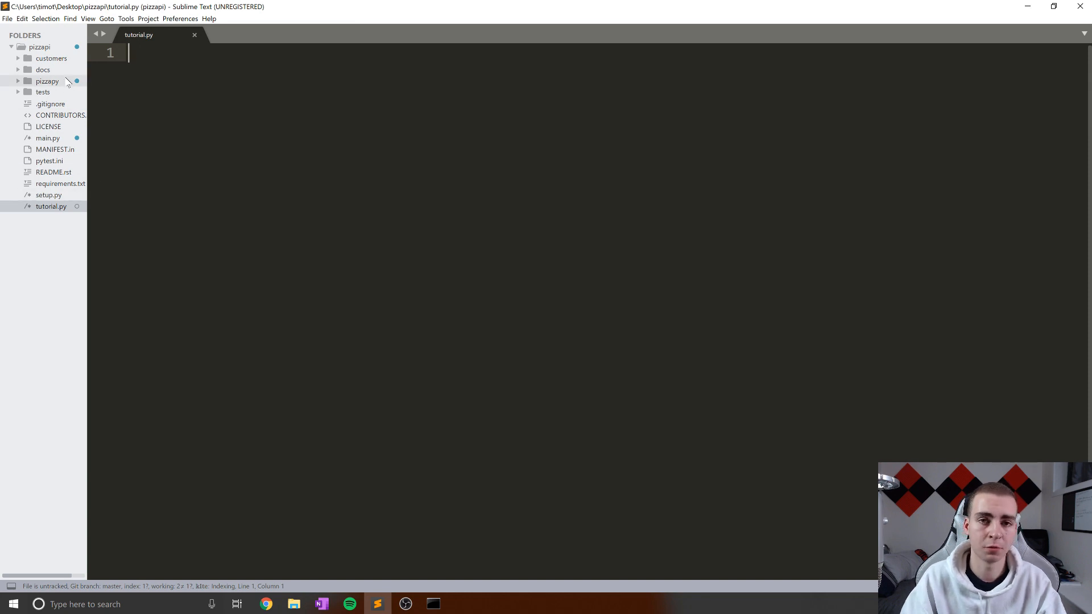
left_click(46, 81)
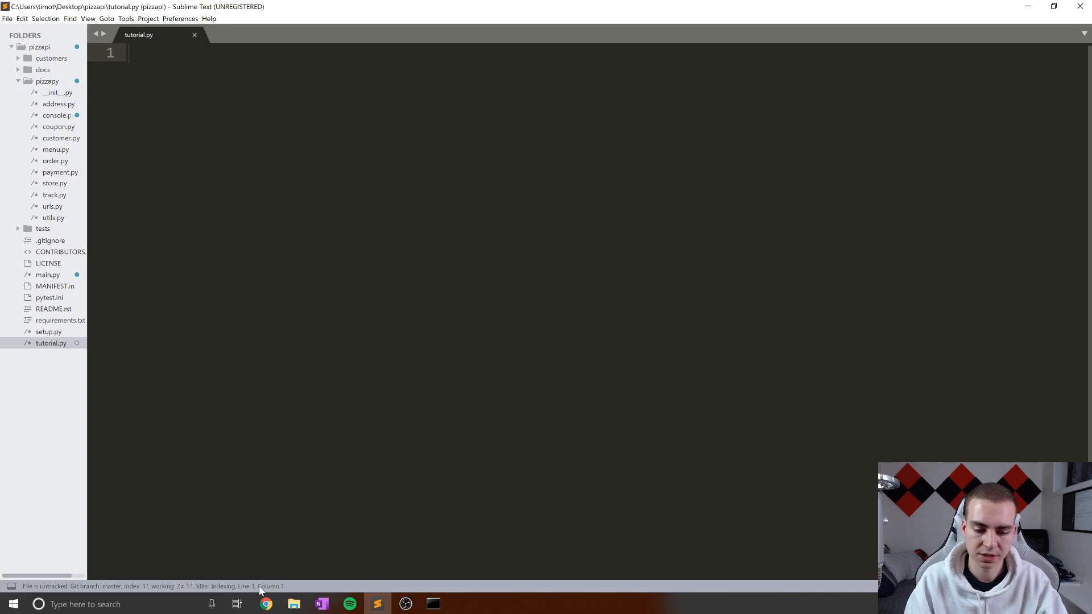
left_click(266, 604)
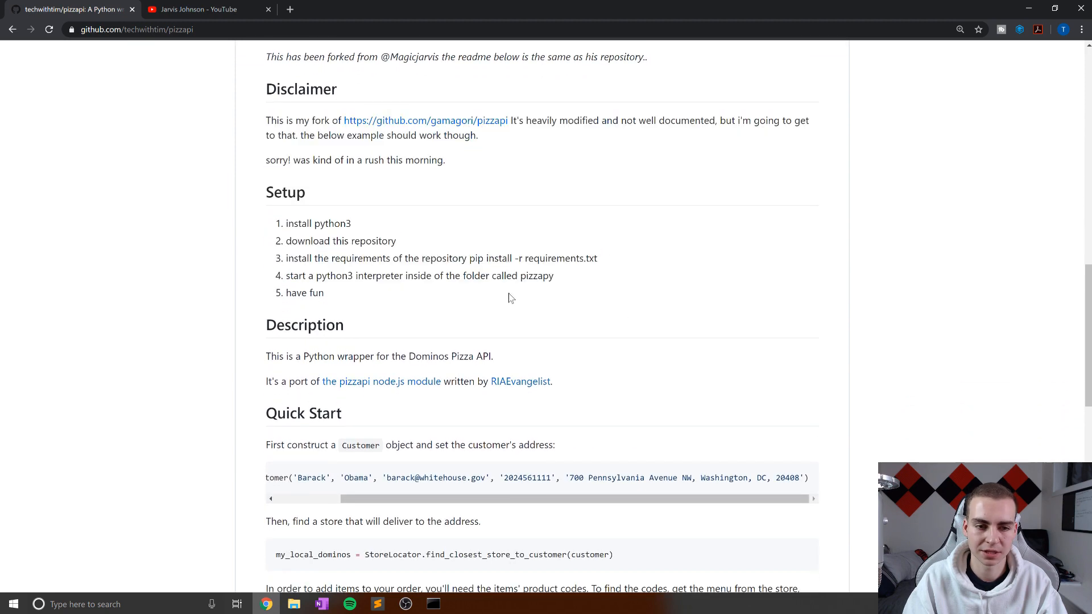
Highlight the Quick Start Customer constructor and StoreLocator.find_closest_store_to_customer example code
scroll("down", 3)
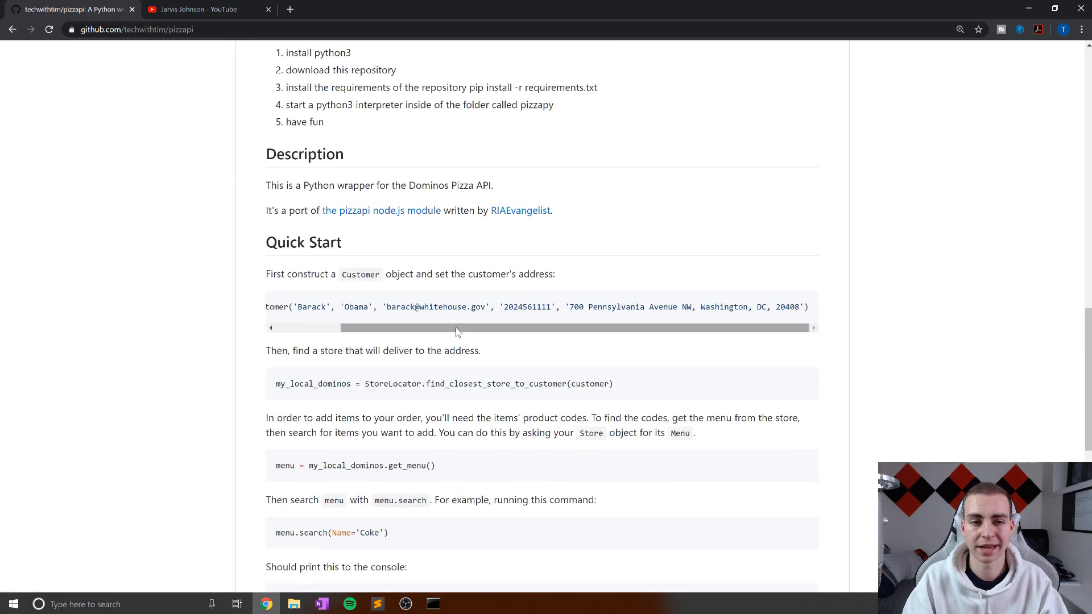
left_click_drag(266, 186, 334, 185)
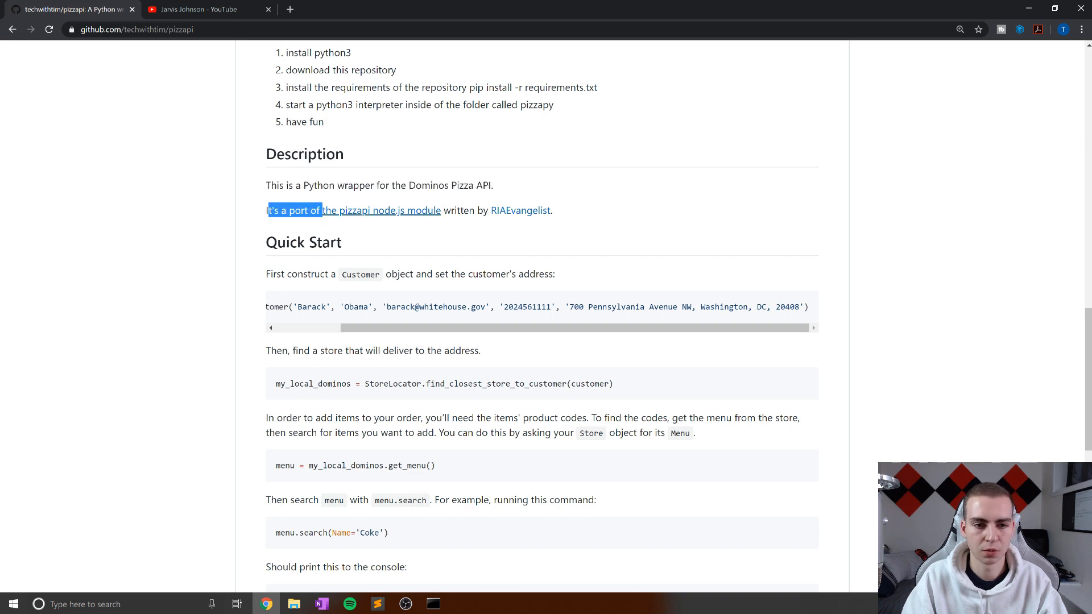
mouse_move(399, 221)
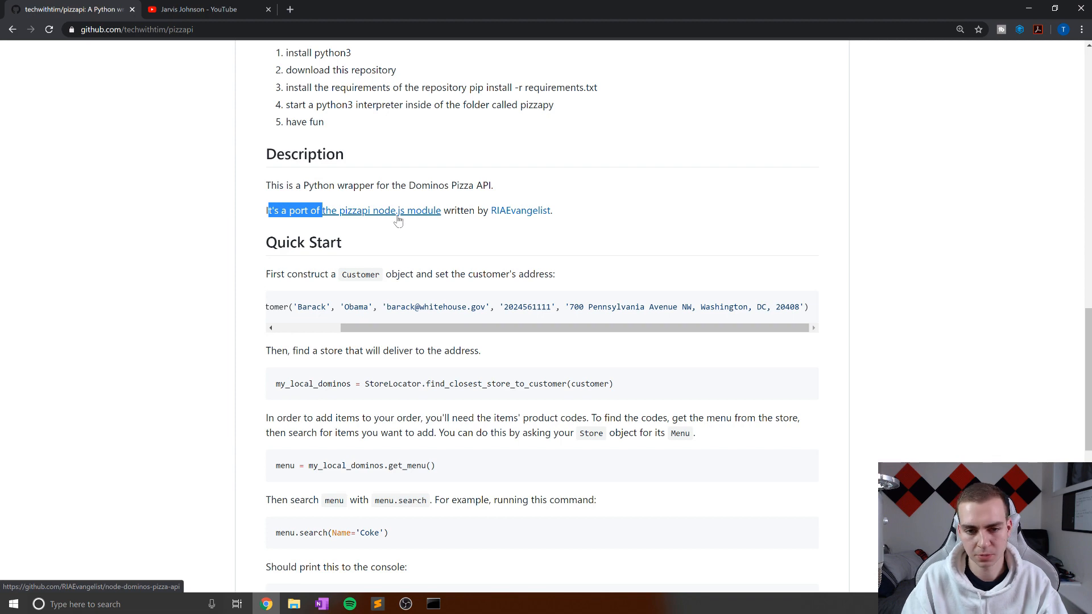
scroll("down", 3)
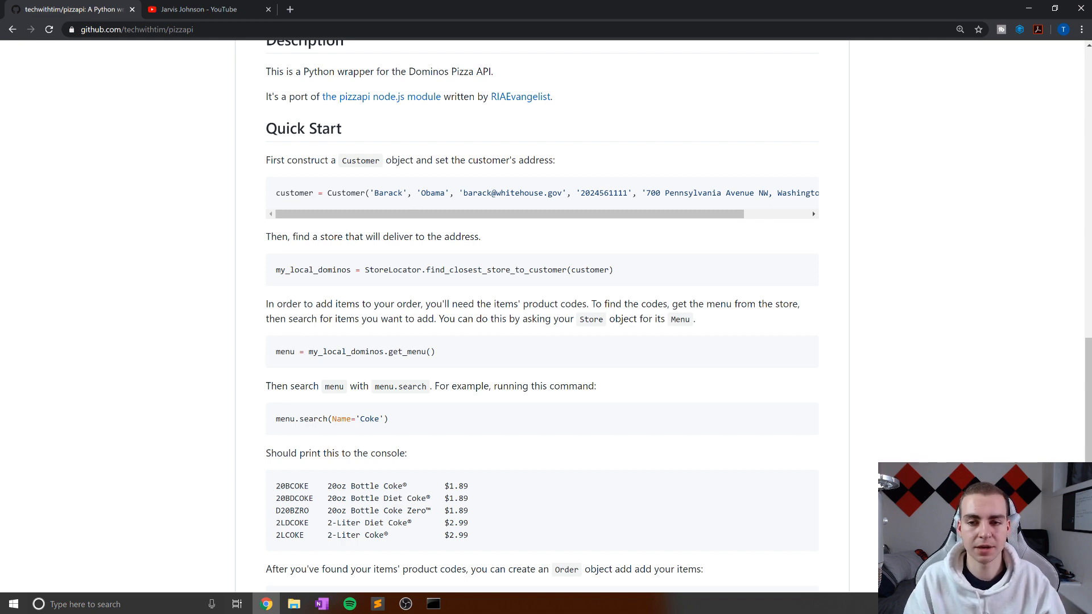
left_click_drag(328, 192, 383, 193)
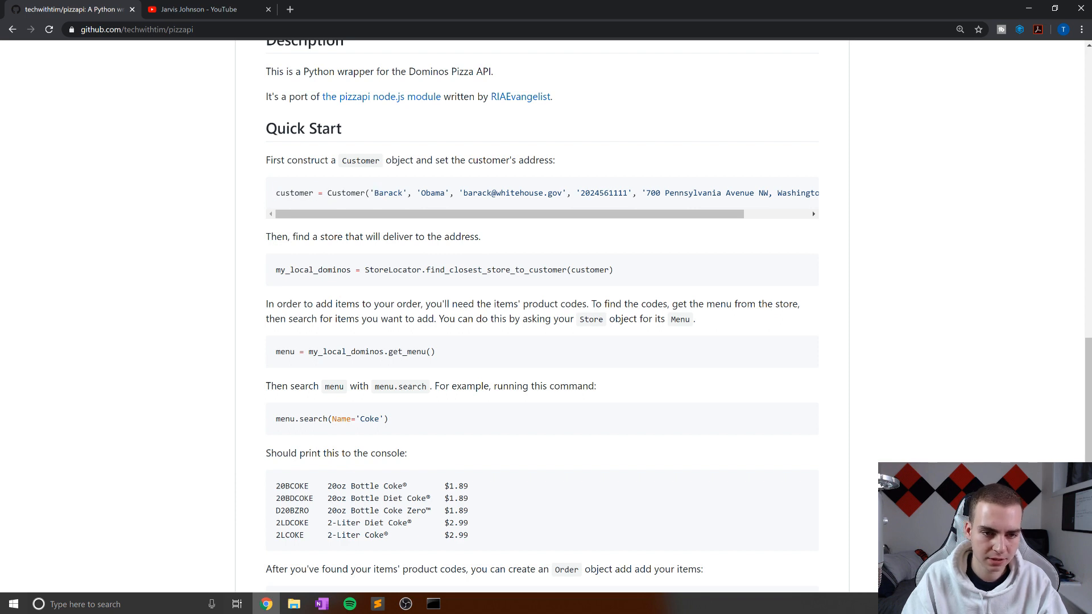
left_click_drag(326, 193, 468, 193)
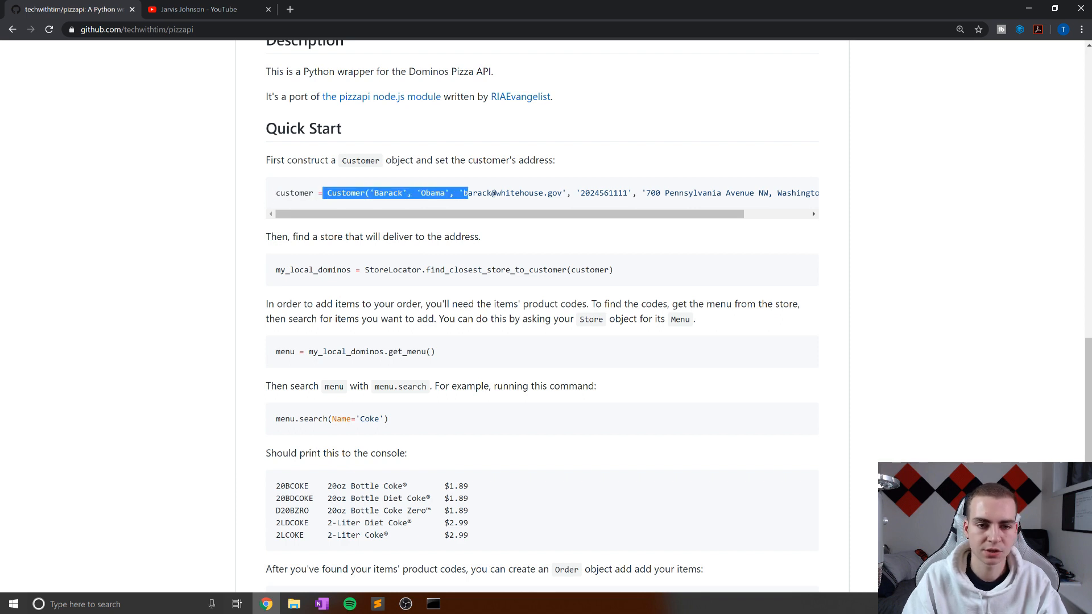
double_click(387, 192)
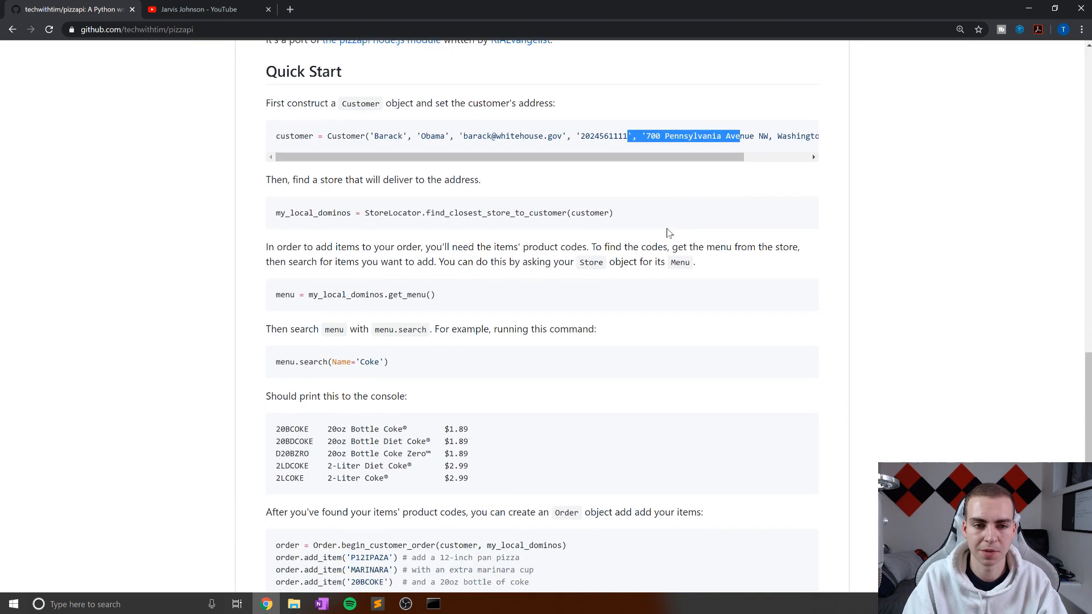
mouse_move(449, 233)
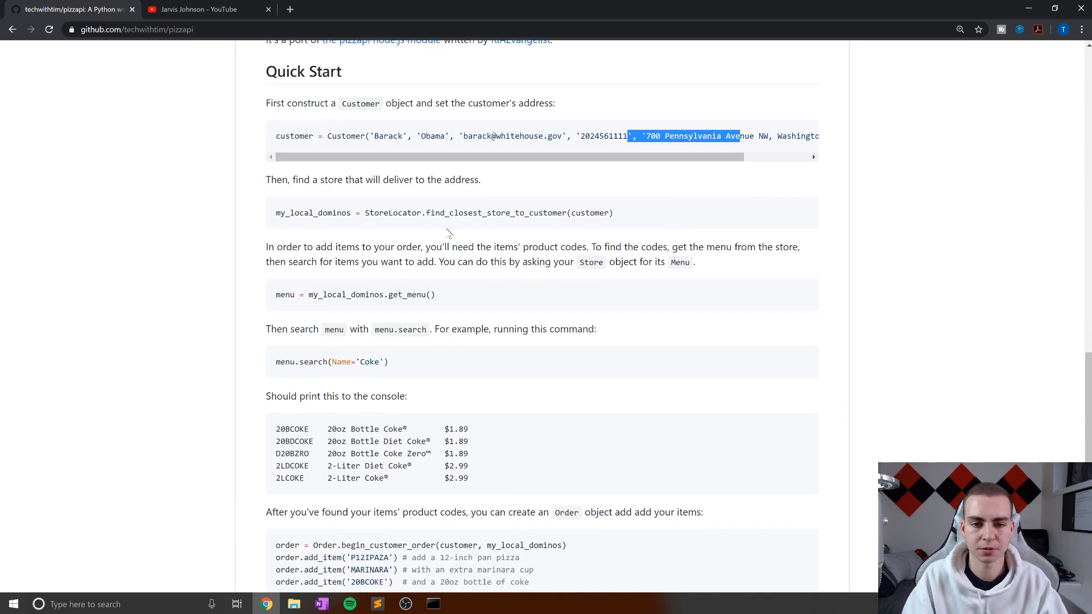
double_click(393, 213)
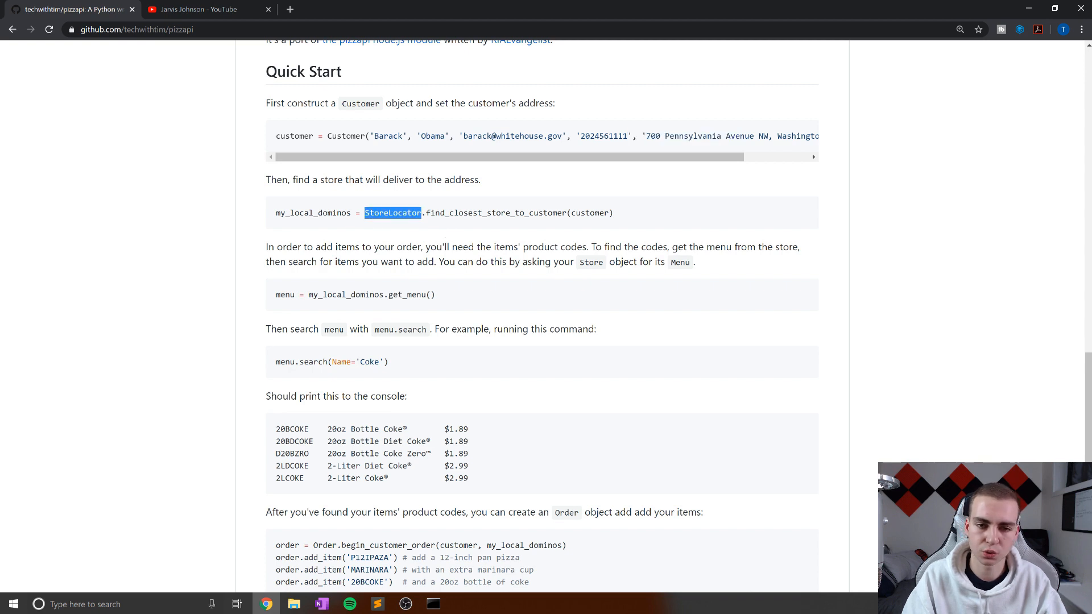
mouse_move(462, 235)
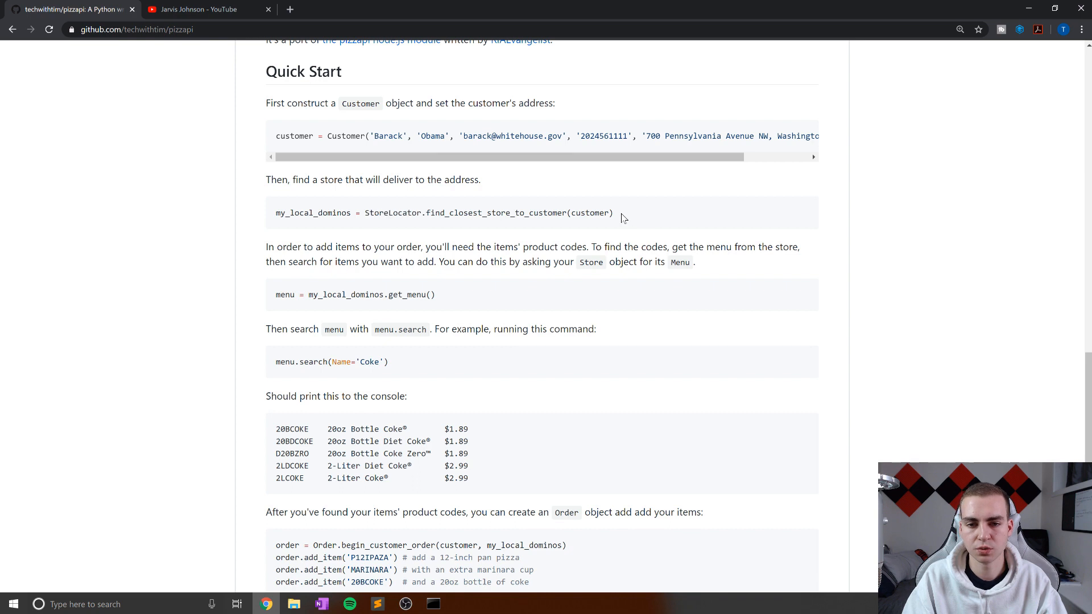
left_click_drag(370, 212, 614, 212)
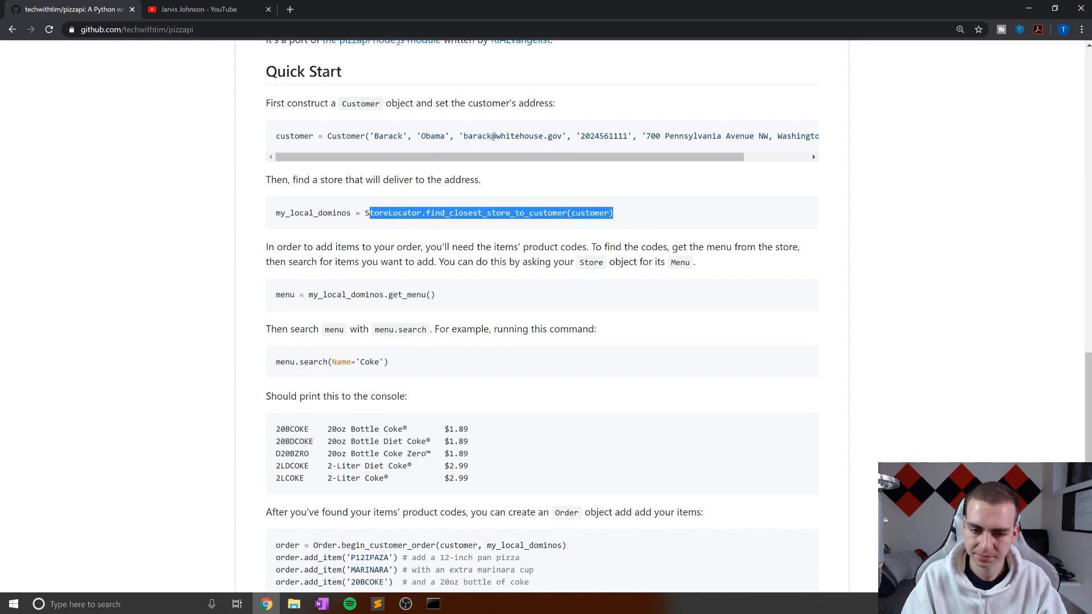
Read the README's get_menu and Coke search examples down to the order example
scroll("down", 3)
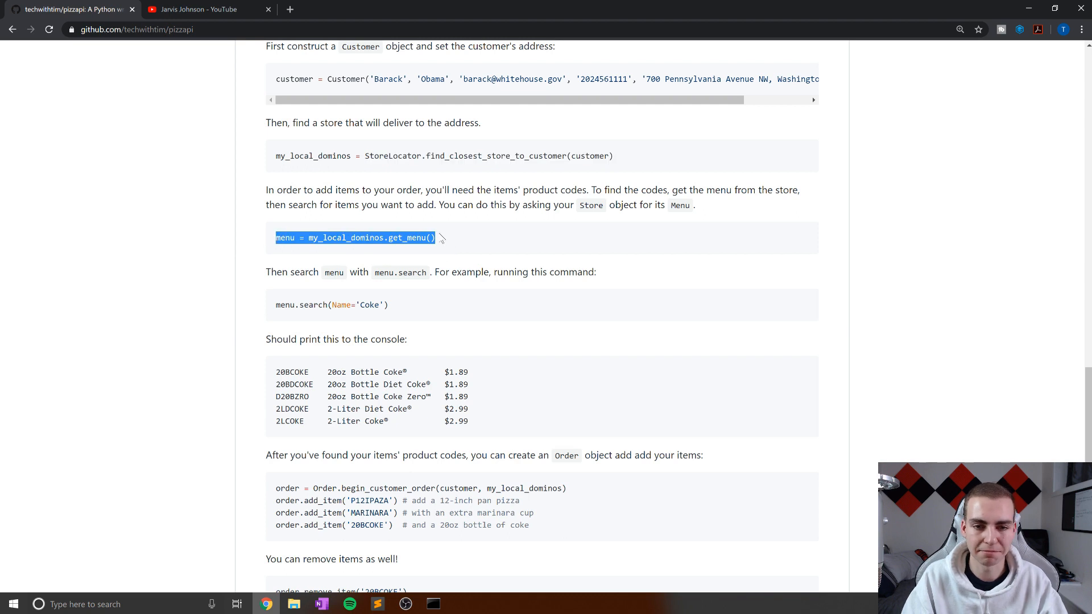
left_click(431, 262)
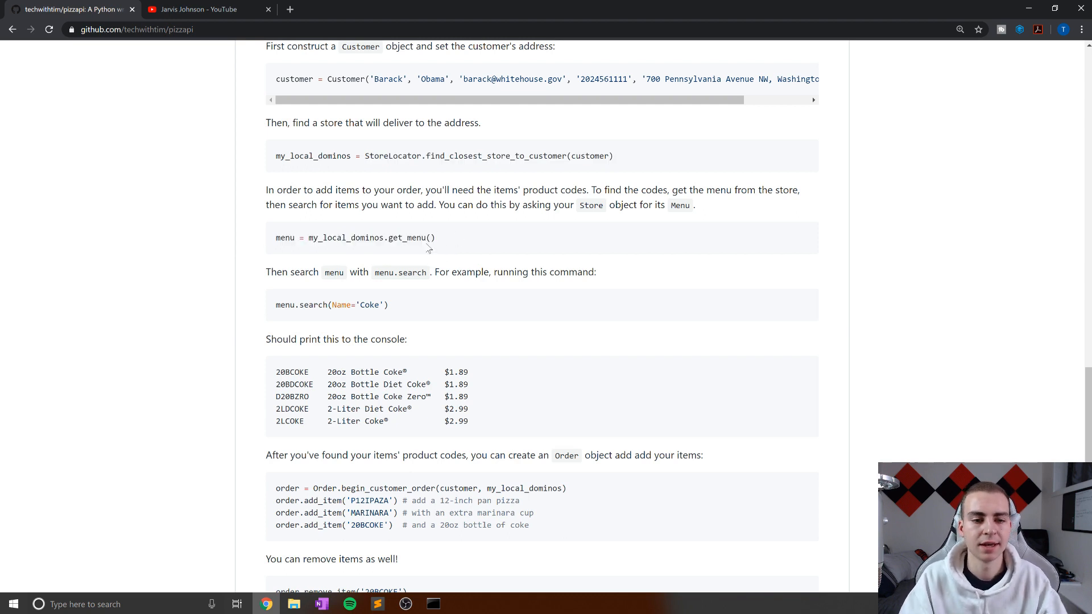
scroll("down", 3)
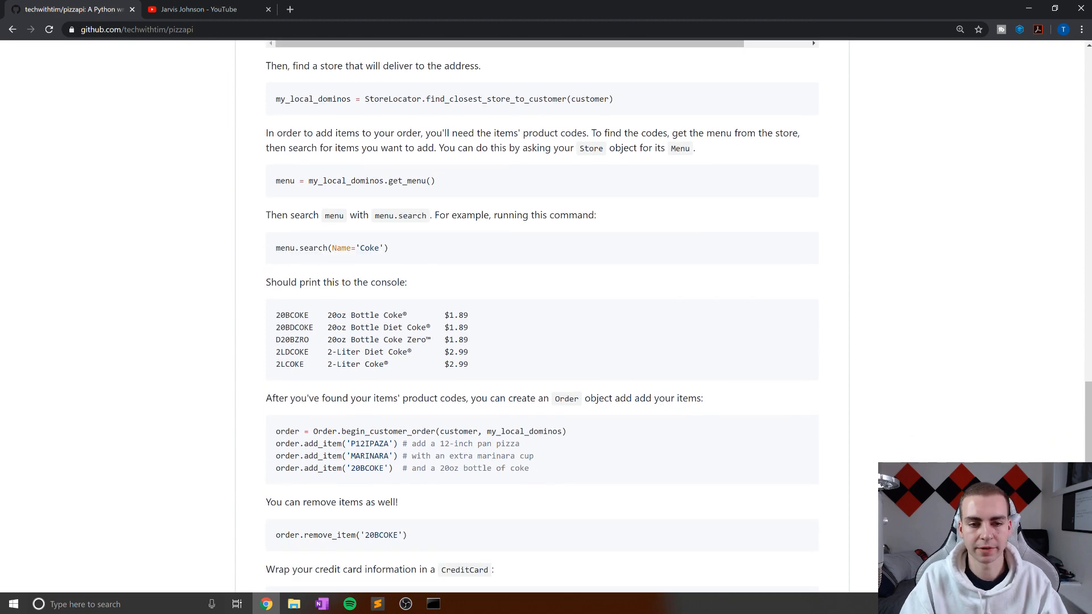
double_click(369, 248)
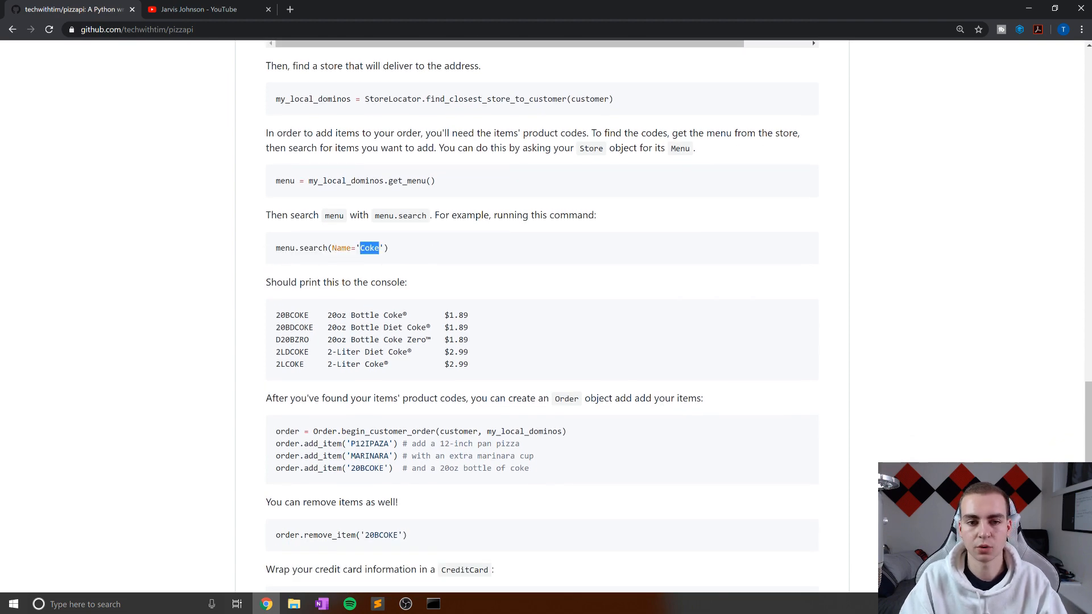
scroll("down", 3)
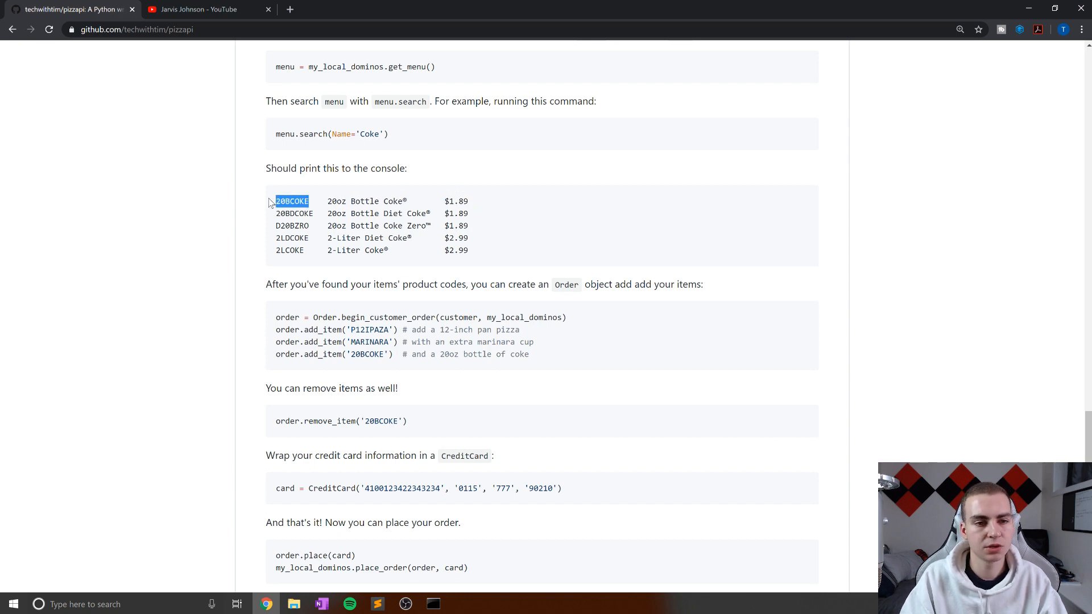
scroll("down", 3)
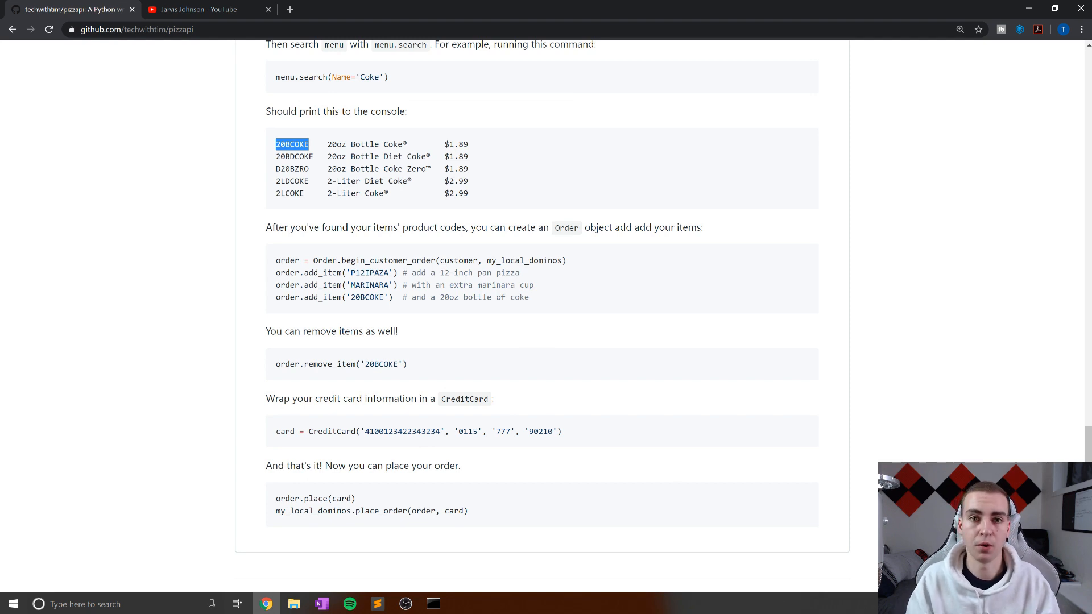
scroll("down", 3)
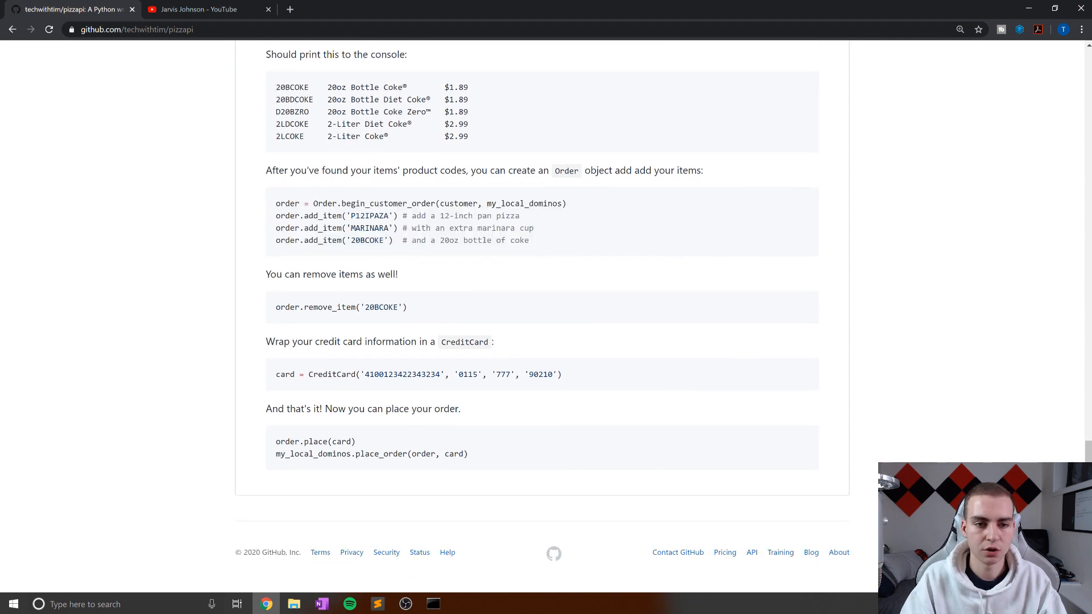
double_click(388, 203)
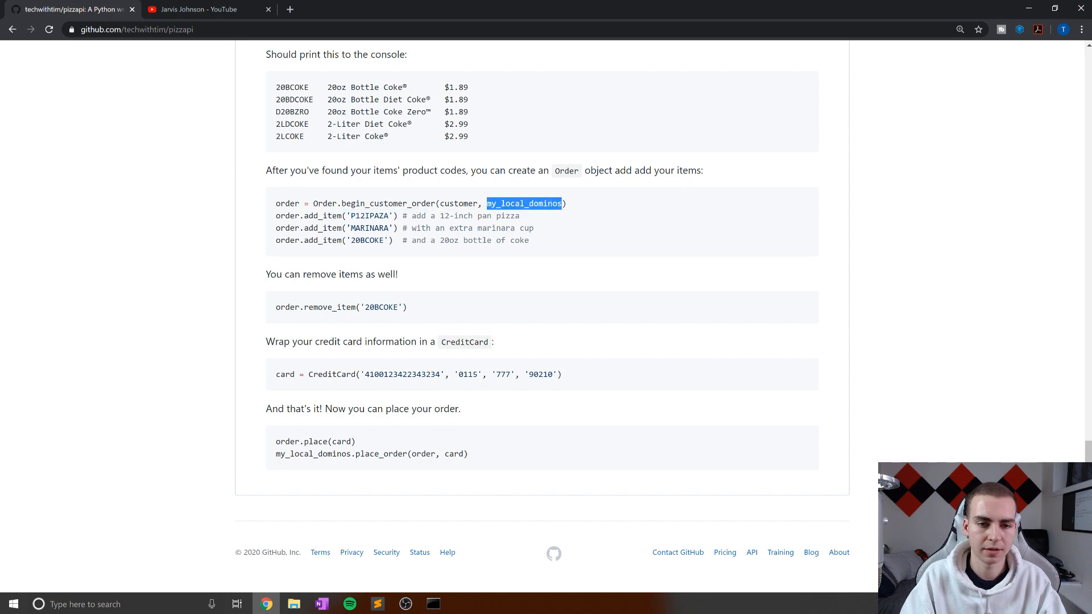
mouse_move(527, 156)
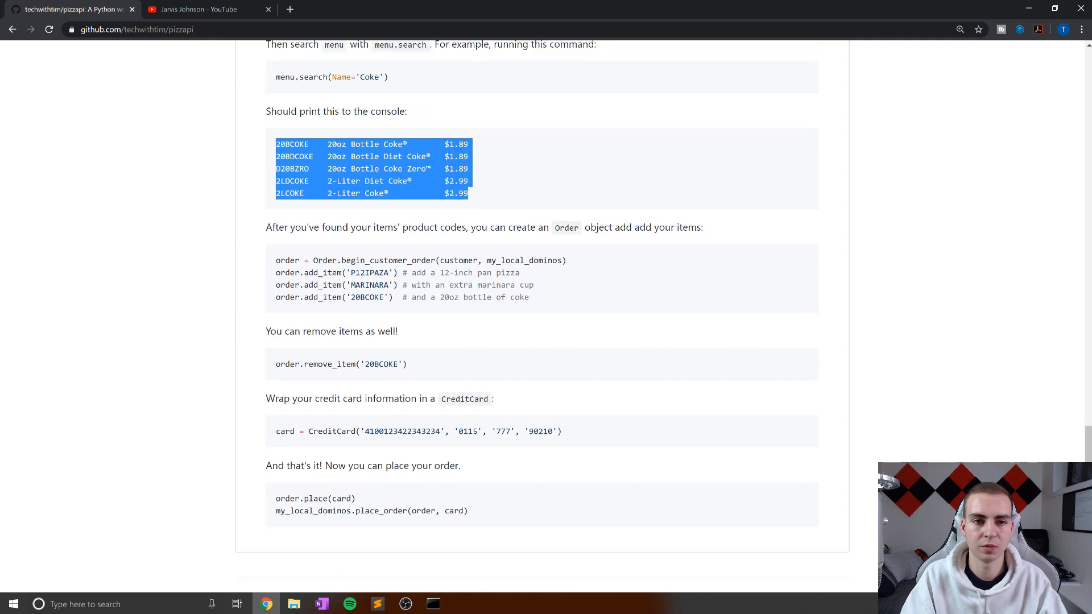
Read the CreditCard and order.place(card) examples, then return to tutorial.py
scroll("down", 3)
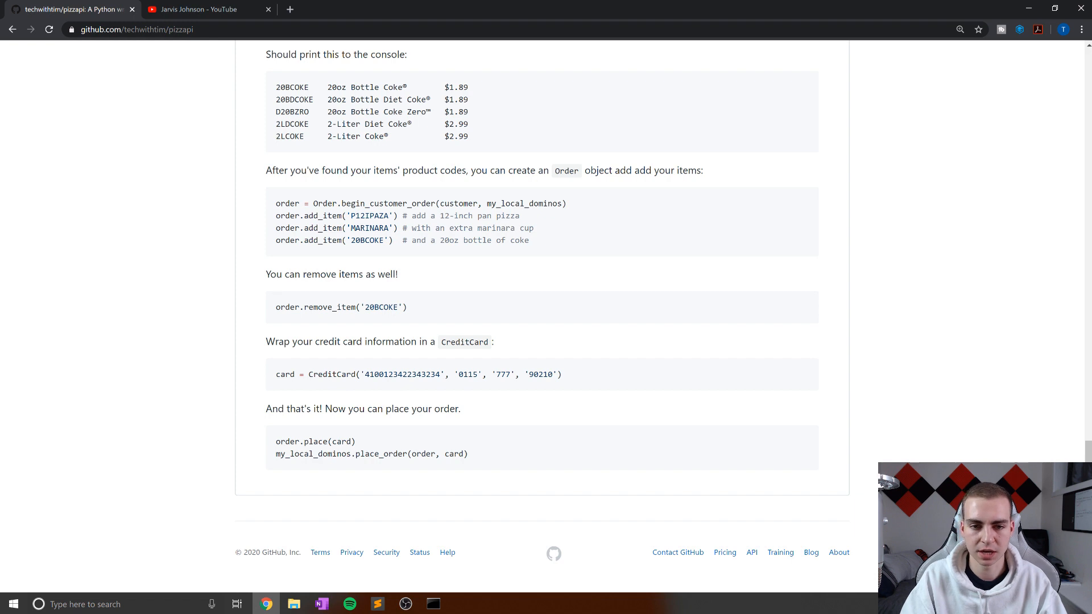
left_click_drag(411, 228, 533, 228)
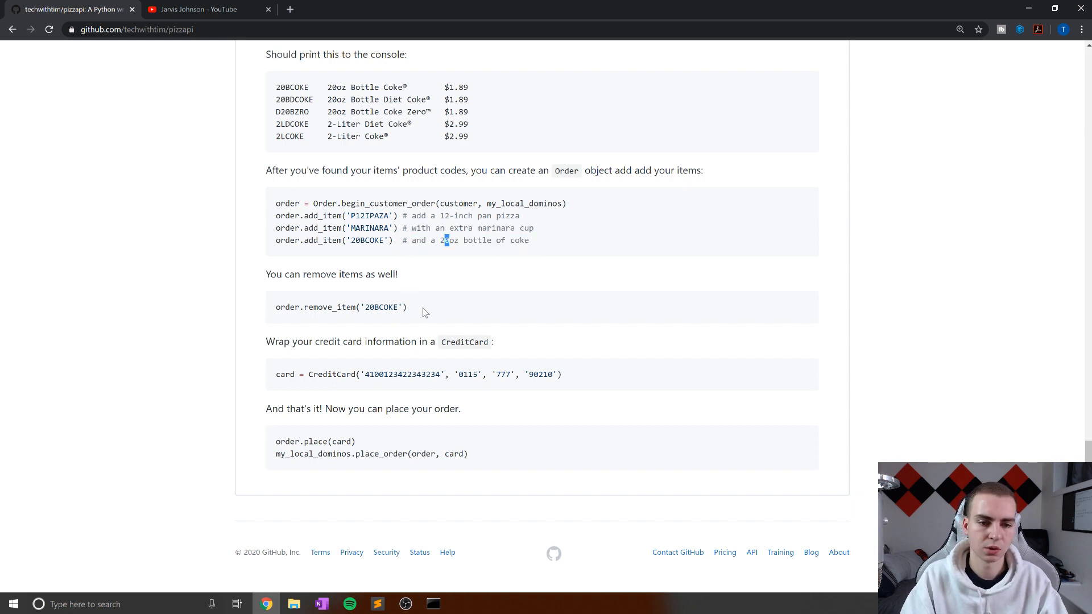
triple_click(341, 307)
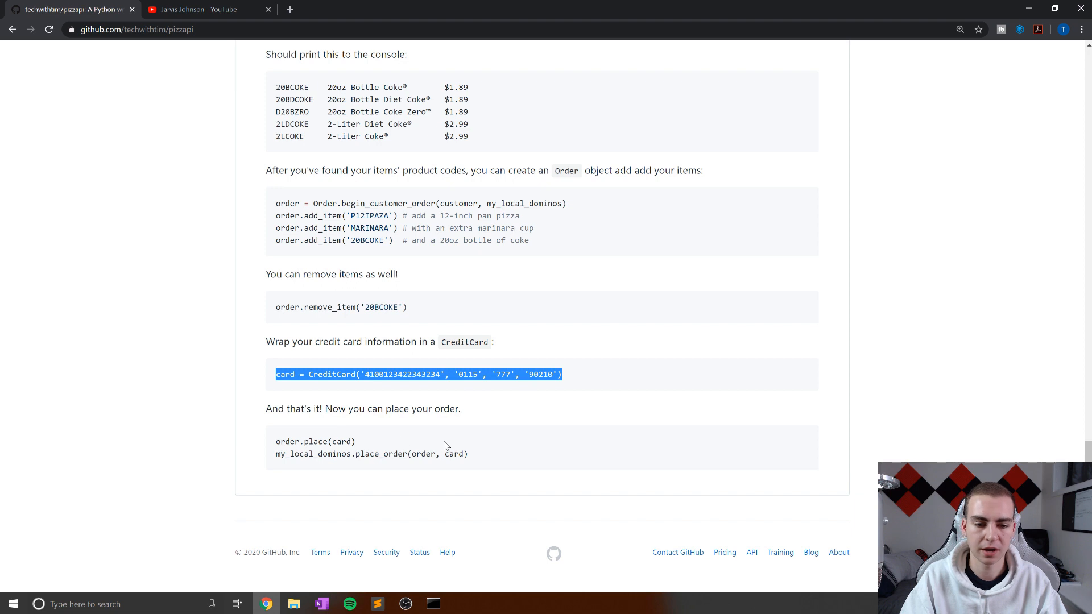
double_click(315, 442)
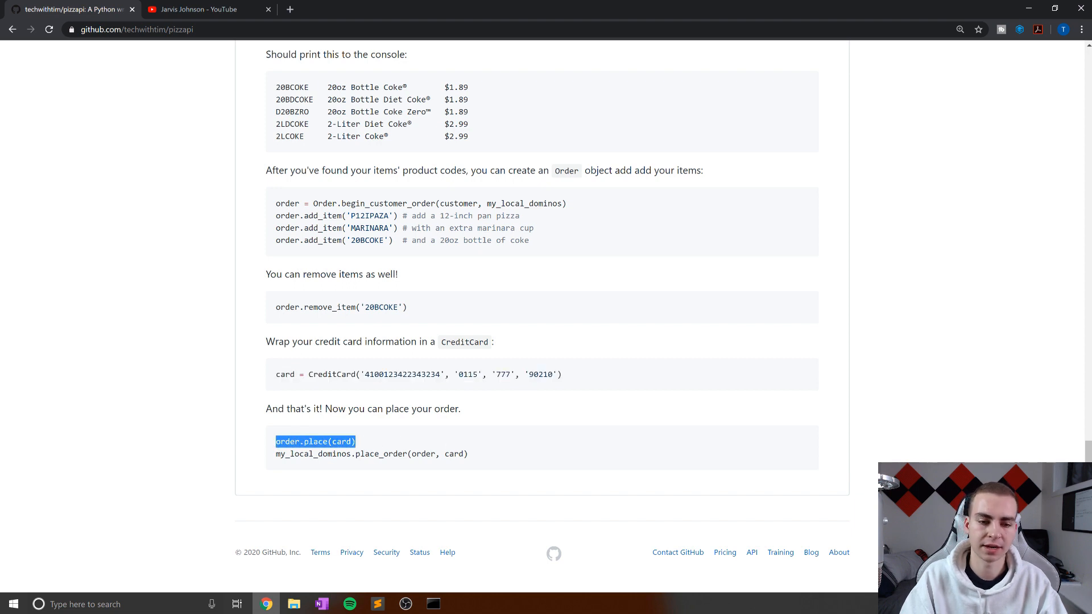
double_click(371, 454)
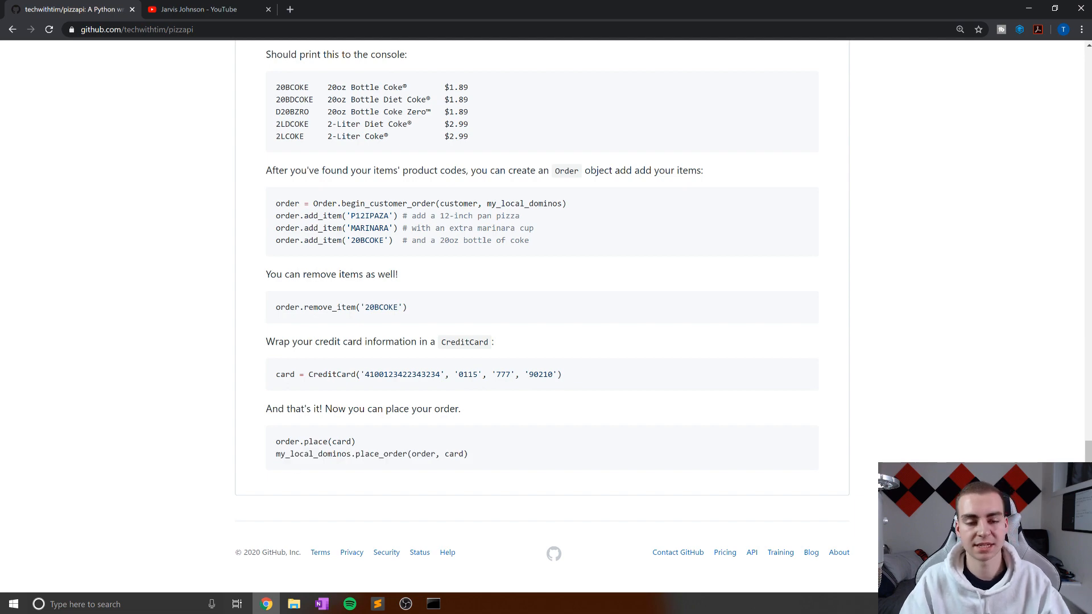
scroll("up", 3)
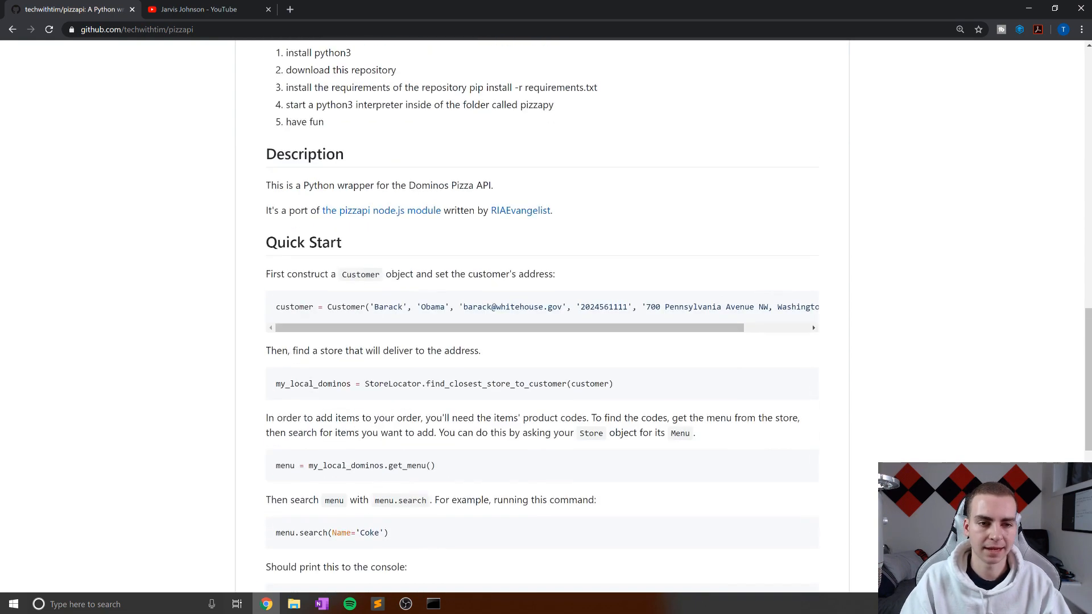
scroll("down", 3)
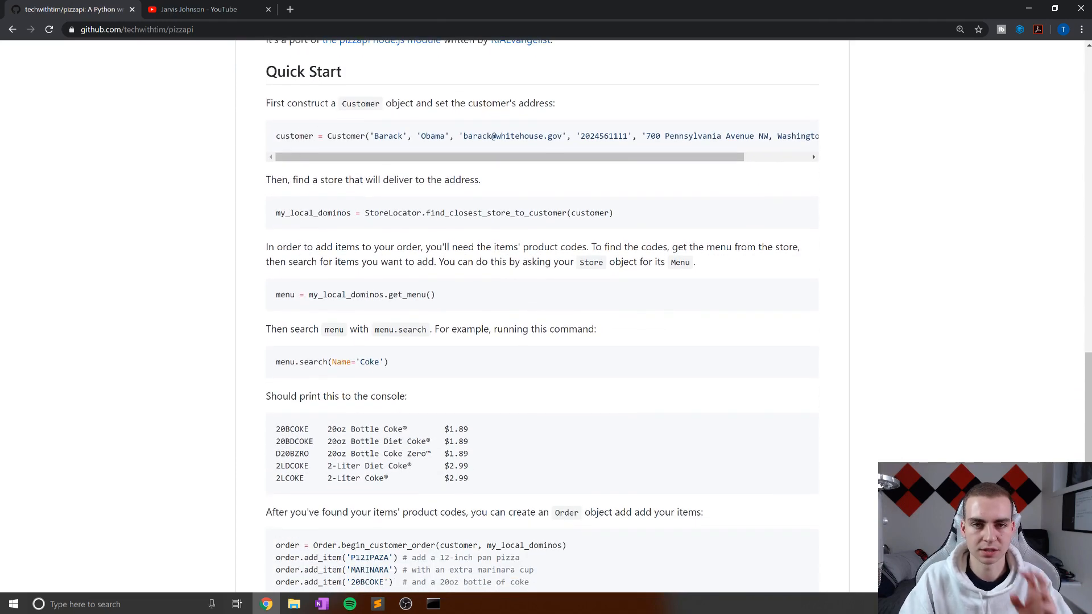
mouse_move(626, 195)
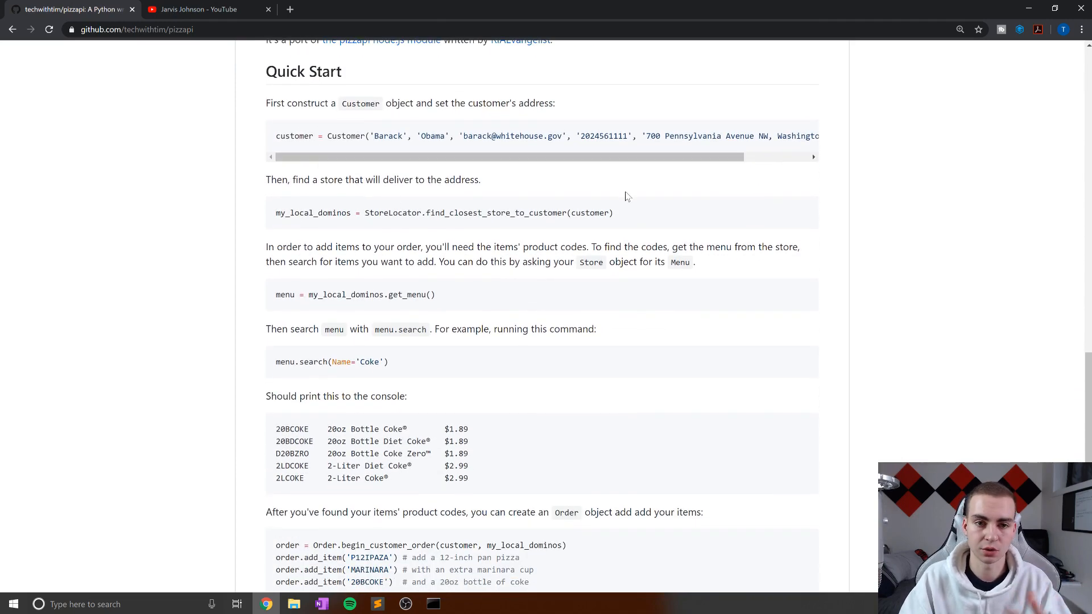
scroll("down", 3)
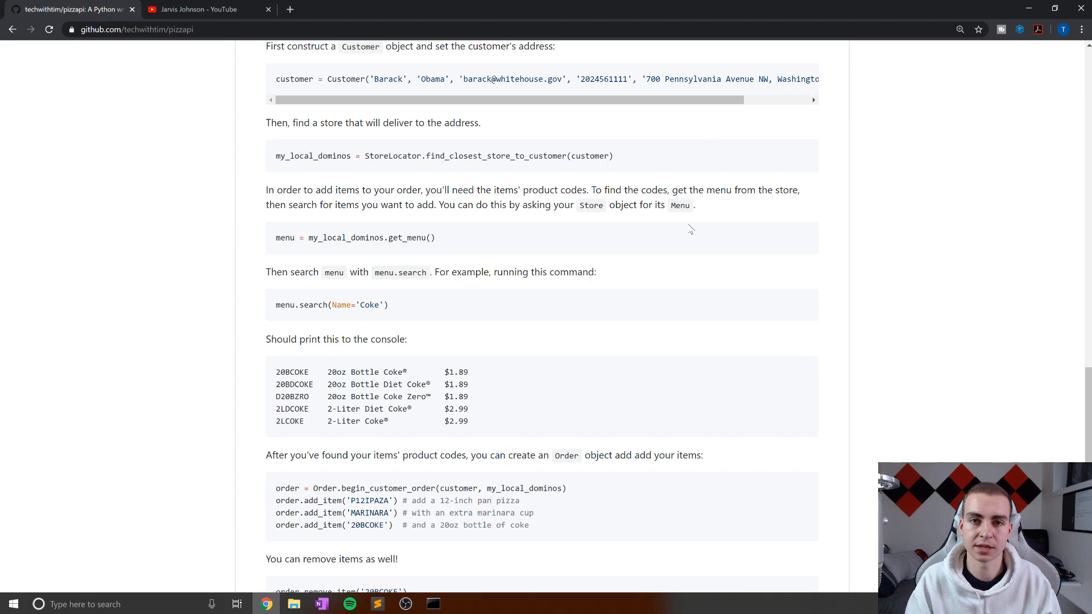
left_click(377, 604)
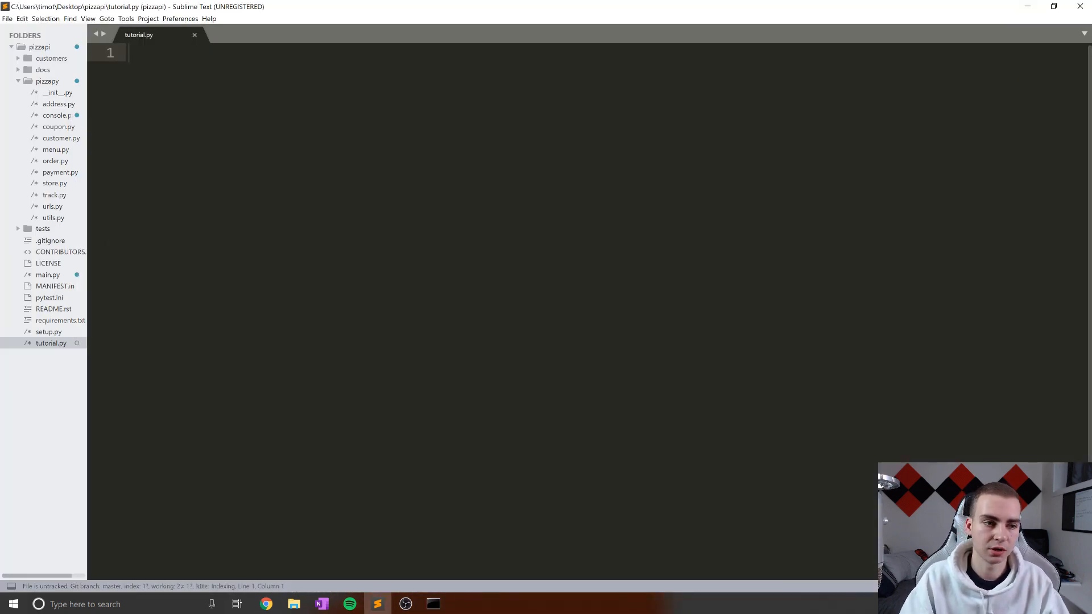
Inspect pizzapy's order.py and __init__.py imports, then return to the empty tutorial.py
left_click(18, 81)
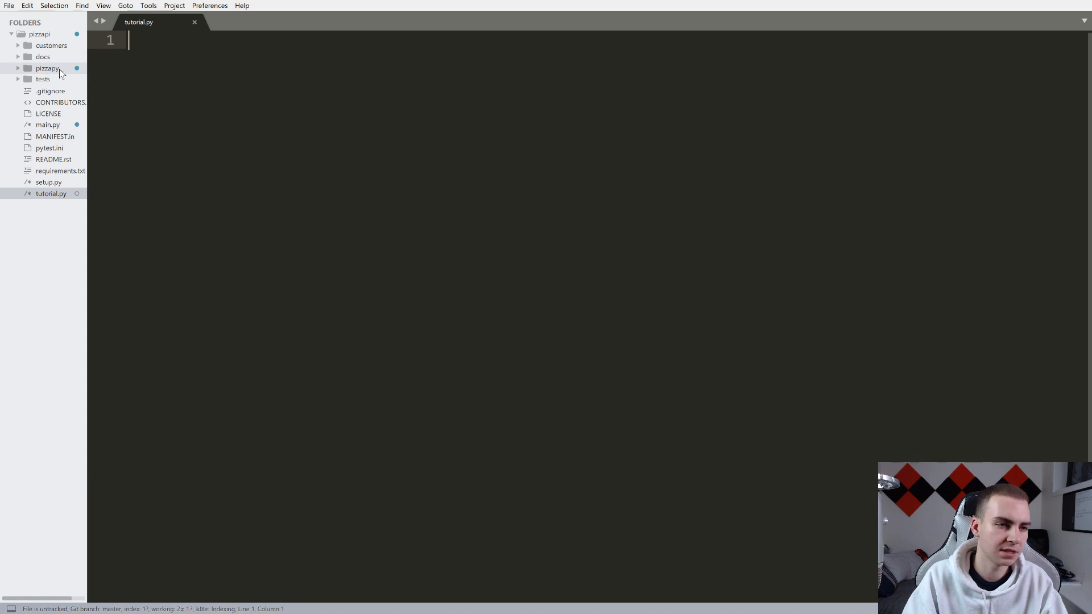
left_click(47, 67)
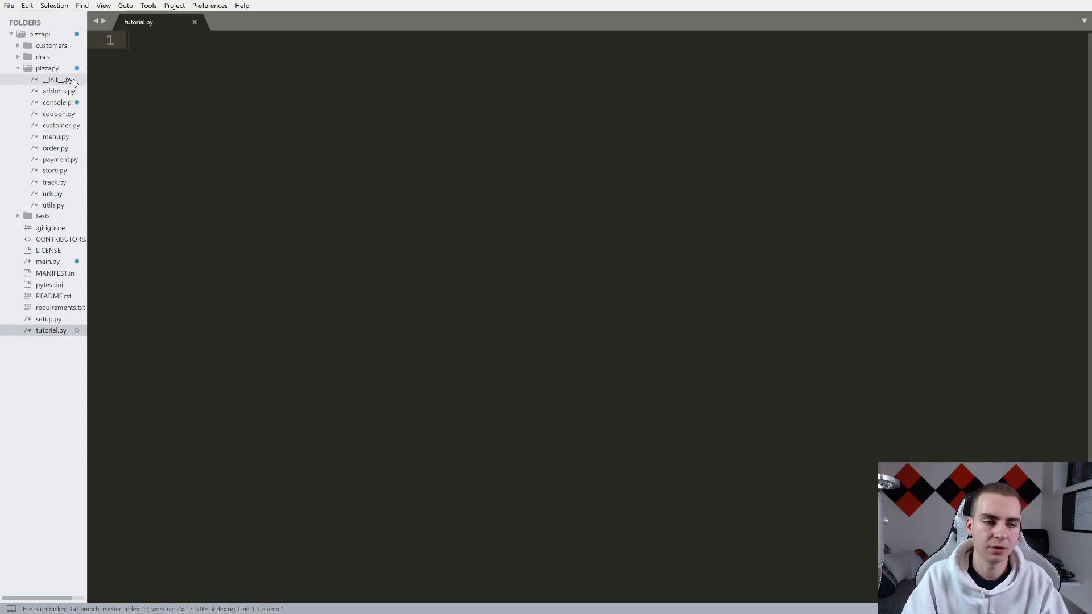
left_click(55, 148)
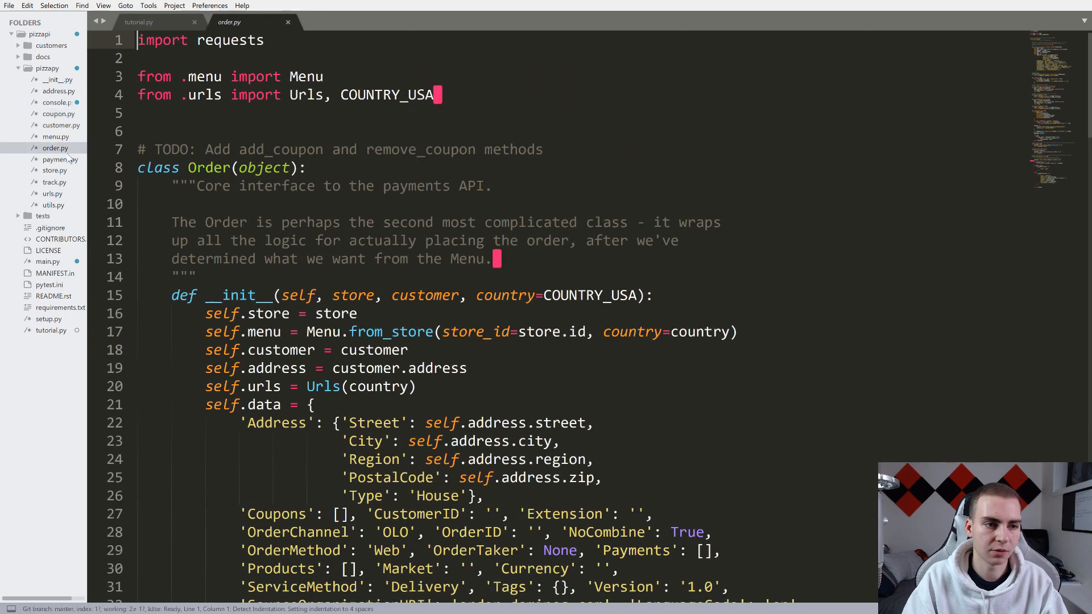
left_click(53, 204)
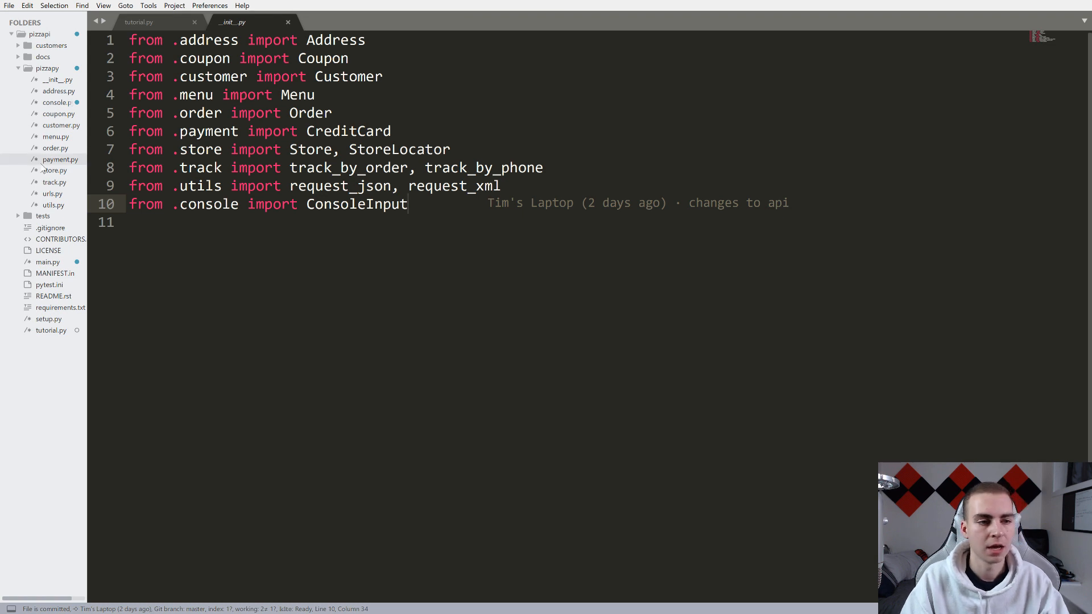
left_click(18, 69)
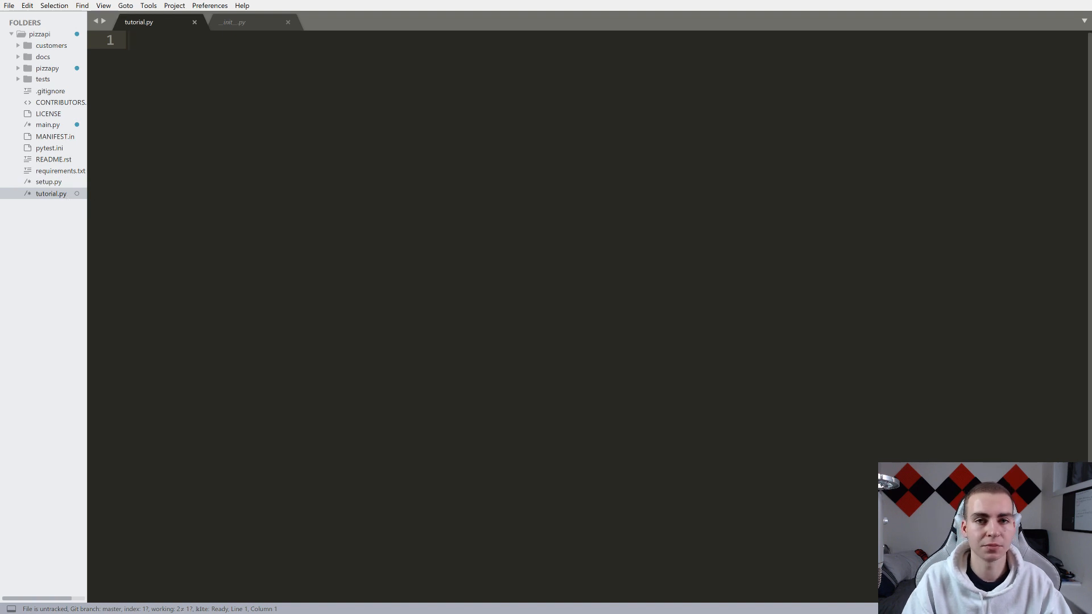
Start an 'import pizzapy' line and browse the pizzapy package files
left_click(41, 80)
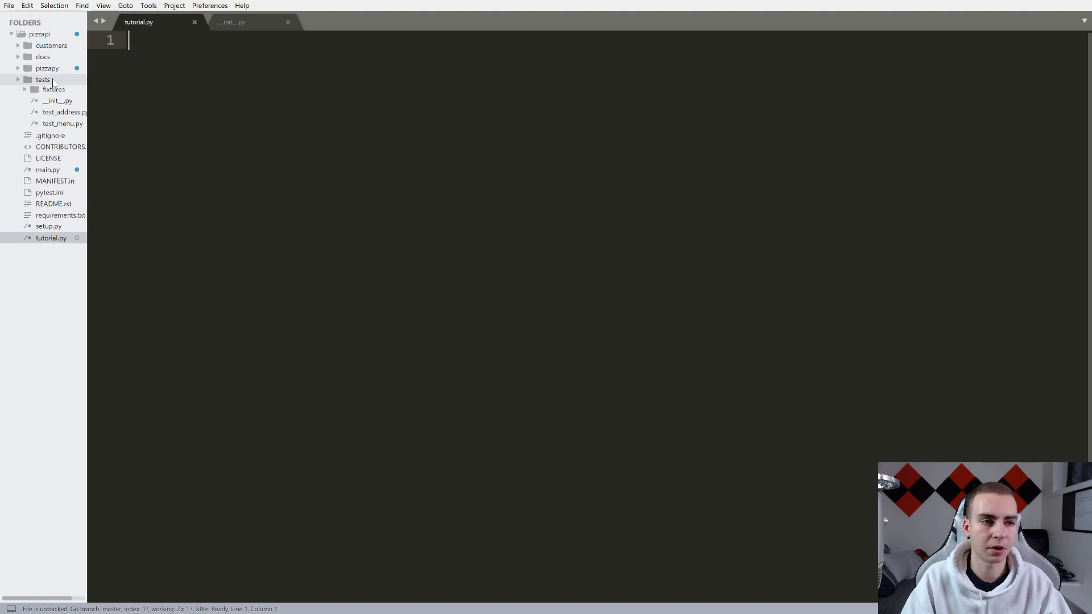
left_click(43, 67)
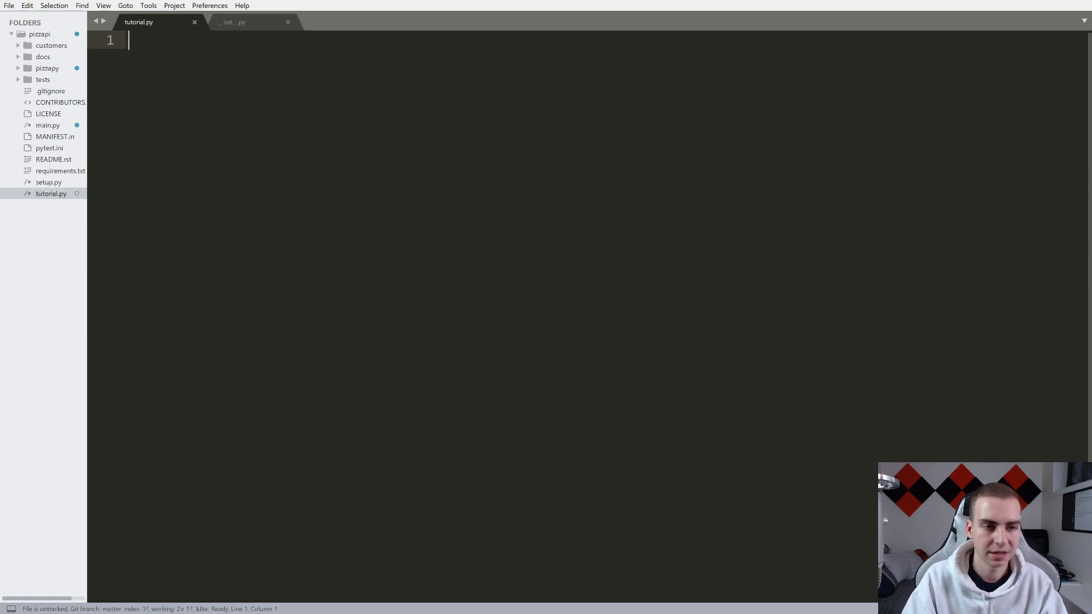
type("import pizza")
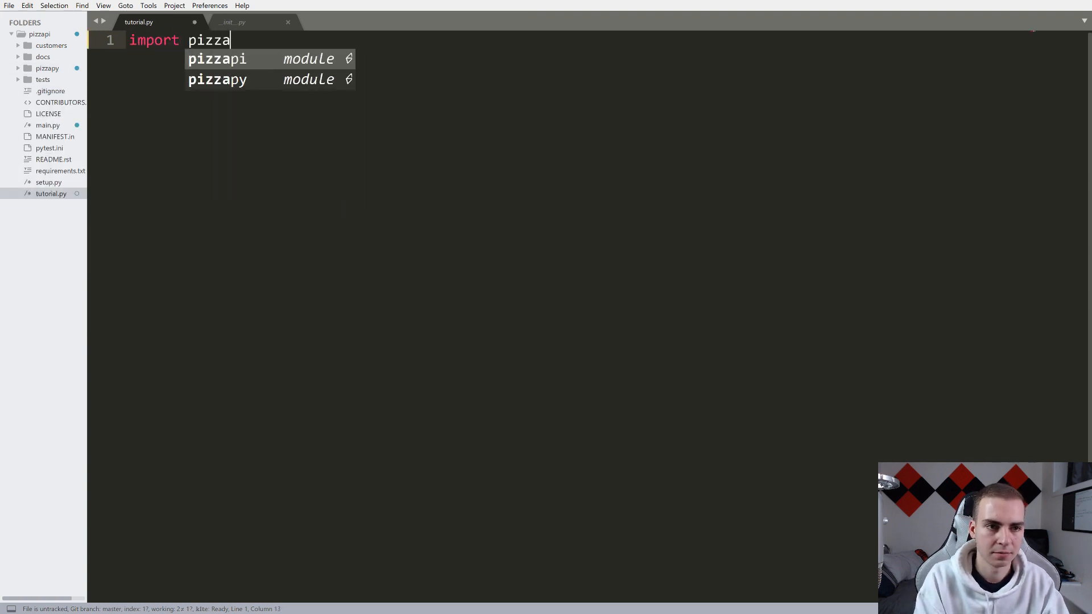
left_click(217, 79)
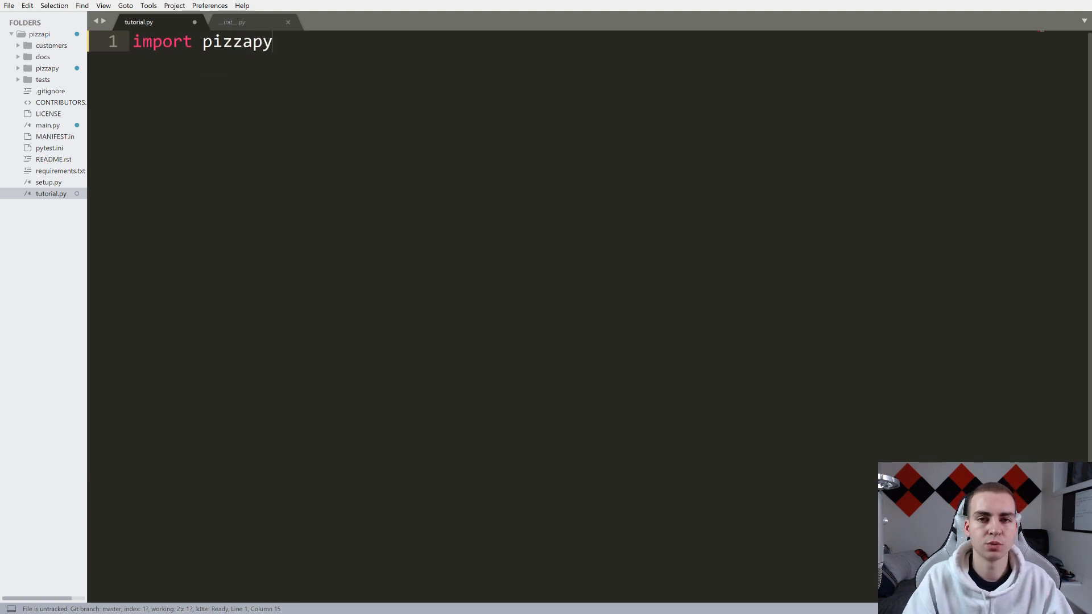
left_click(48, 67)
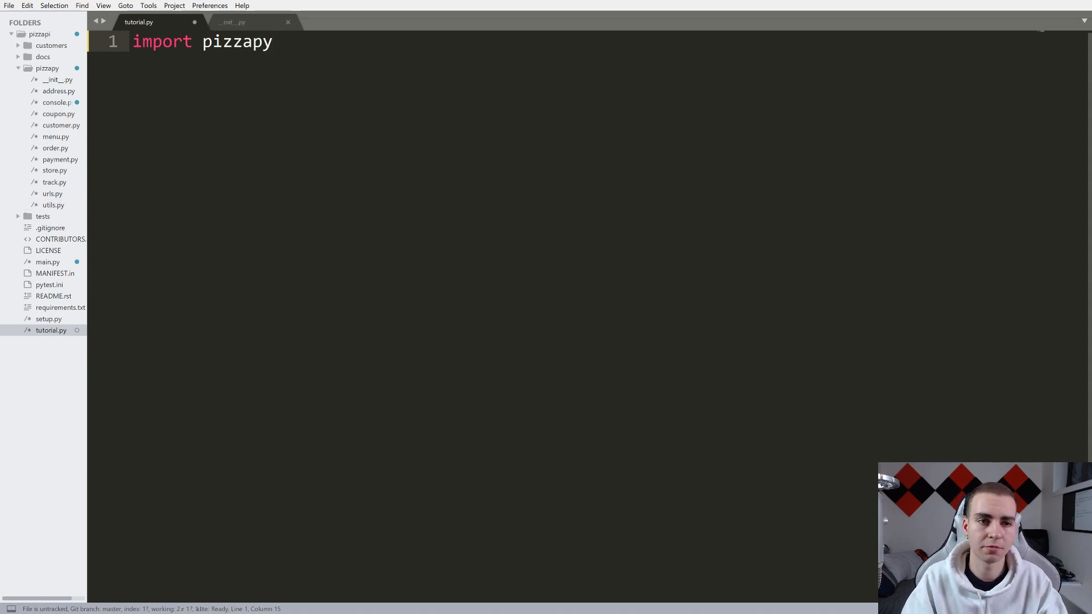
left_click(288, 21)
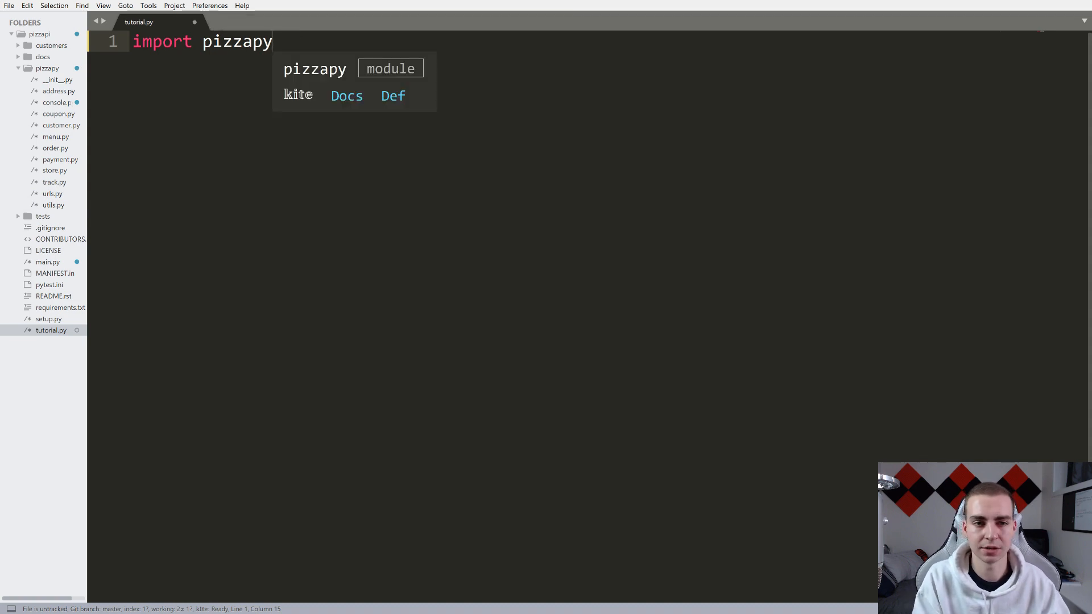
key("Enter")
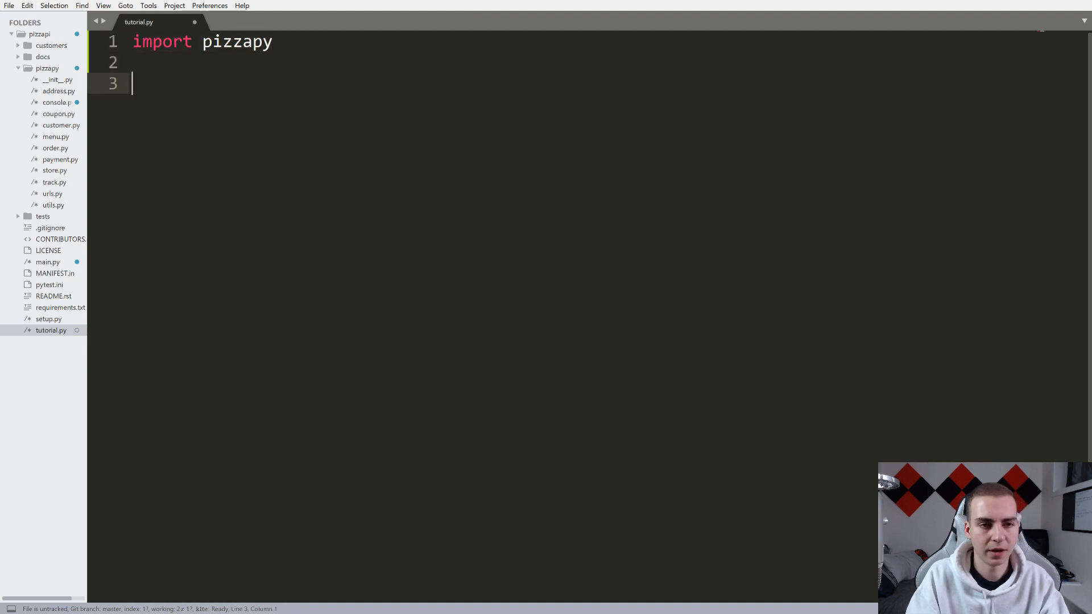
Rewrite the import as 'from pizzapy import Customer' and begin 'customer = Customer()'
double_click(162, 42)
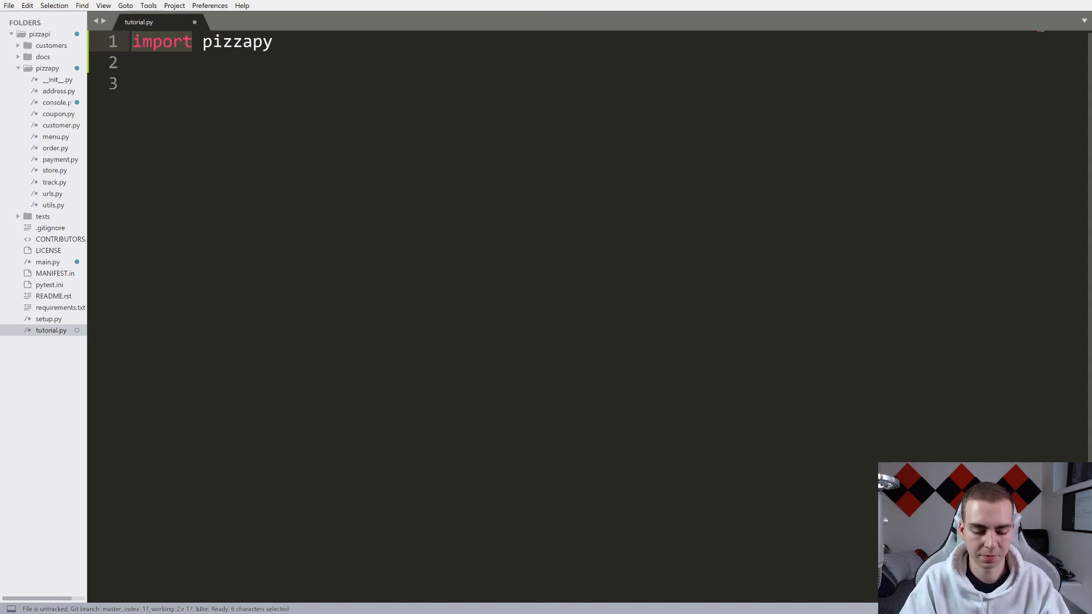
type("from pizzapy i")
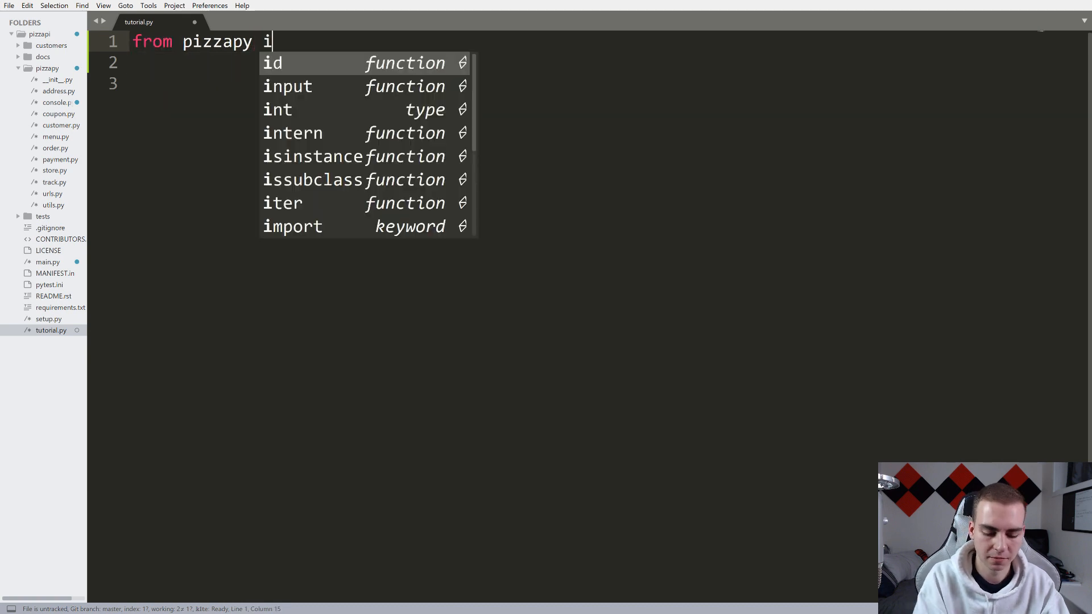
type("mport Cu")
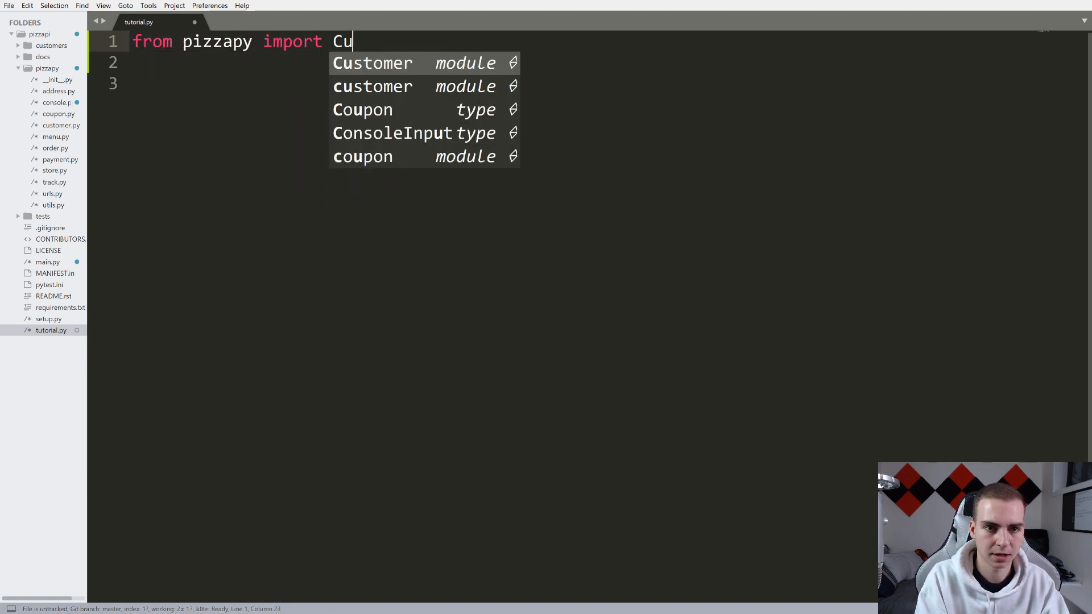
left_click(372, 63)
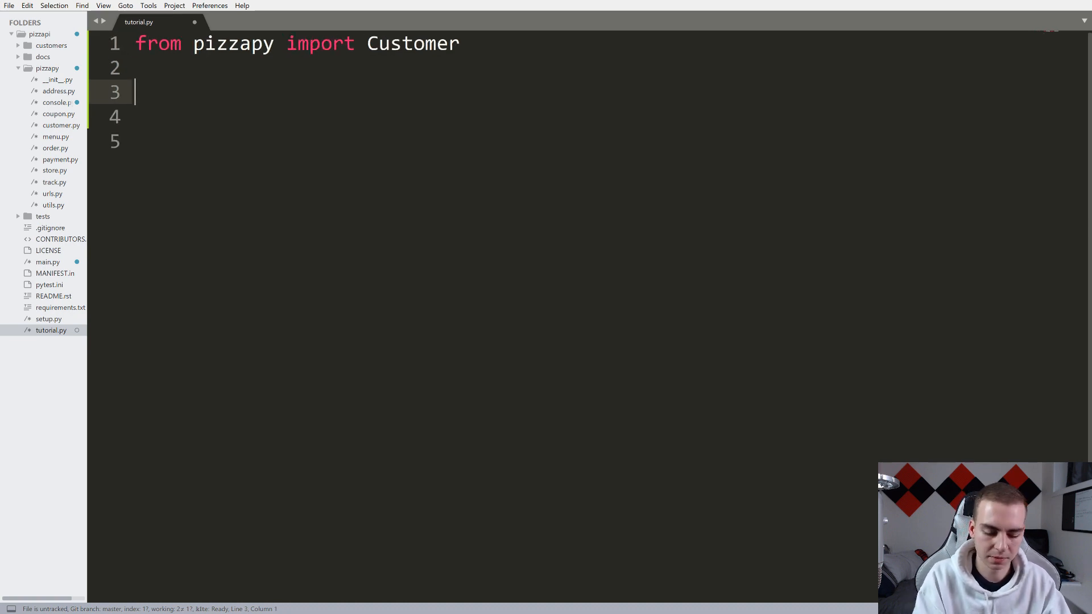
type("customer = Customer(")
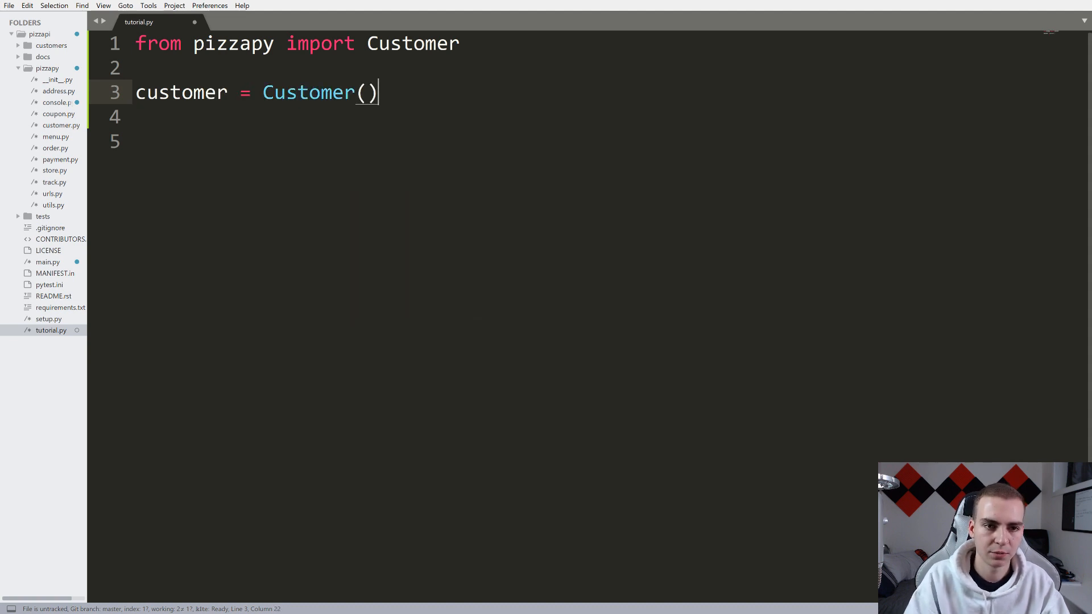
key("Left")
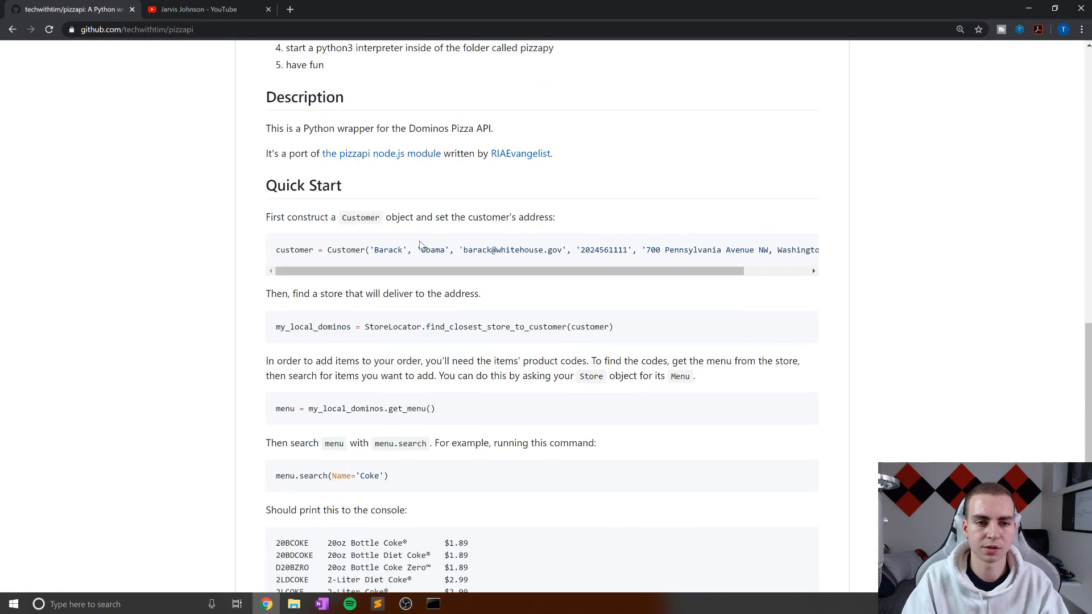
Examine the README's Customer(...) example arguments in Chrome before returning to the editor
double_click(388, 249)
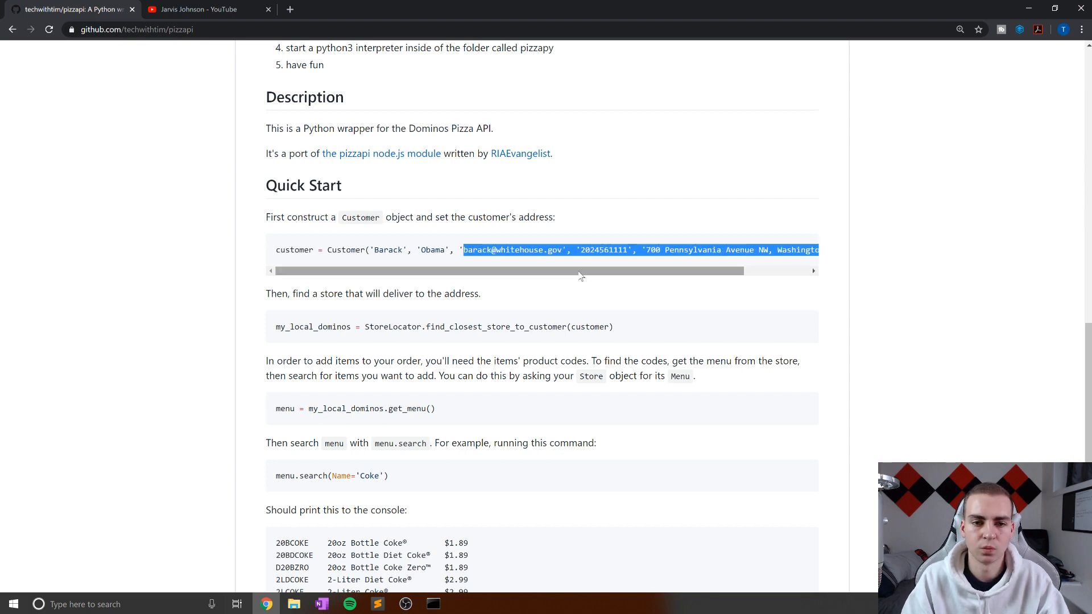
mouse_move(520, 269)
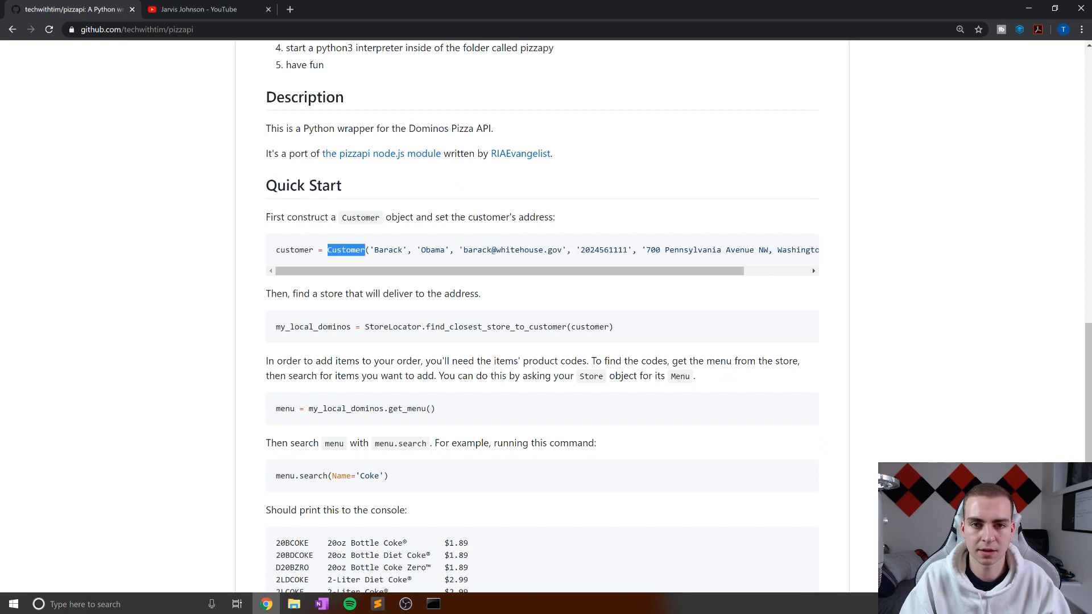
left_click(382, 259)
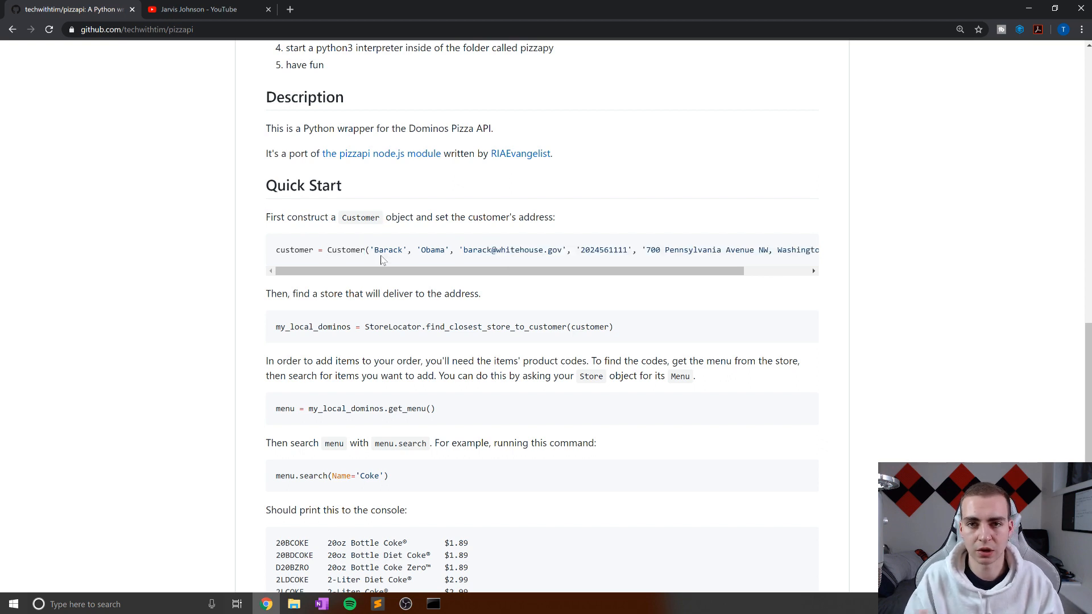
scroll("down", 3)
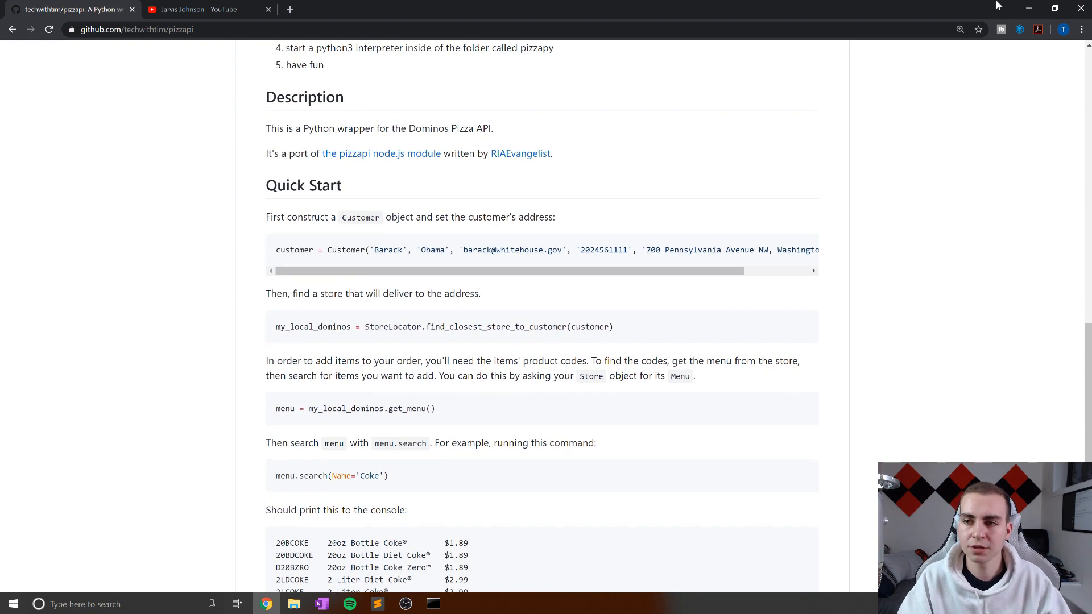
left_click(377, 604)
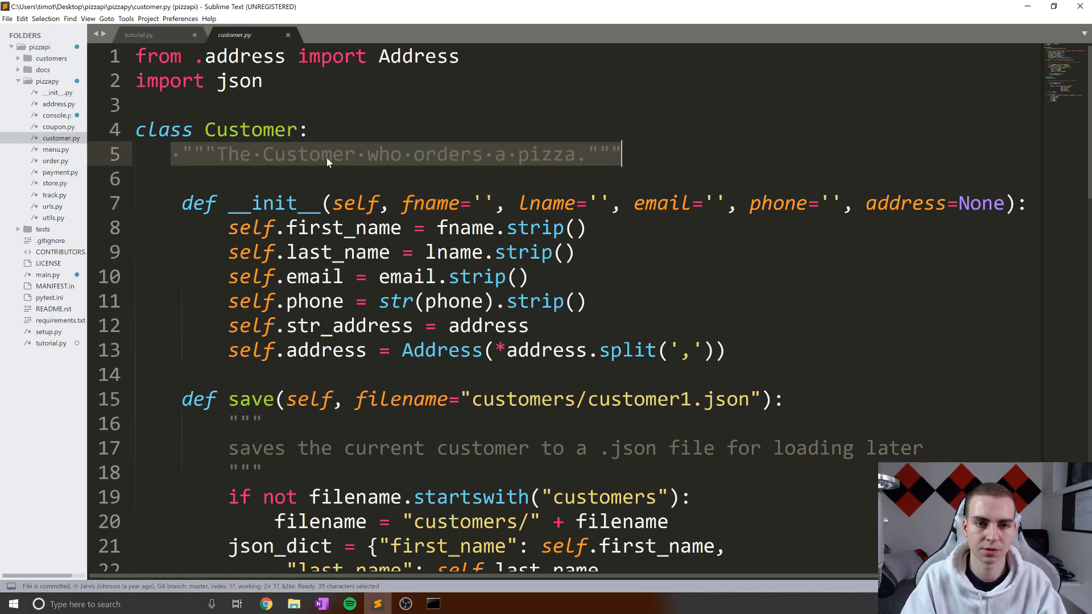
Highlight the address parameter of customer.py's constructor, then return to tutorial.py
scroll("down", 3)
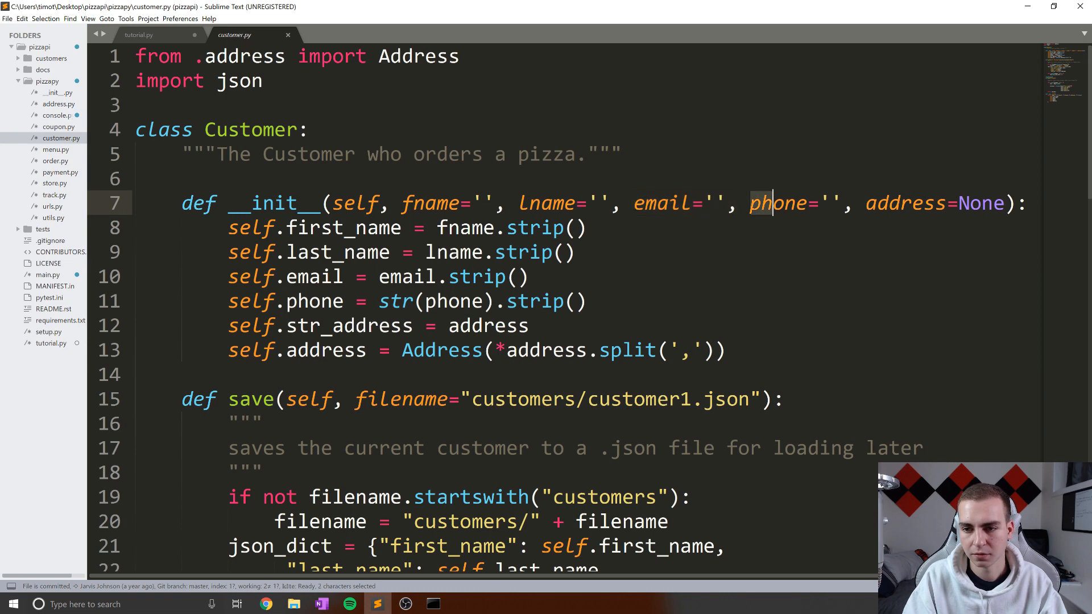
double_click(905, 203)
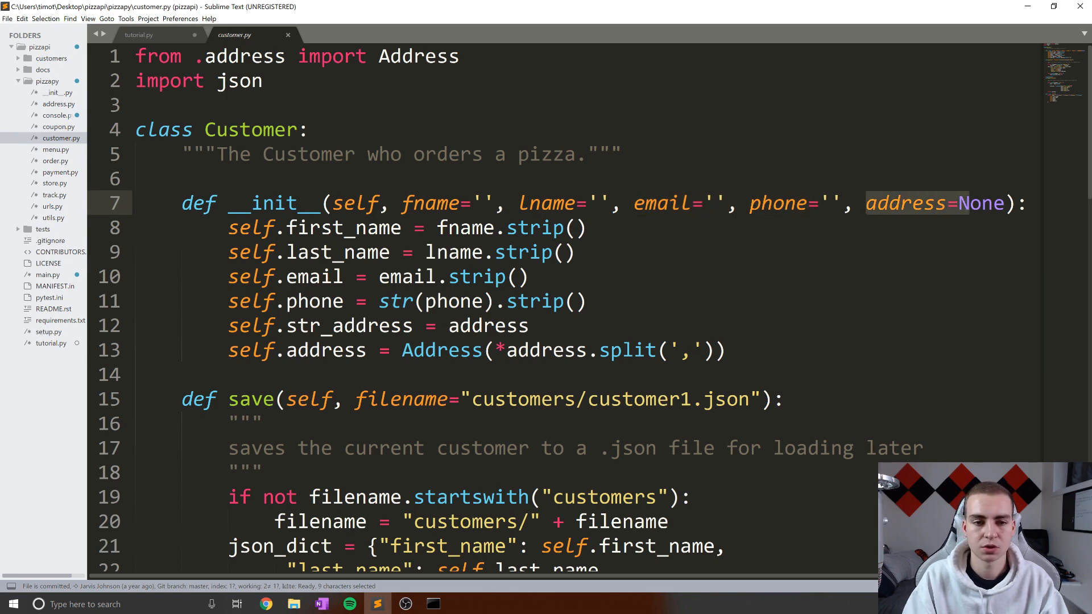
left_click(137, 35)
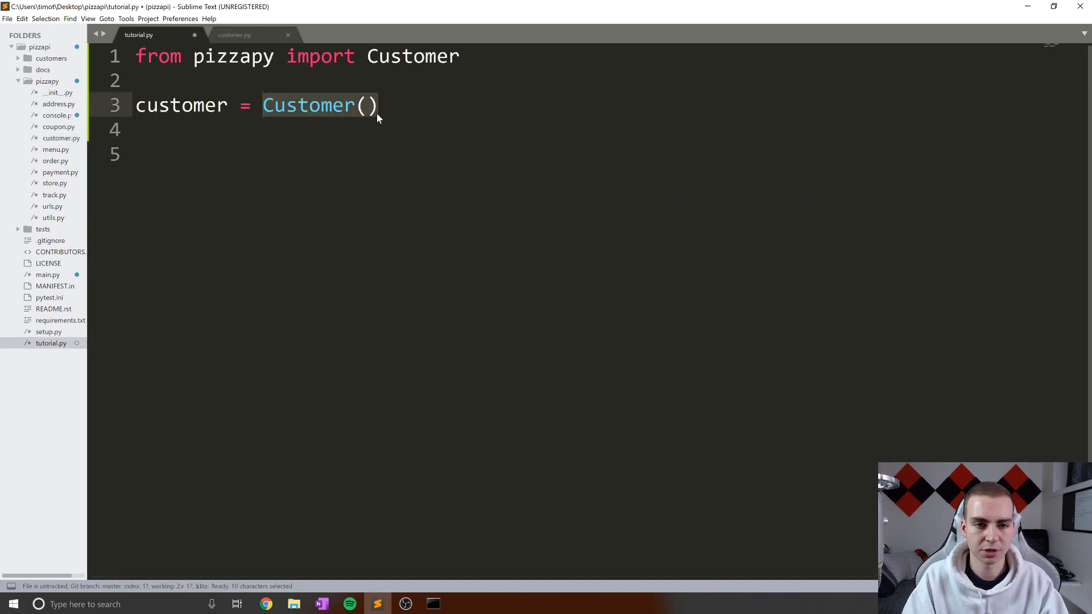
Enter first name "Tim" and last name "Tech", rechecking customer.py's constructor
type("\"T\"")
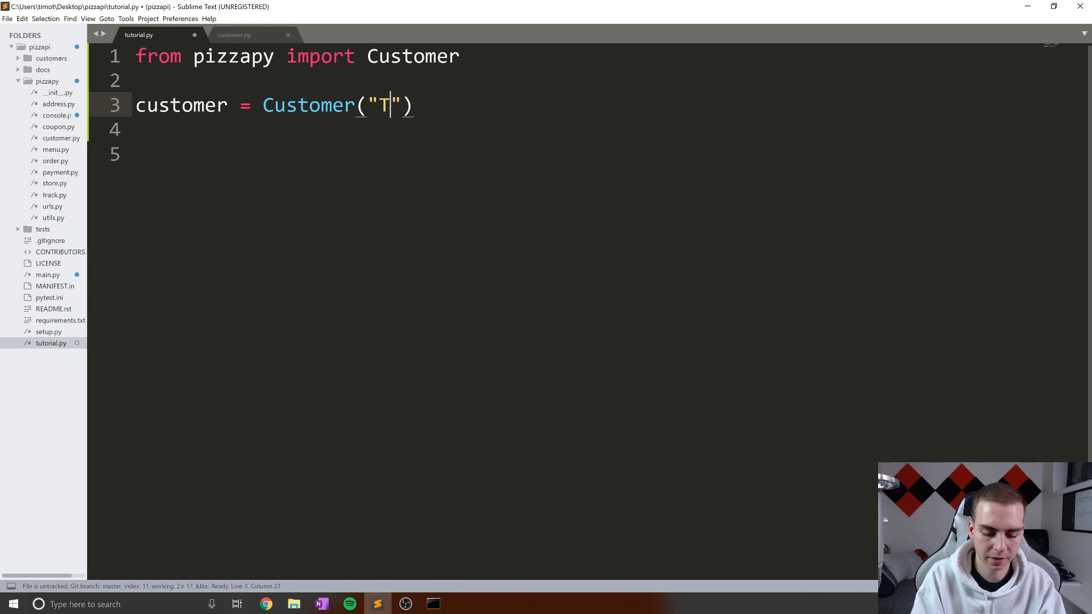
type("im\", \"")
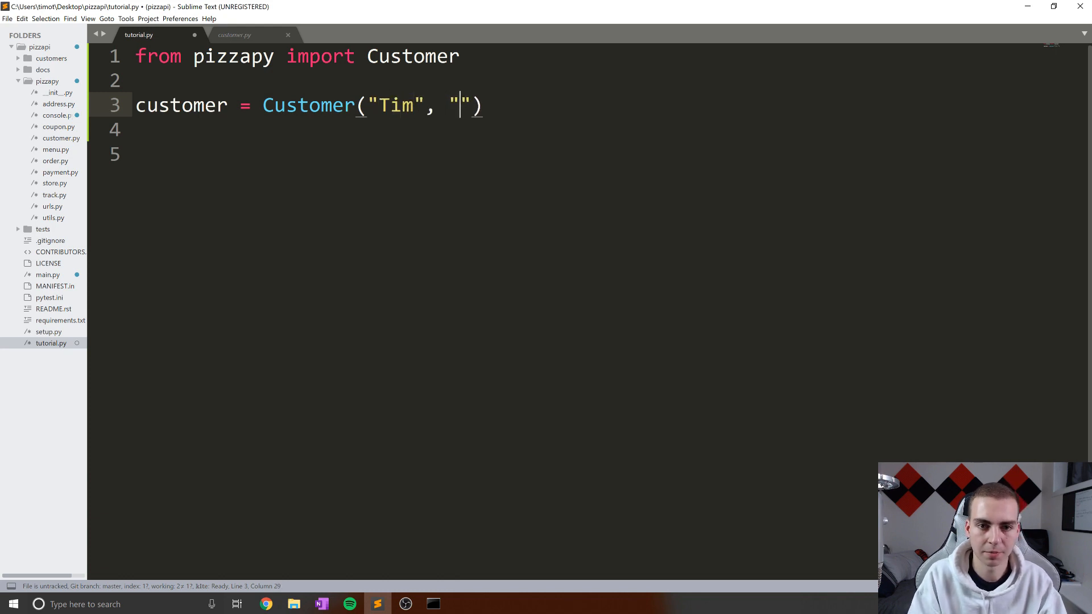
type("Tech")
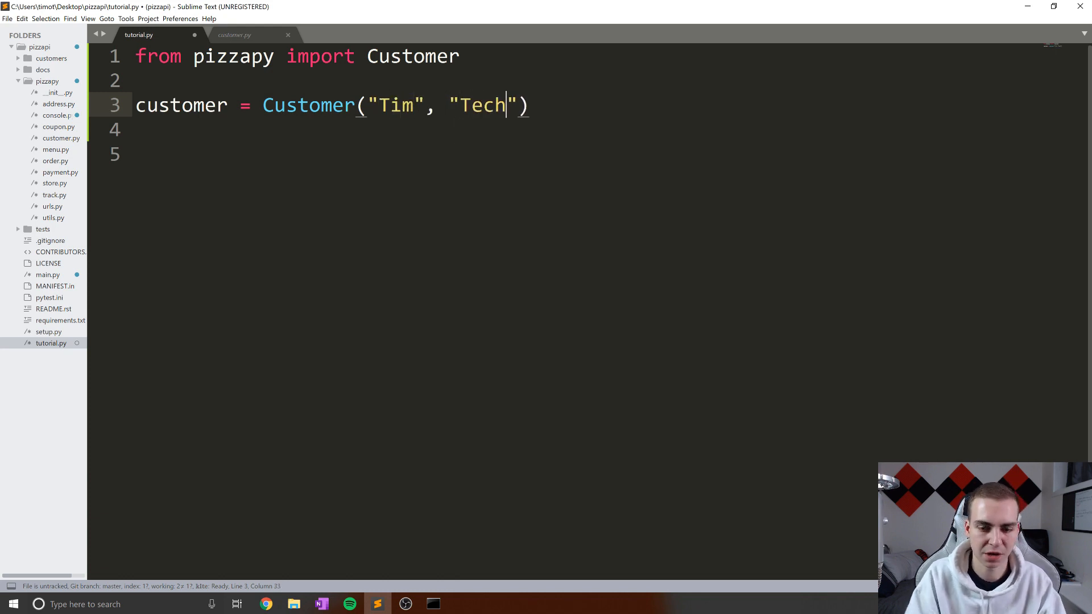
type(", \"\"")
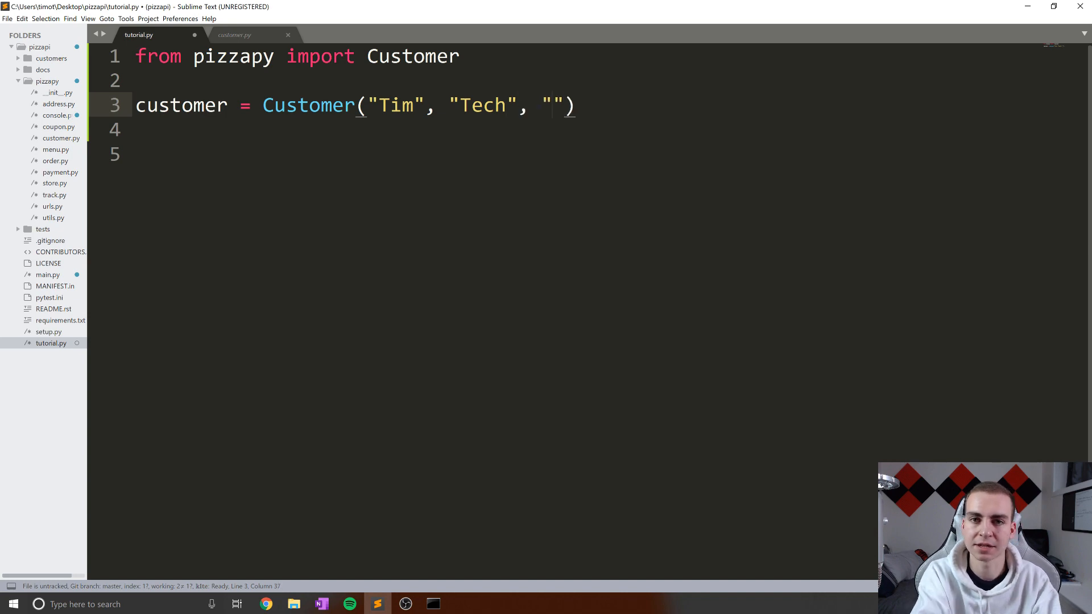
left_click(235, 35)
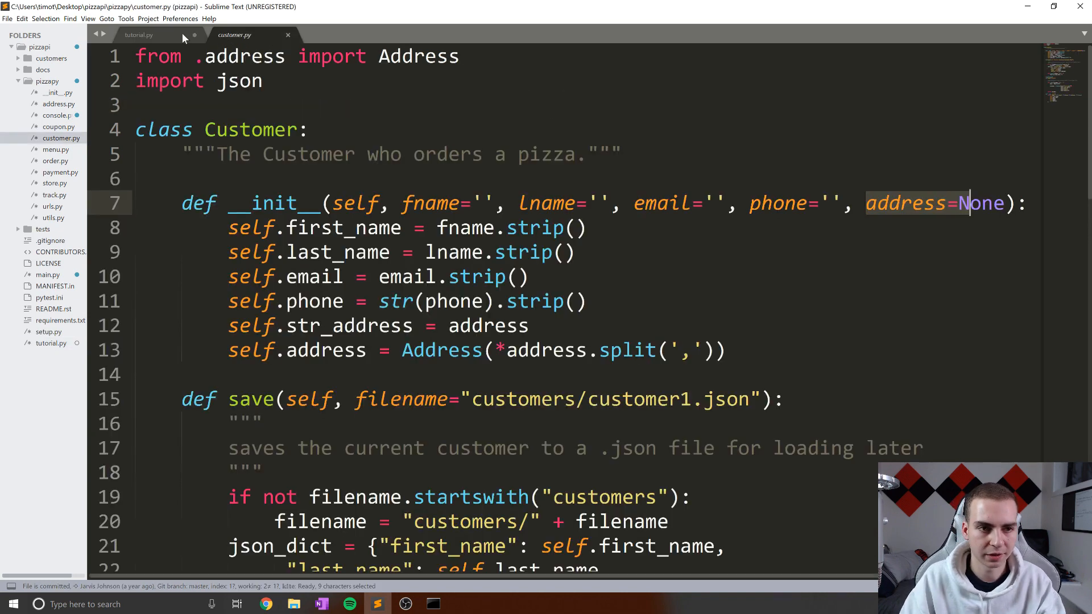
left_click(137, 34)
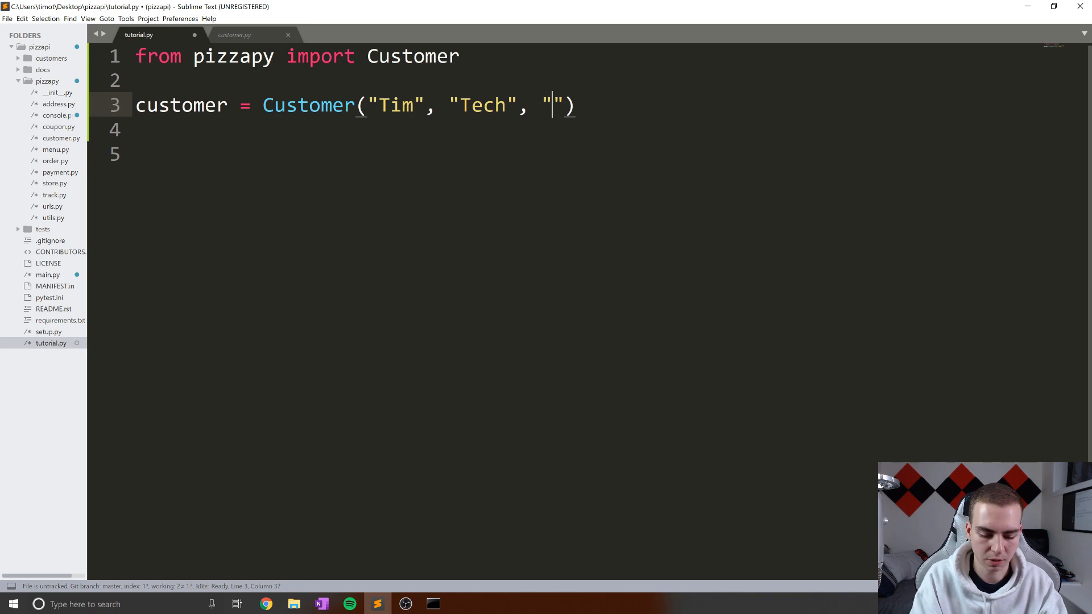
type("tim@#")
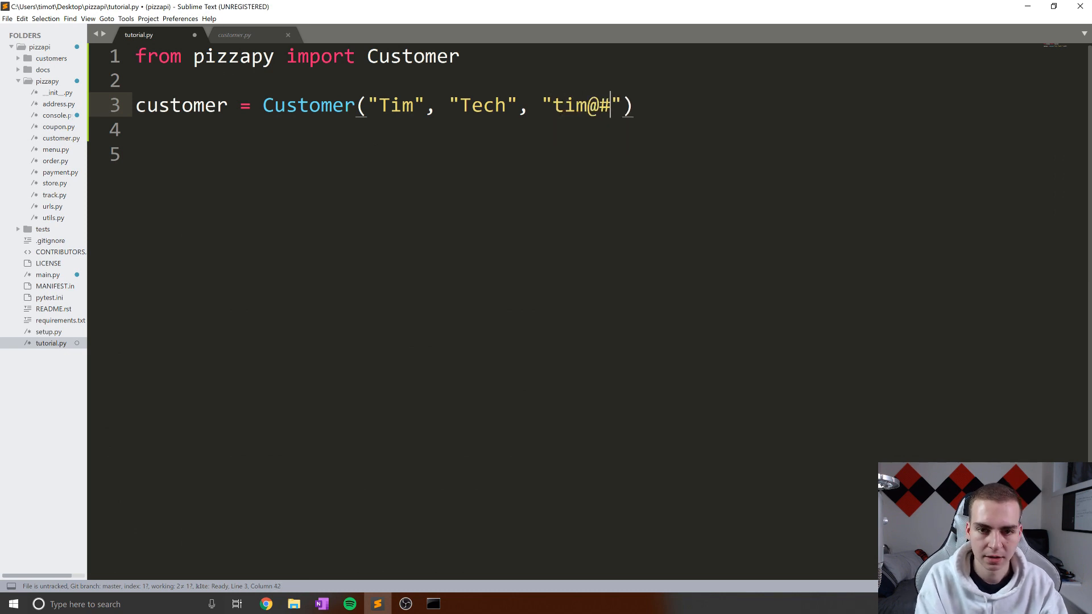
type("techwithtim")
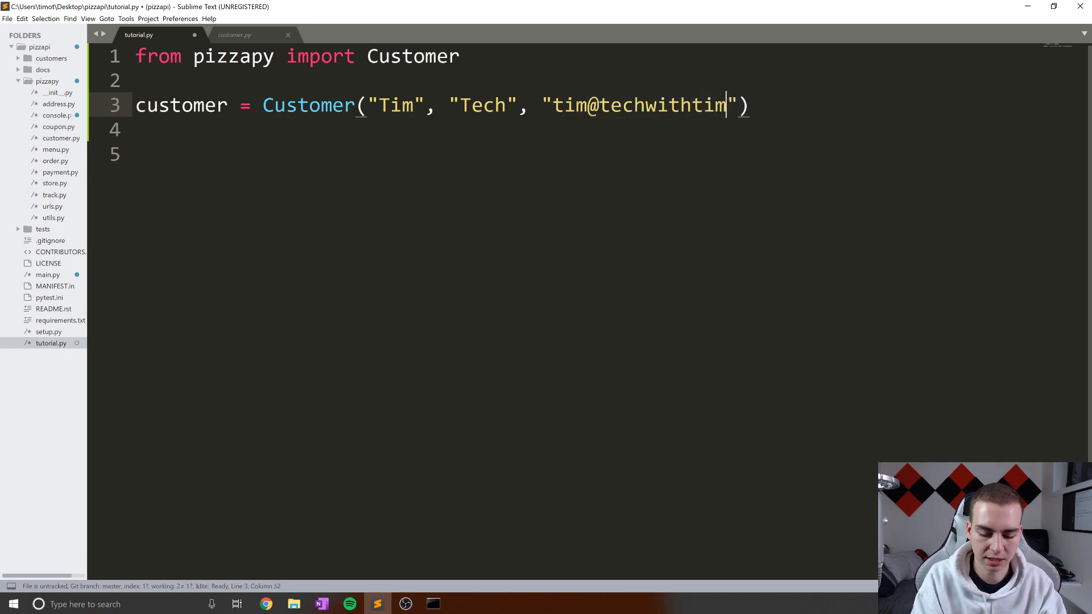
type(".net")
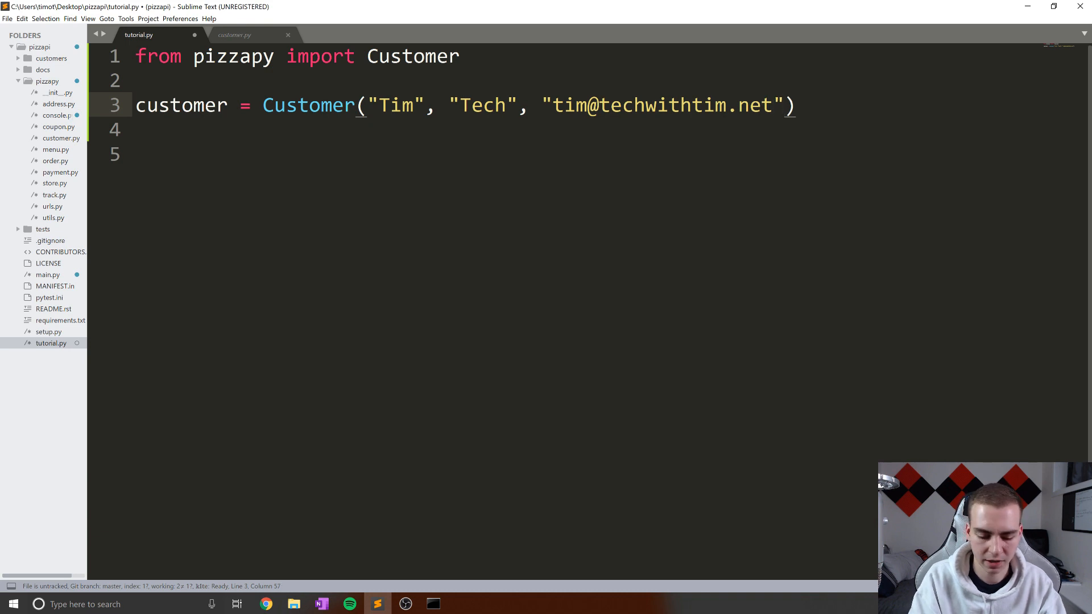
type(", \"\"")
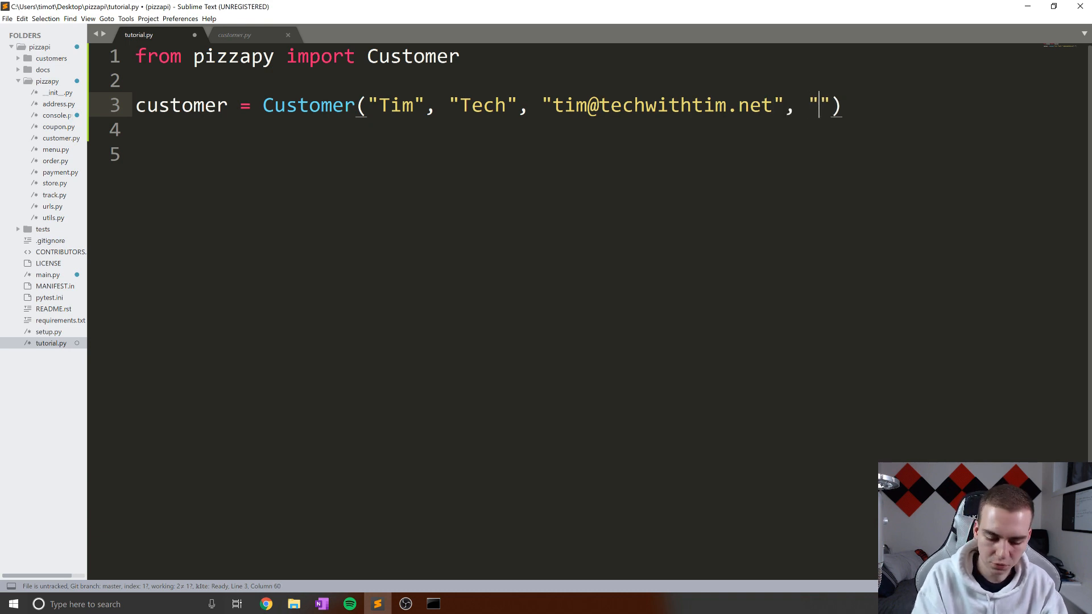
type("9057")
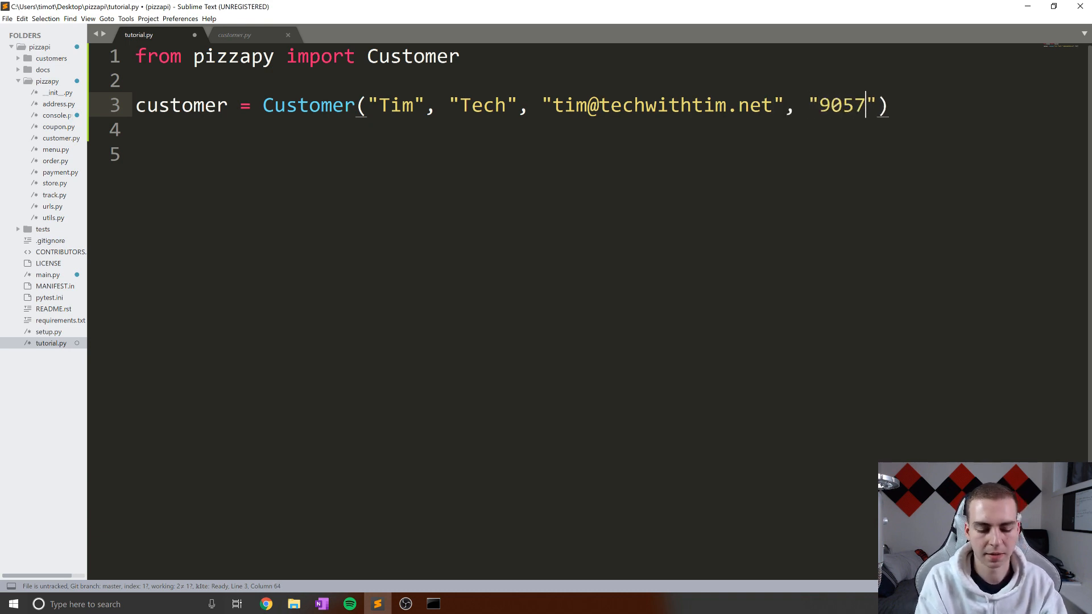
type("678989")
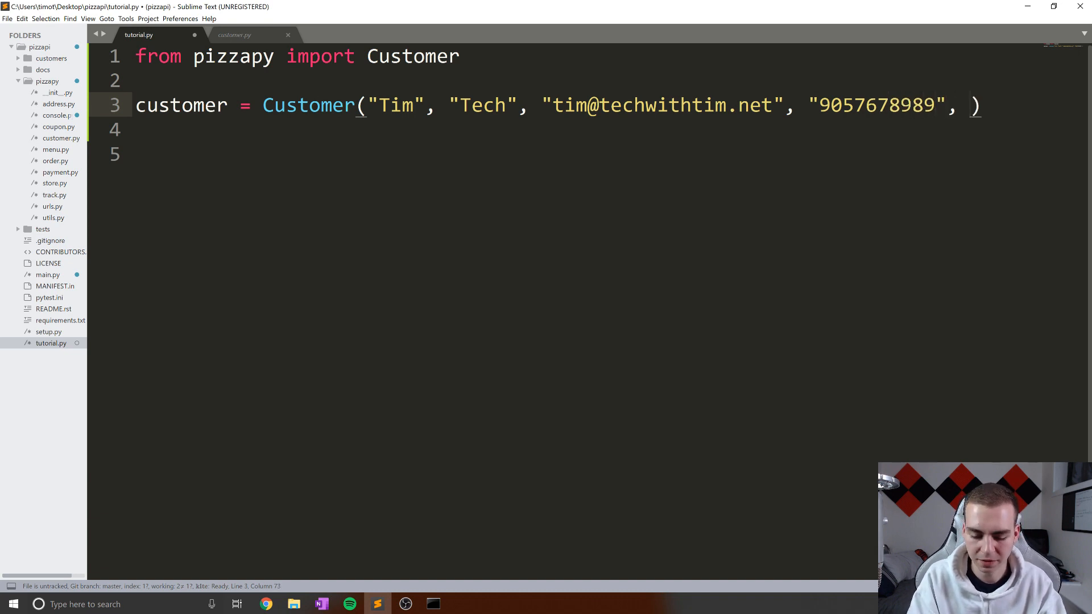
type("\"")
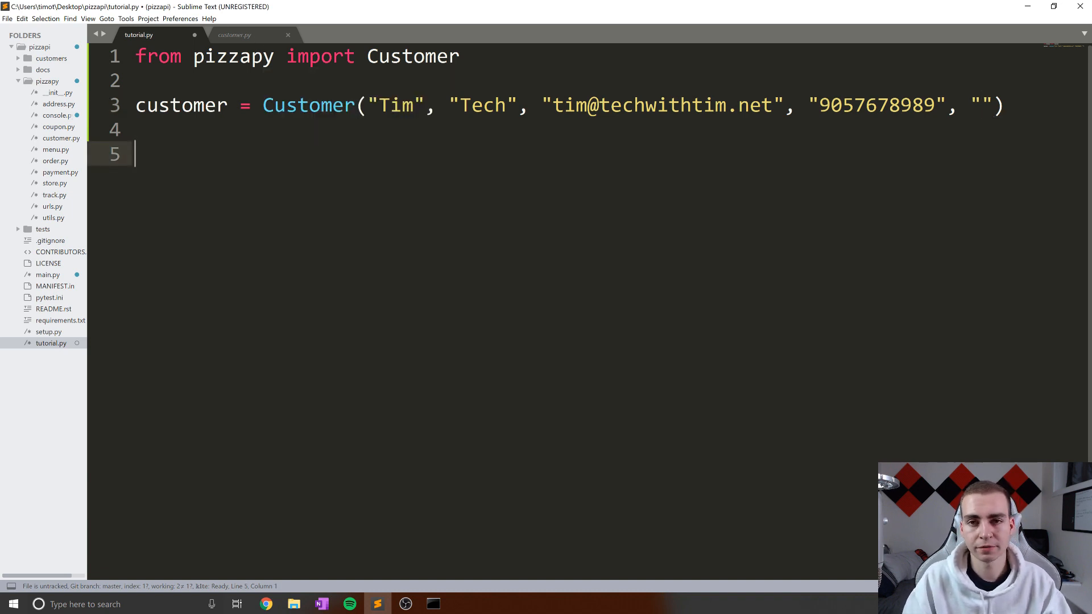
left_click(982, 105)
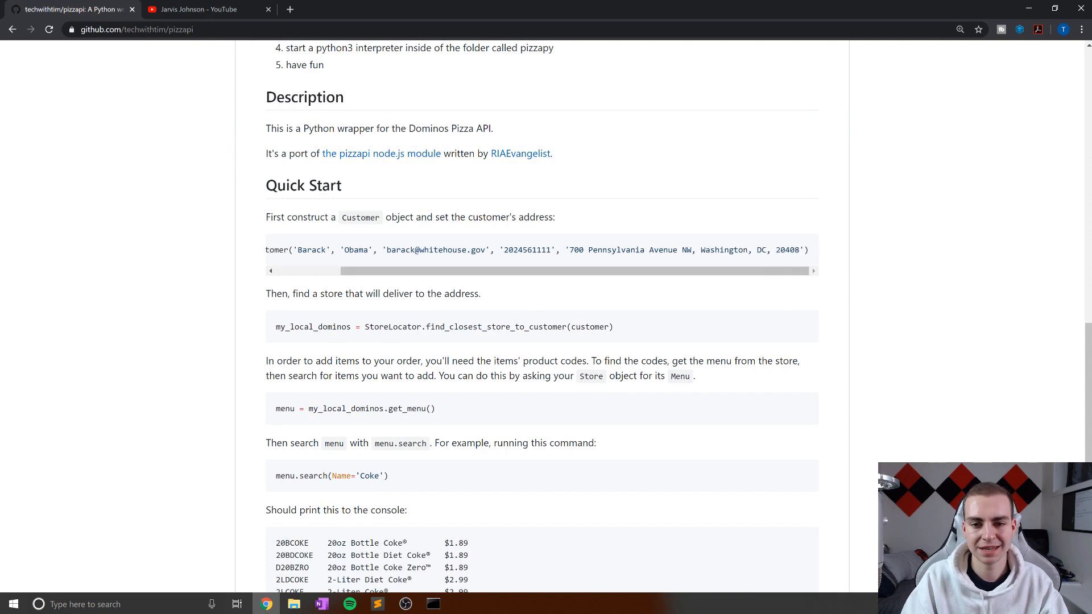
Read the README's example address, highlighting its zip code
left_click_drag(568, 250, 694, 250)
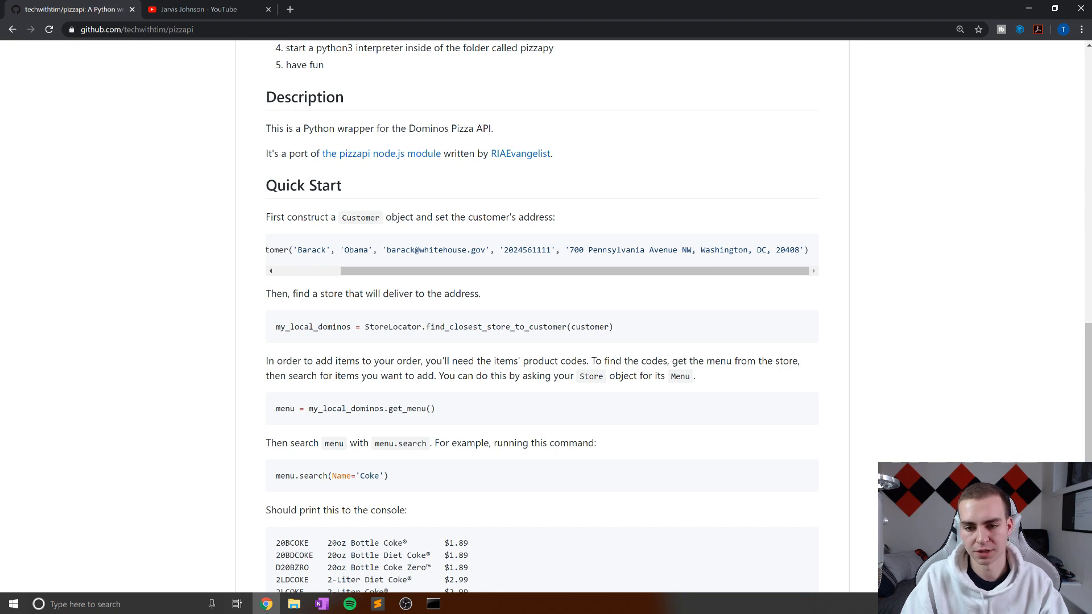
double_click(779, 250)
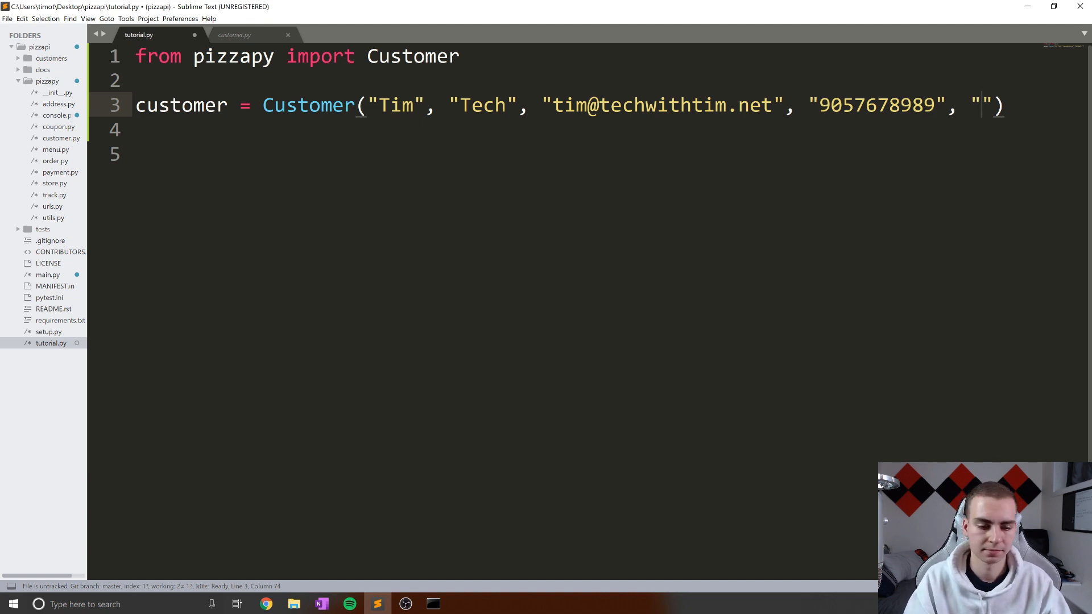
Fill the fifth Customer argument with '40 Bay St, Toronto, ON, M5J 2X2'
type("40 Bay St, Toronto, ON M5J 2X2")
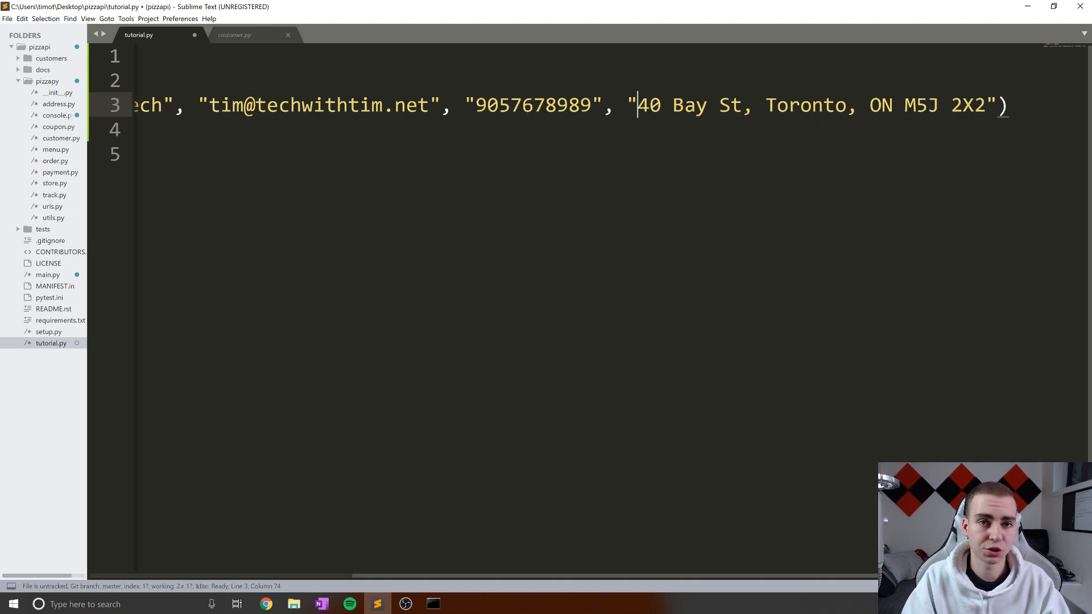
left_click_drag(637, 105, 744, 105)
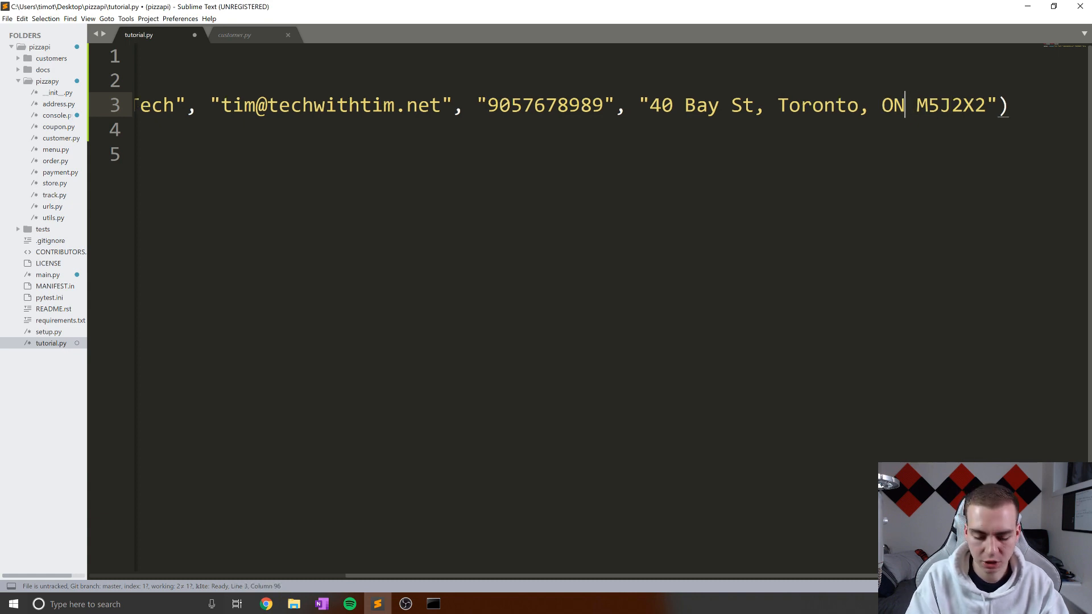
type(",")
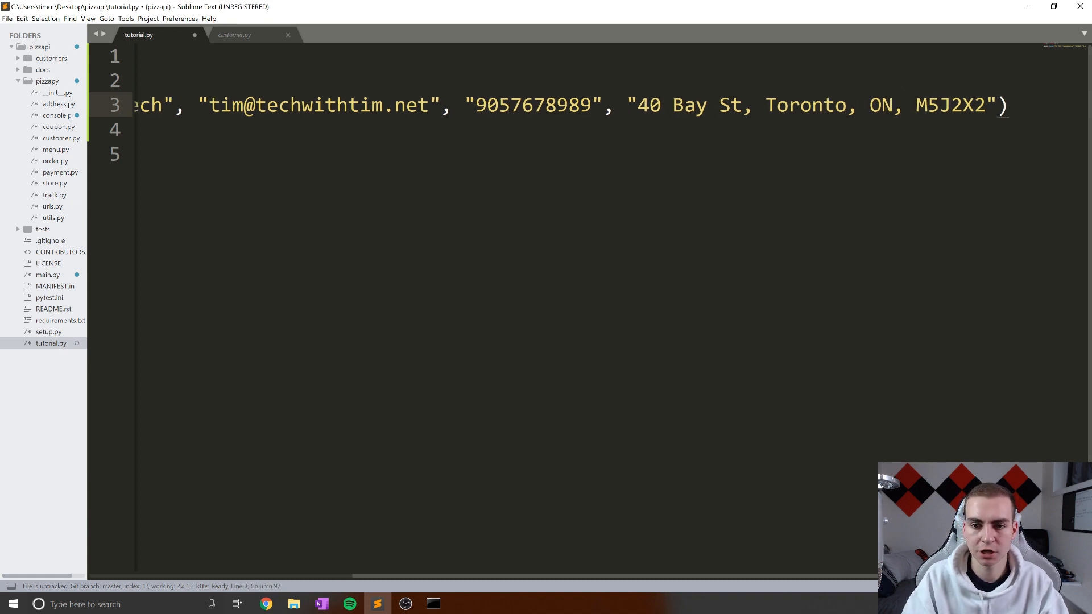
left_click_drag(630, 105, 996, 105)
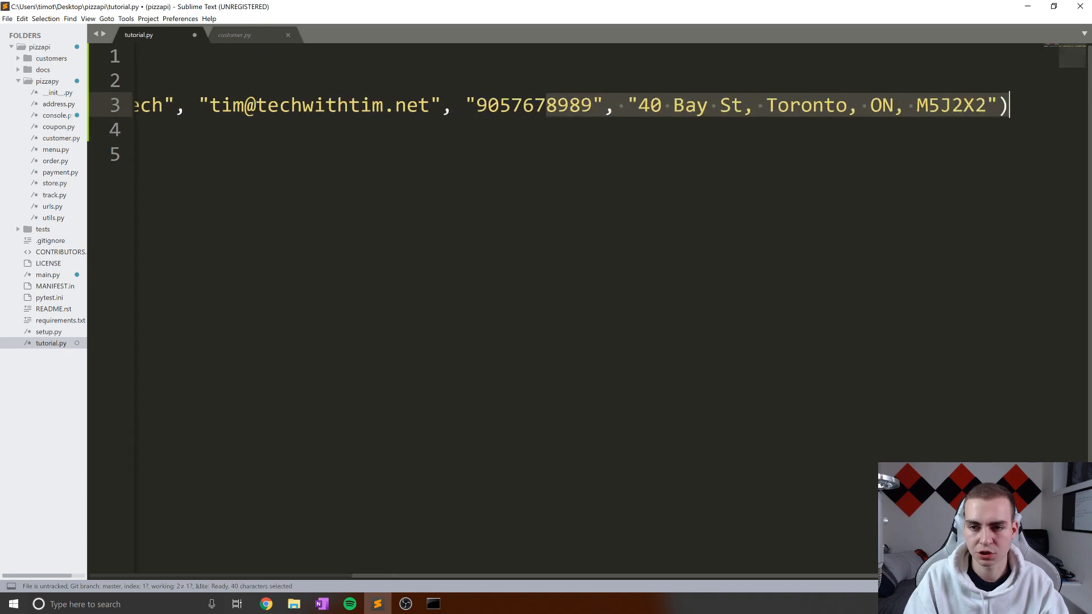
left_click(671, 105)
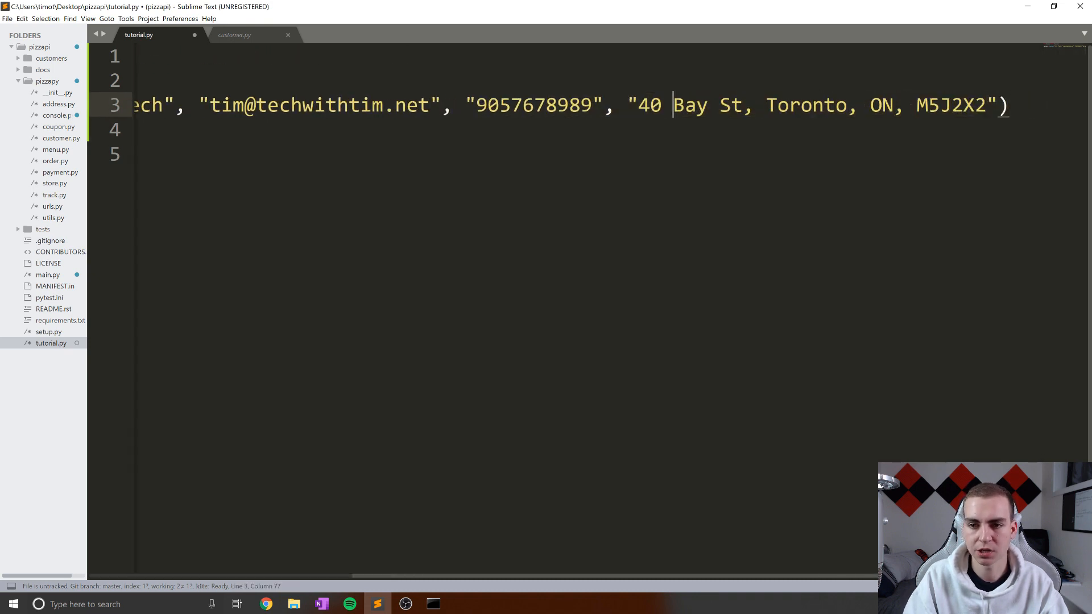
double_click(882, 106)
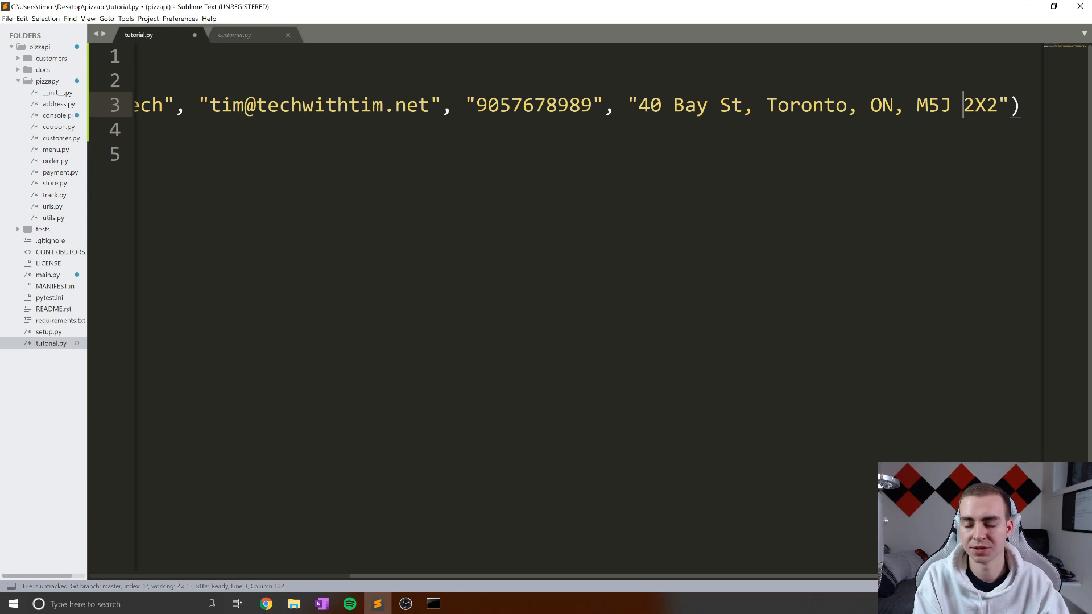
key("Backspace")
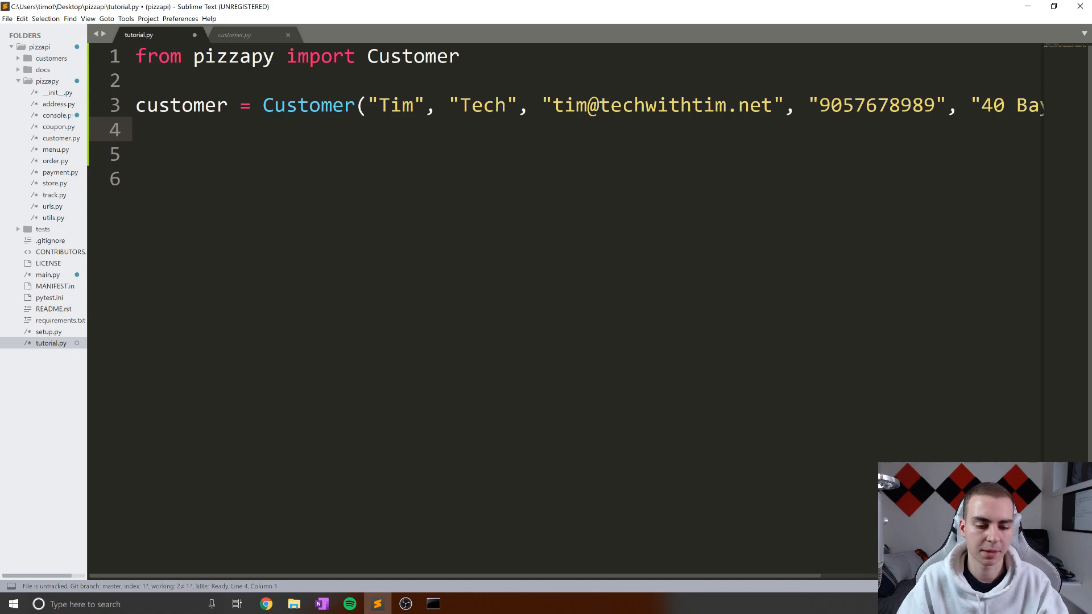
Select the README's StoreLocator.find_closest_store_to_customer example line and return to Sublime Text
left_click(265, 605)
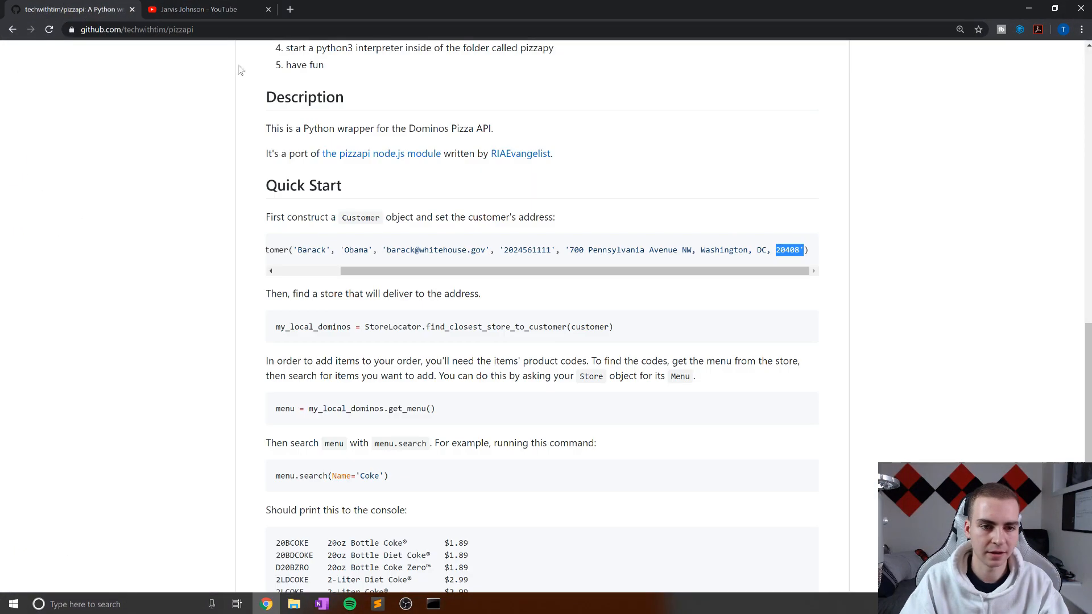
scroll("down", 3)
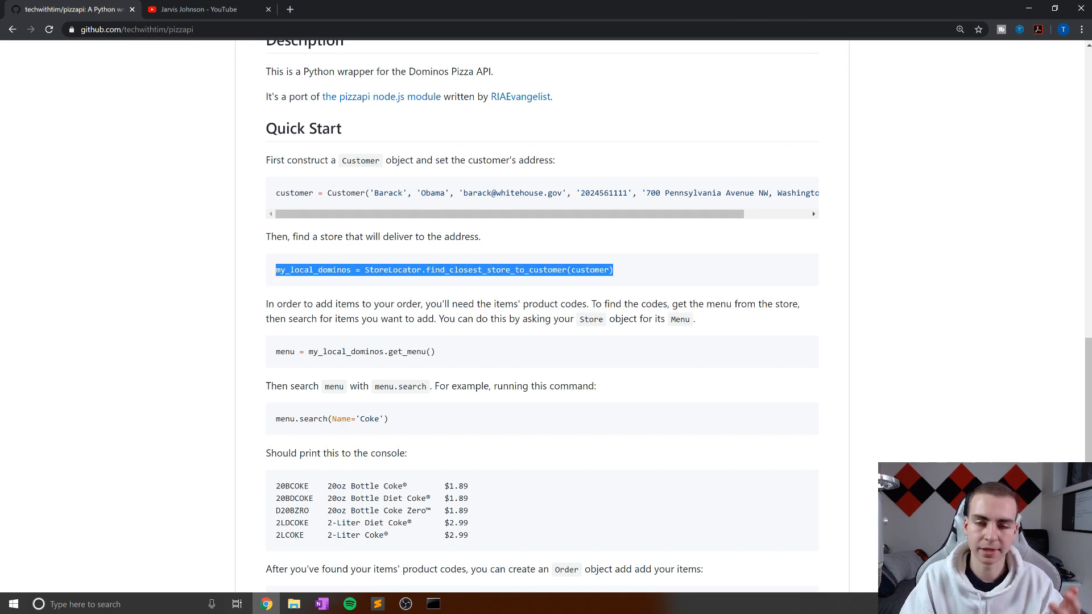
left_click(419, 281)
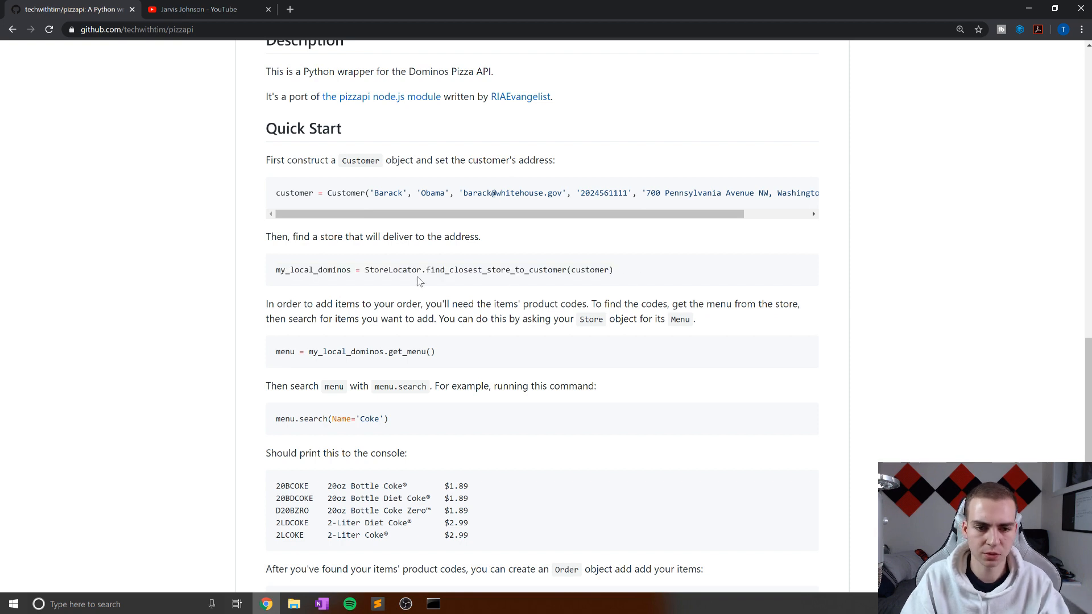
double_click(392, 270)
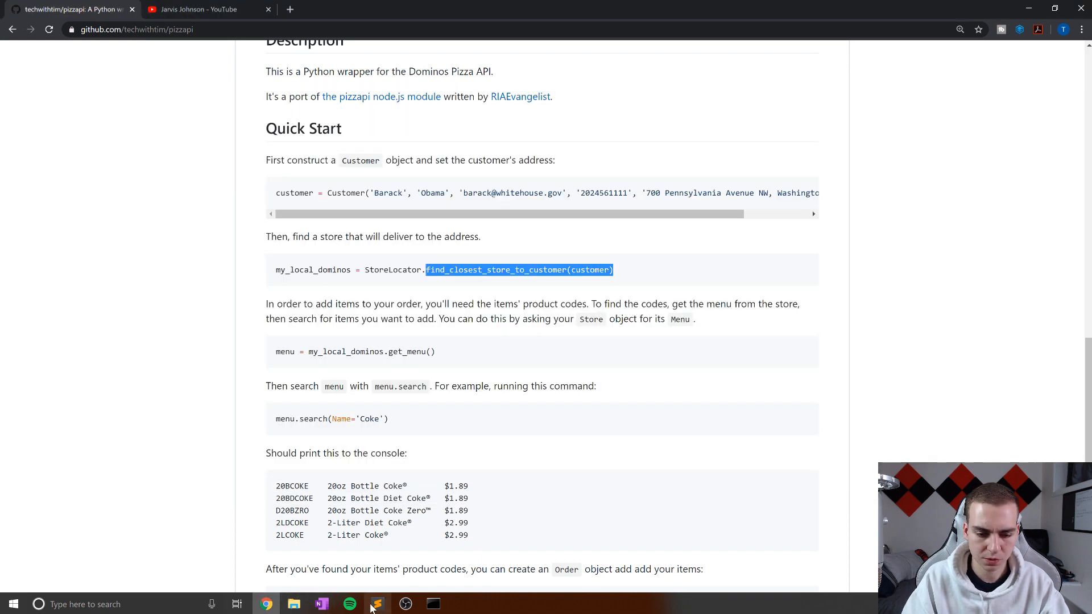
left_click(377, 604)
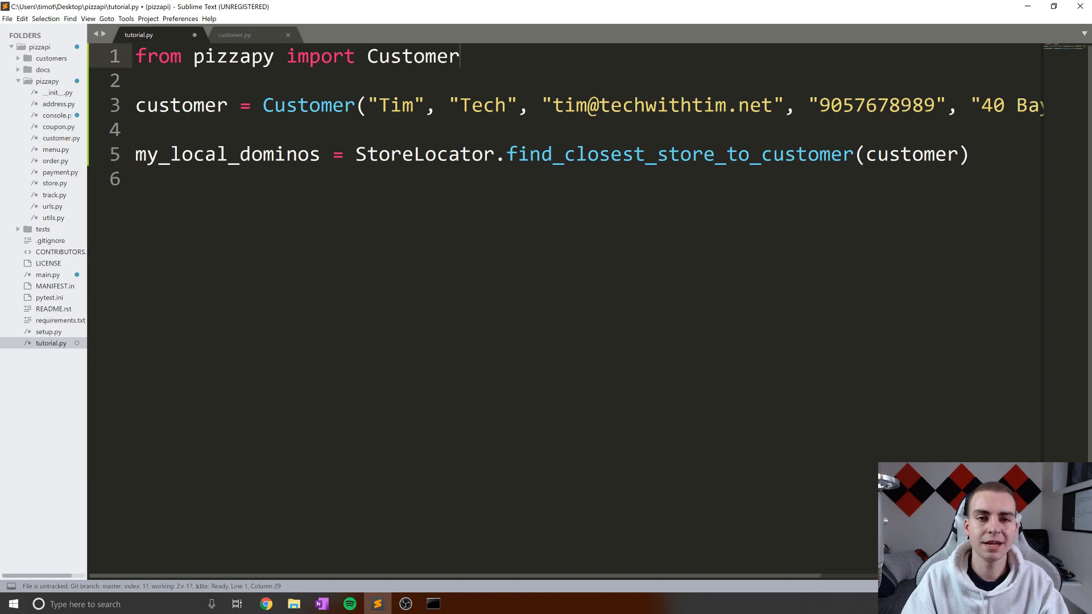
Add StoreLocator to the import, print my_local_dominos, and save tutorial.py
double_click(423, 154)
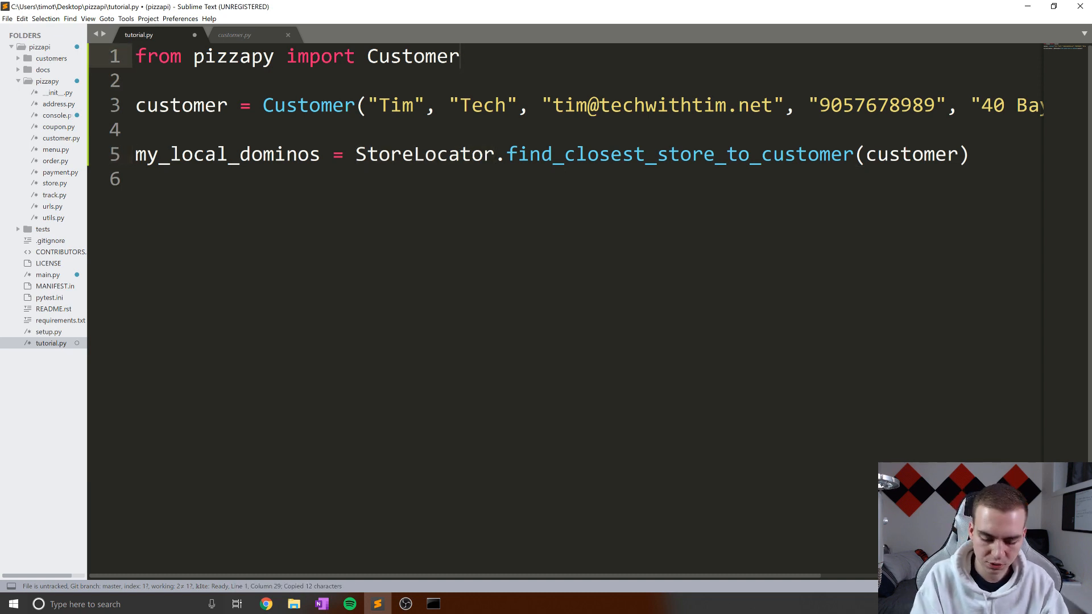
type(", StoreLocator")
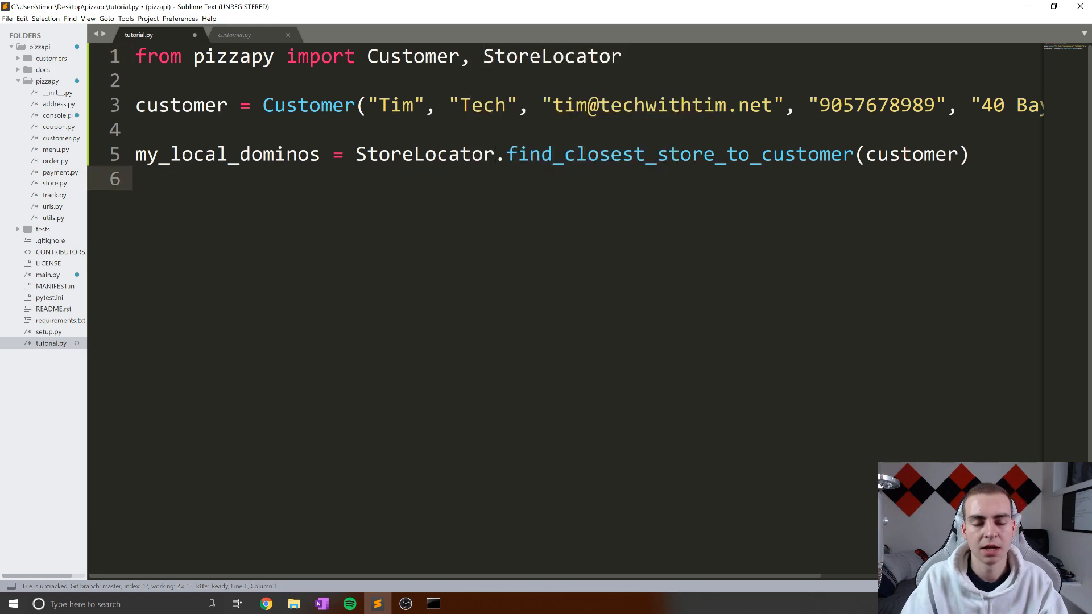
type("print")
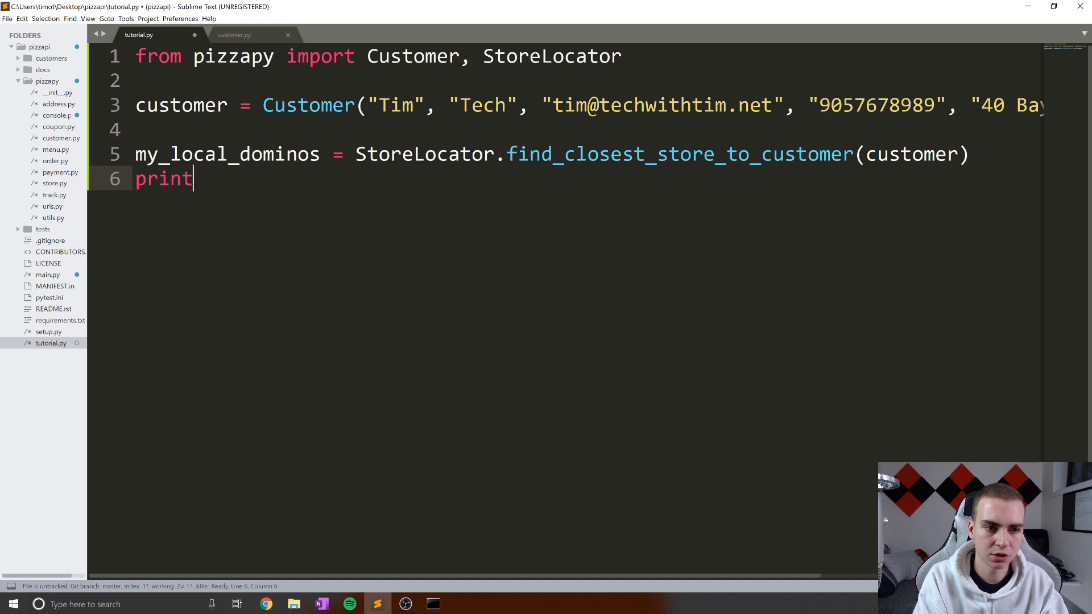
type("(my_local_dominos)")
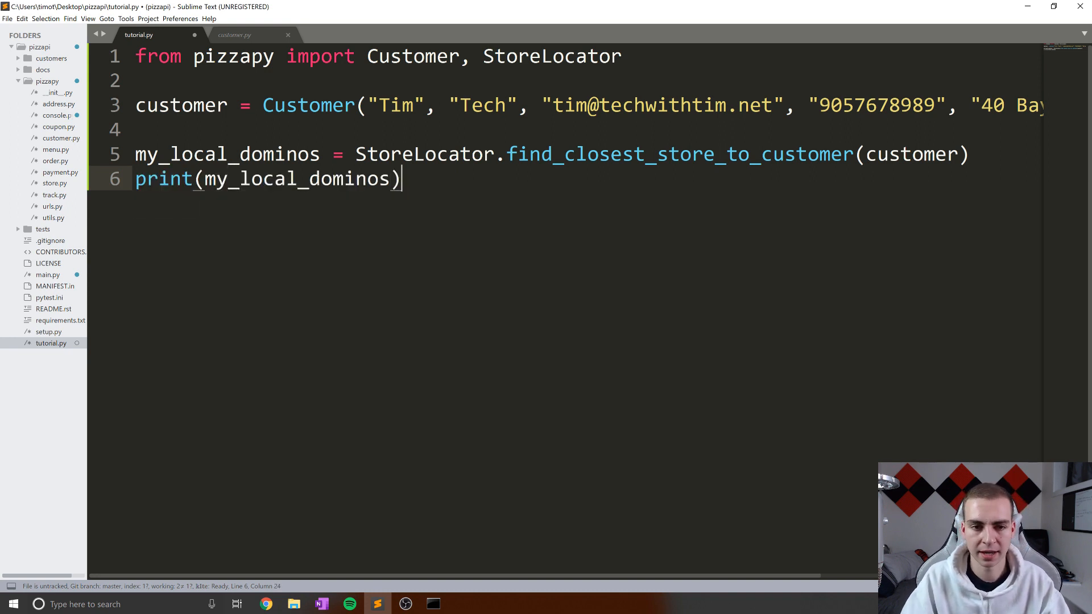
double_click(227, 154)
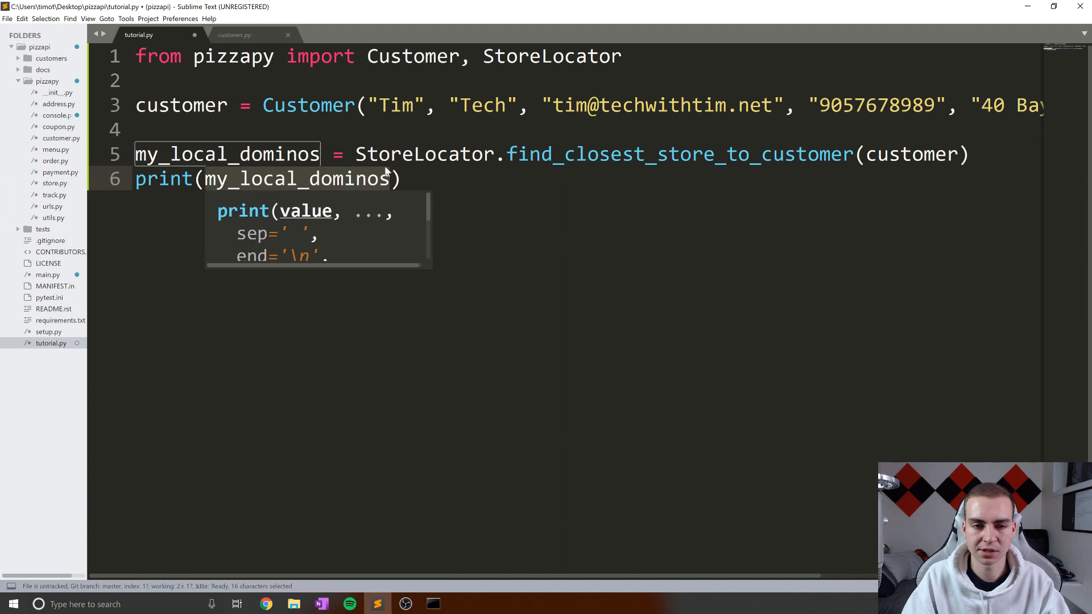
left_click(400, 179)
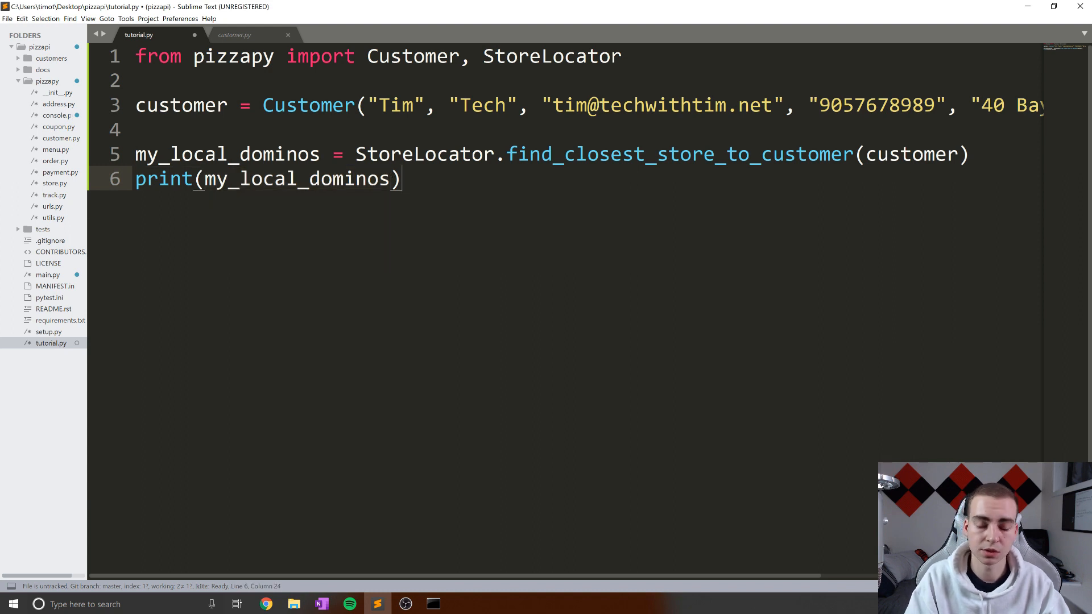
key("Enter")
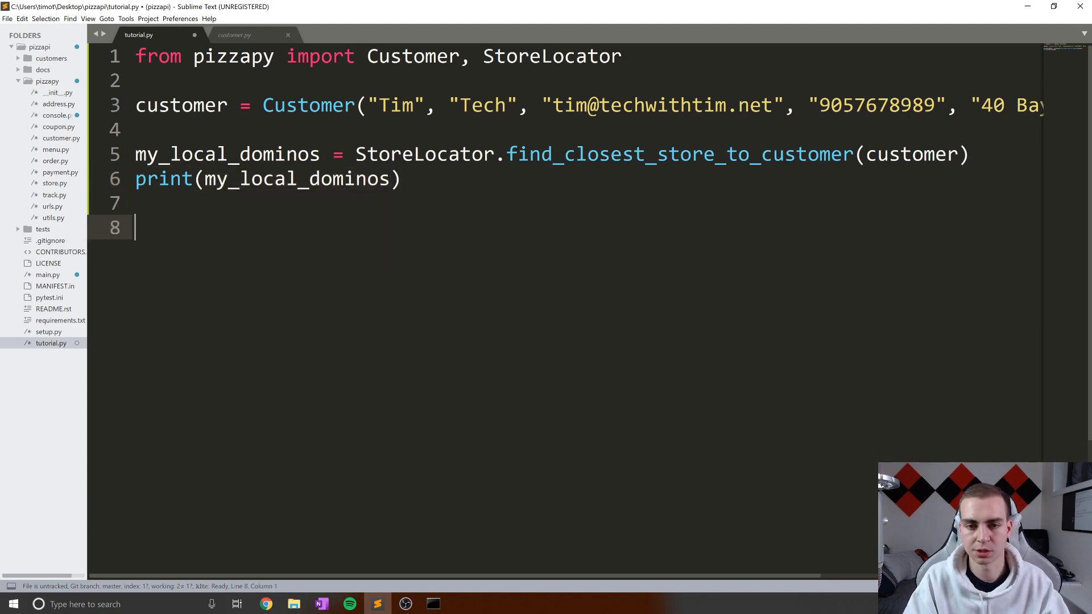
key("ctrl+s")
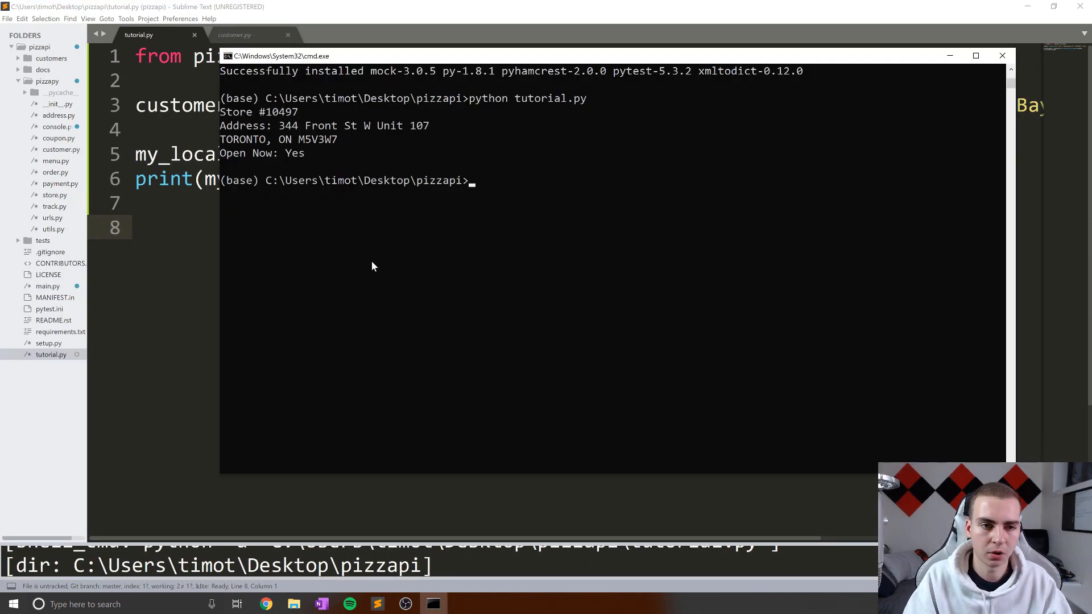
mouse_move(322, 163)
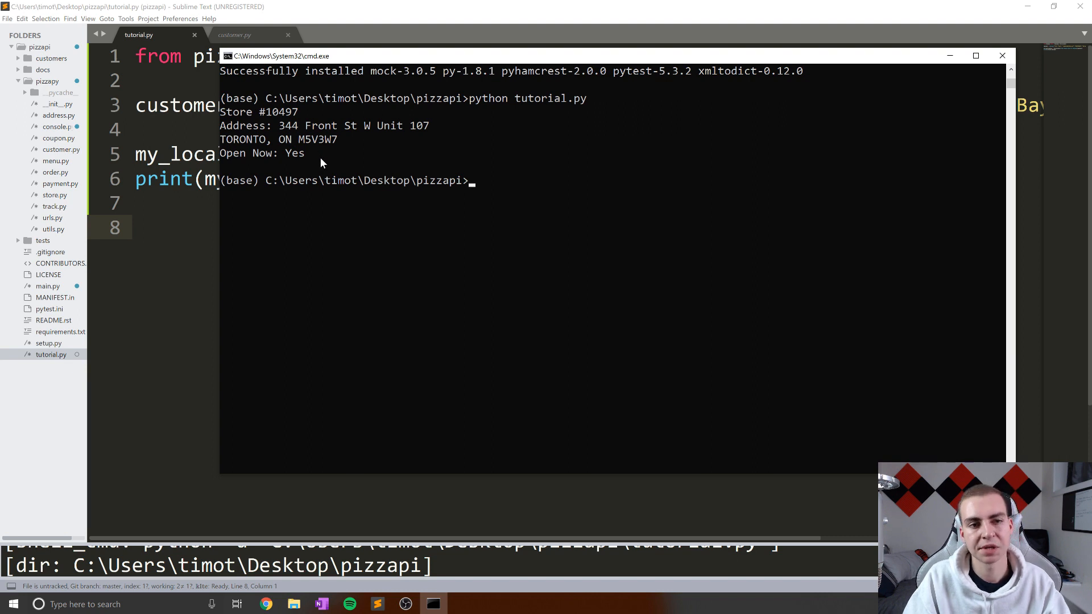
mouse_move(548, 102)
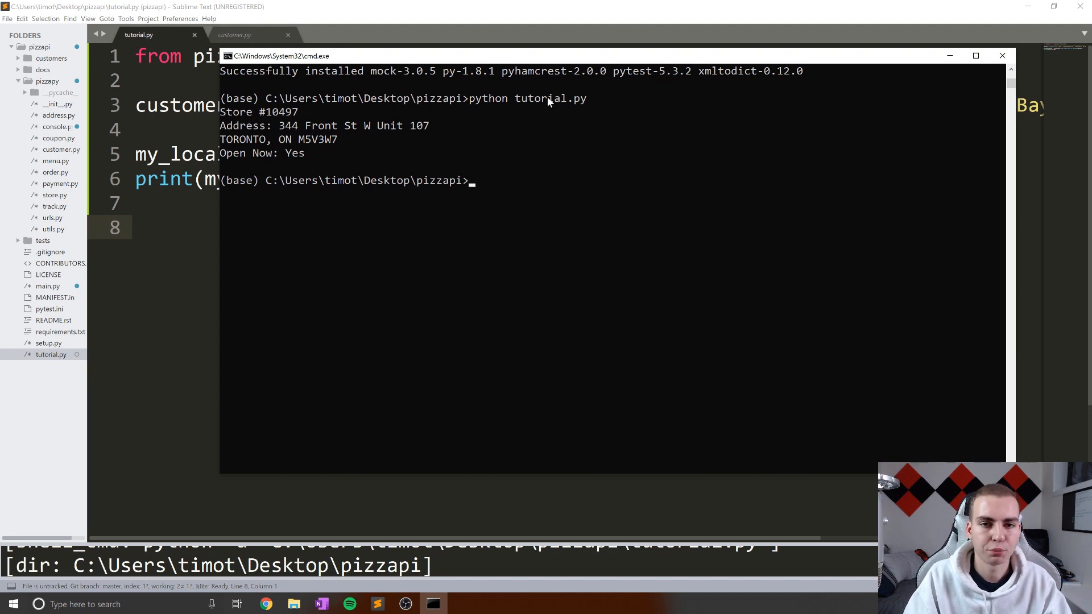
Highlight Store #10497's address, 344 Front St W, in the cmd output
left_click_drag(469, 98, 587, 98)
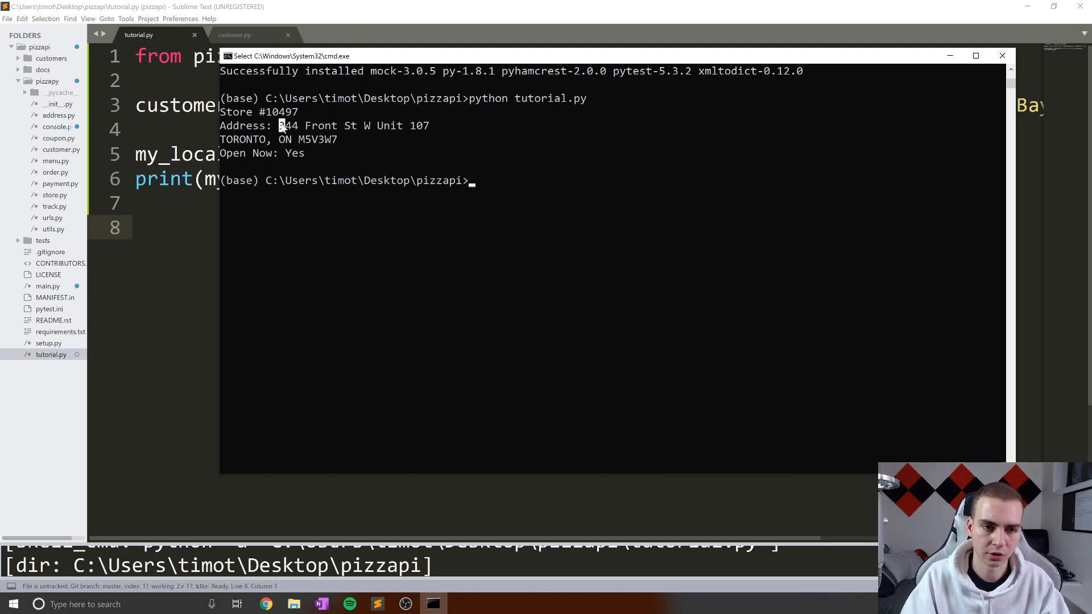
double_click(321, 126)
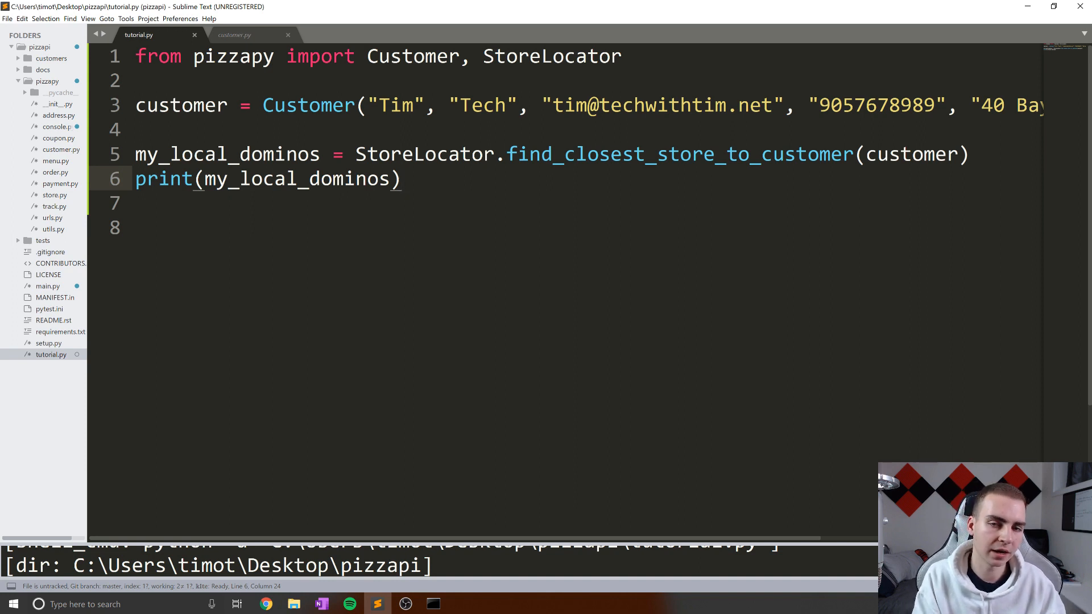
Look over customer.py, then scroll store.py to StoreLocator's find_closest_store_to_customer method
left_click(234, 35)
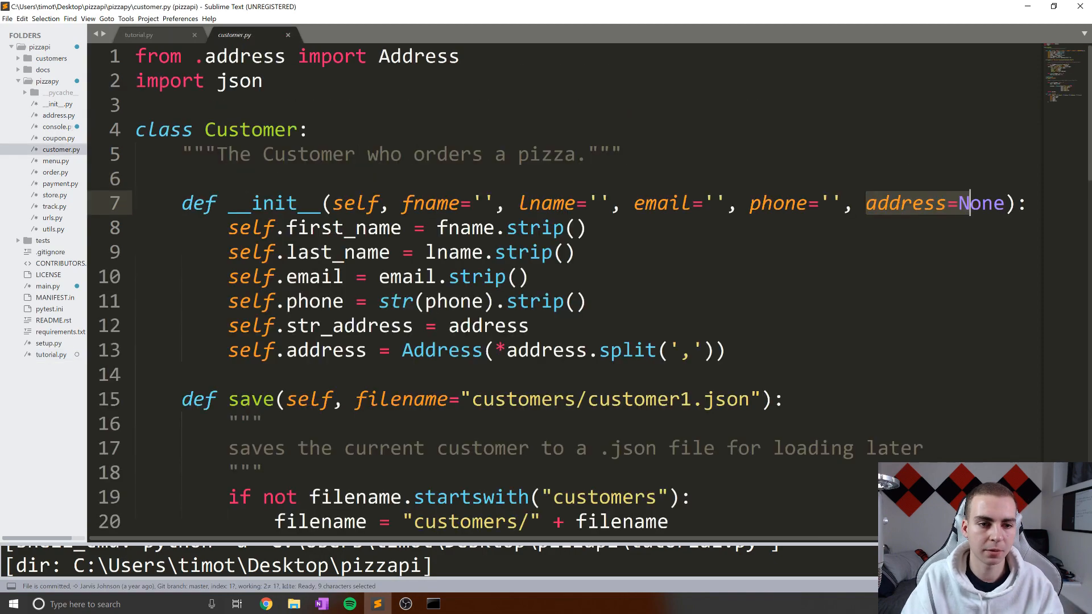
scroll("down", 3)
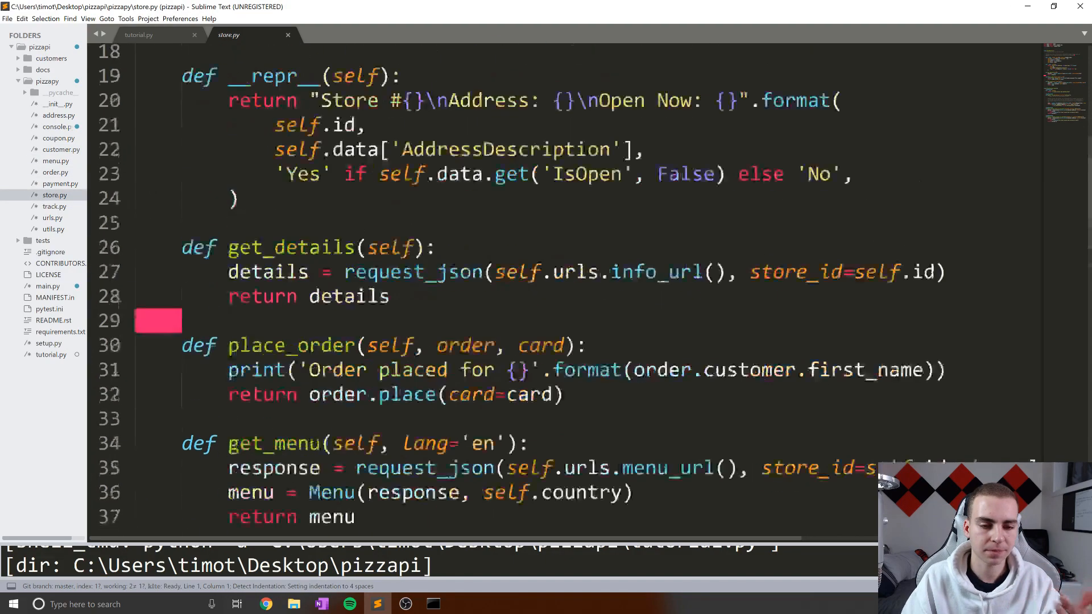
scroll("down", 3)
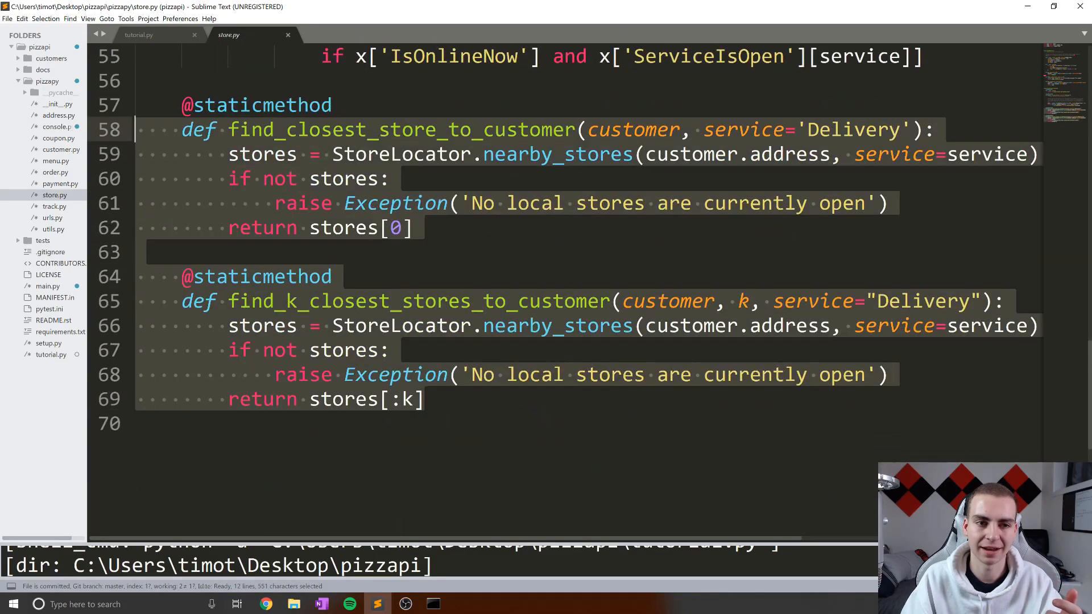
mouse_move(292, 38)
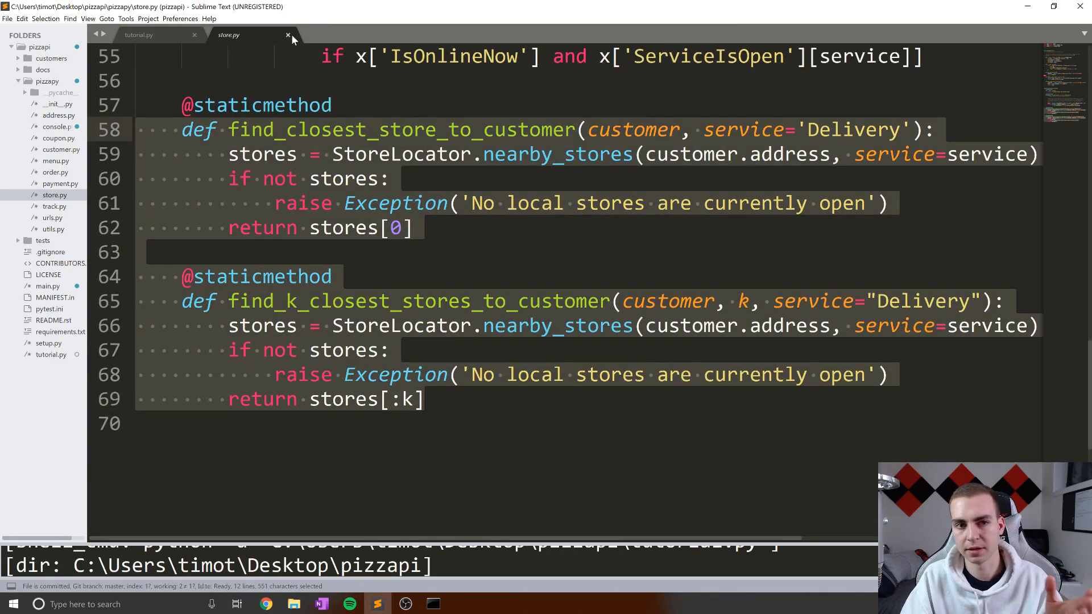